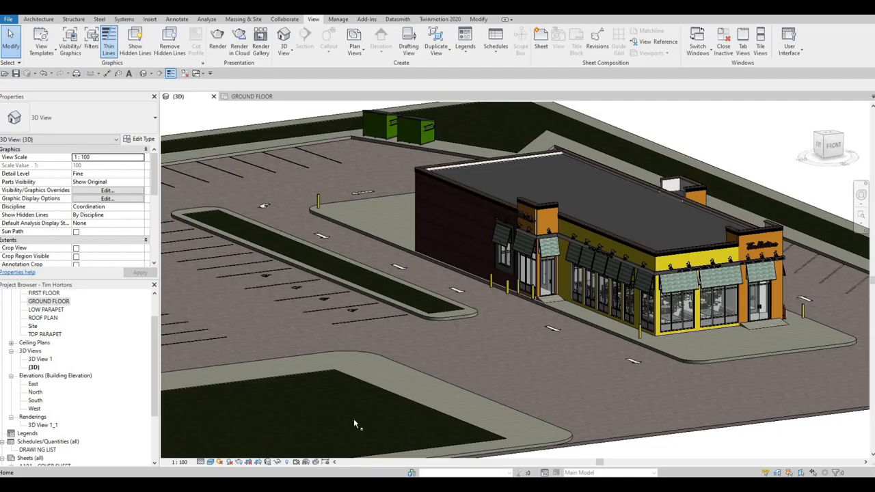
mouse_move(467, 365)
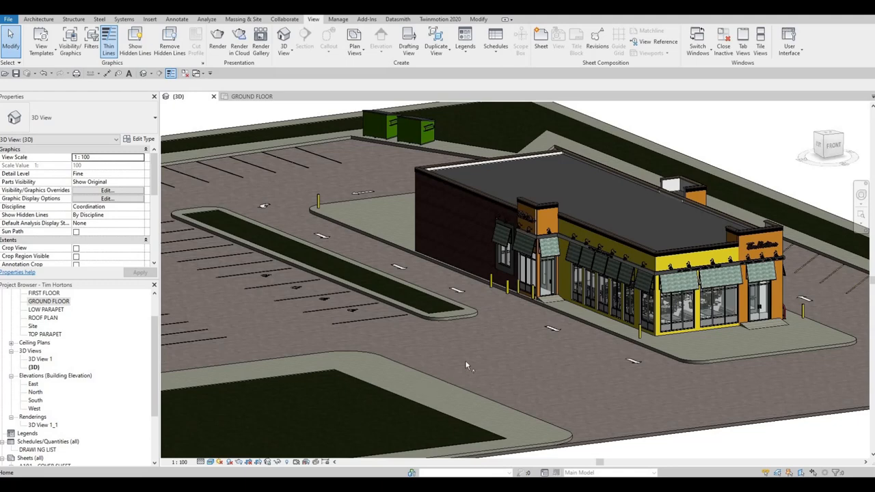
mouse_move(491, 358)
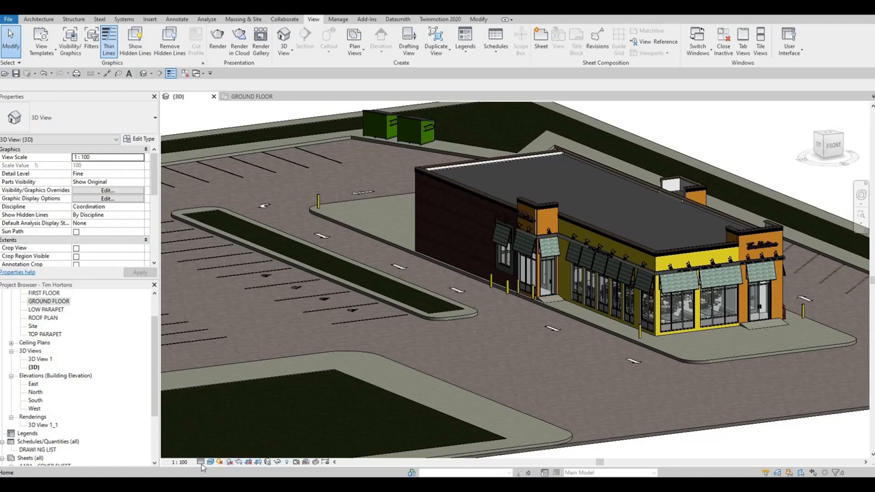
Send the Revit site model to Twinmotion with See in Twinmotion on the Twinmotion 2020 tab
left_click(201, 463)
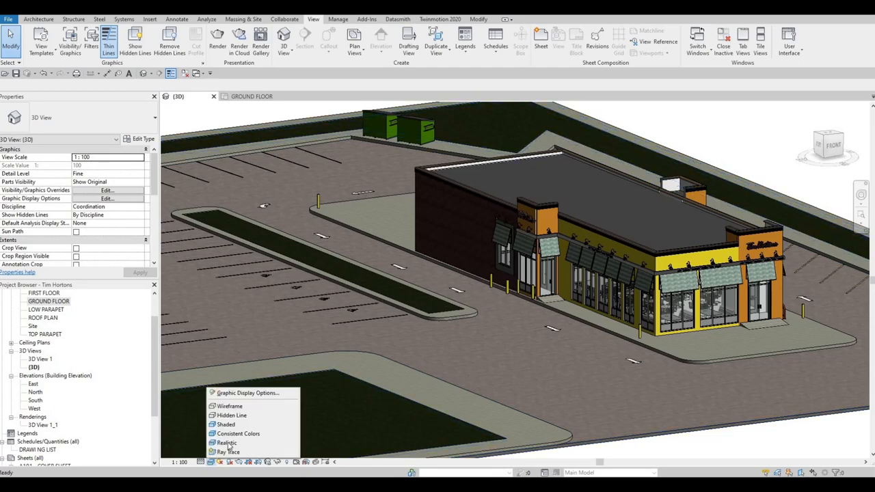
mouse_move(287, 336)
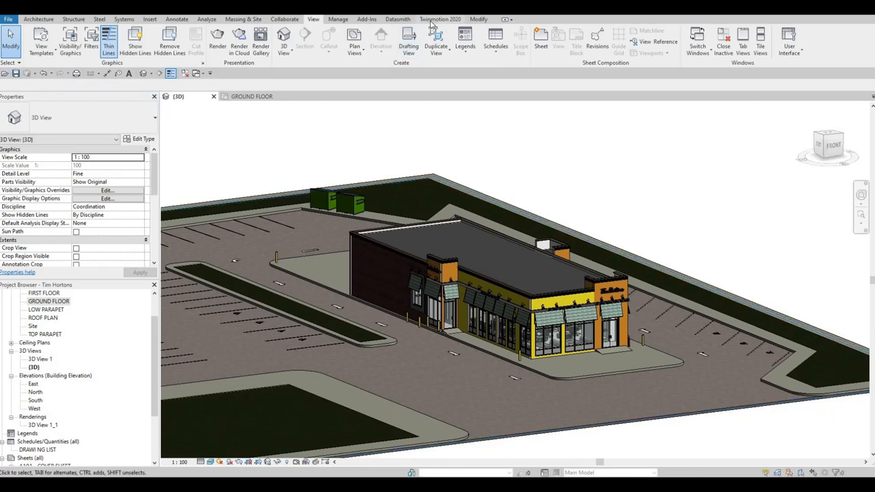
left_click(440, 19)
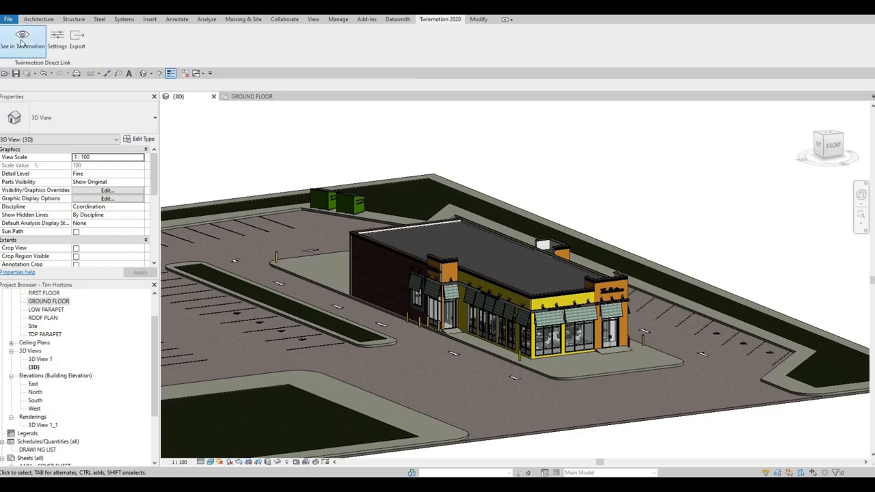
left_click(22, 40)
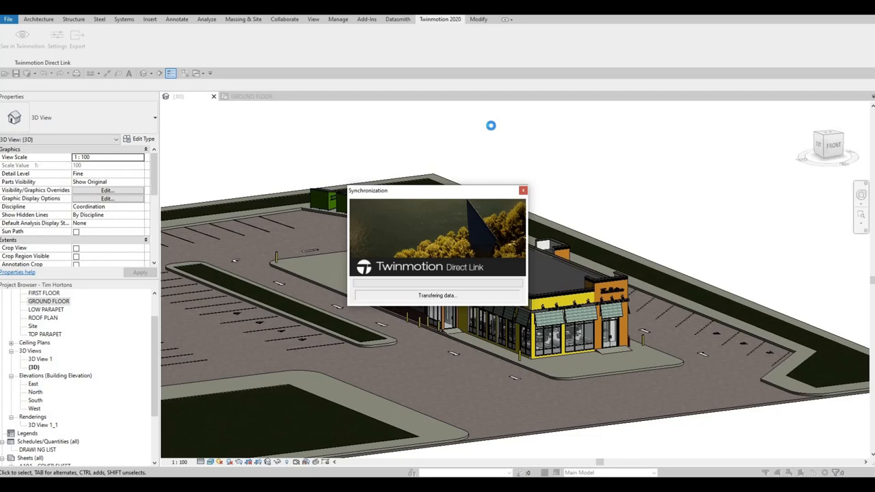
mouse_move(479, 197)
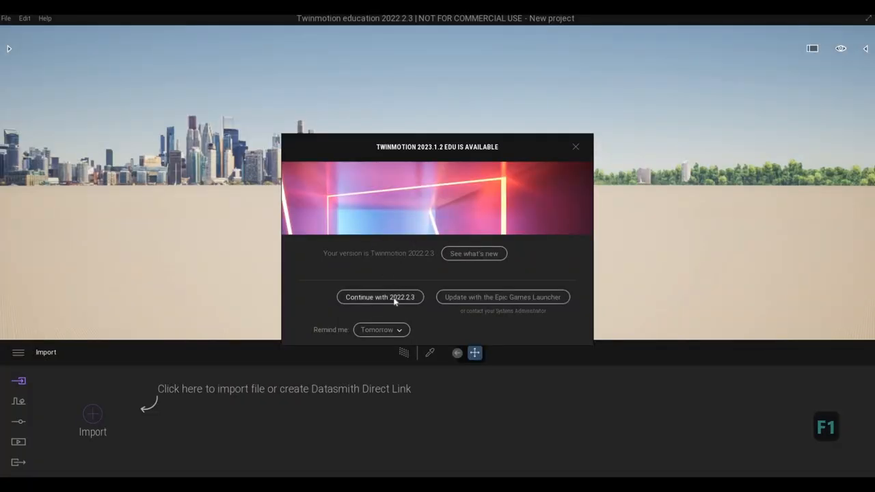
Continue with Twinmotion 2022.2.3, dismiss the notice, and return to Revit's 3D view
left_click(380, 297)
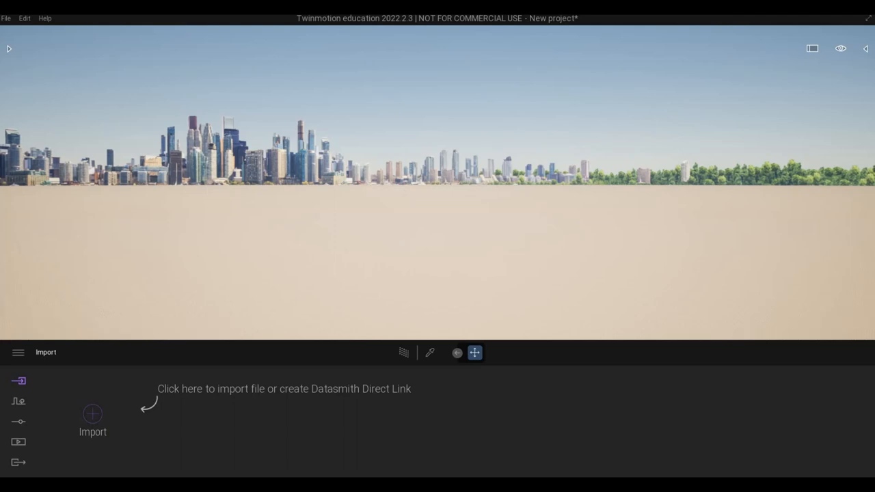
key("Escape")
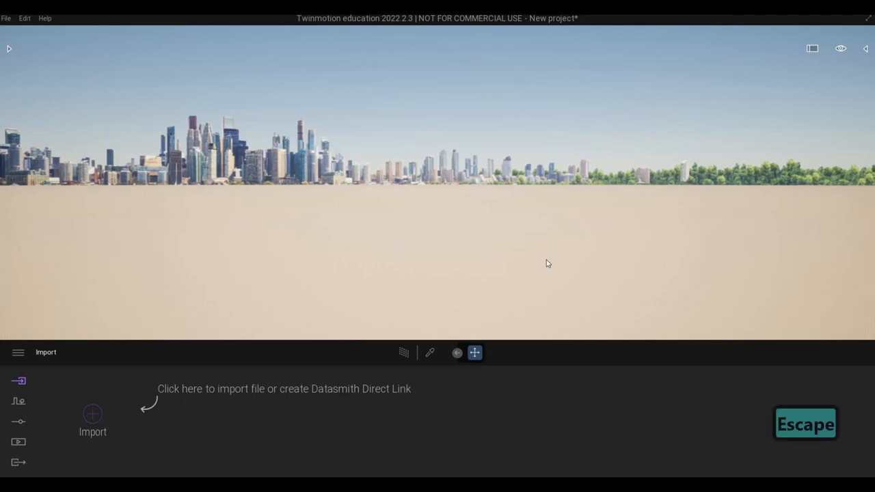
mouse_move(546, 264)
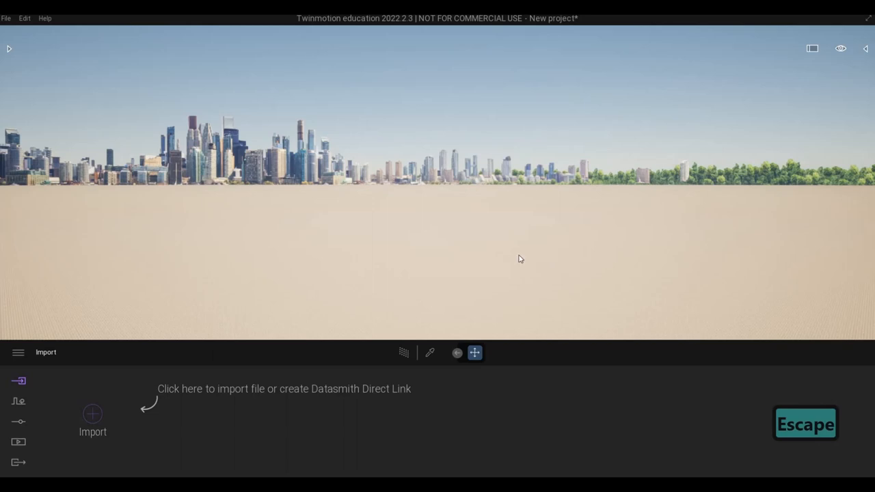
key("Escape")
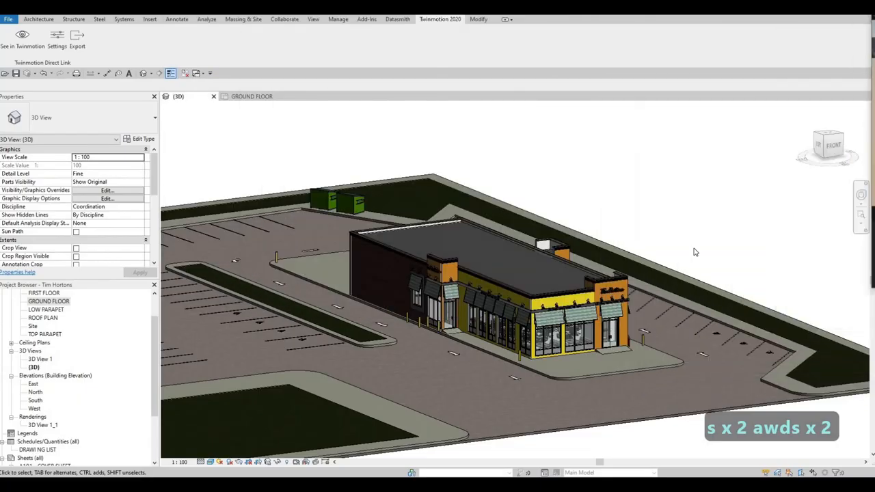
Acknowledge the Synchronization canceled message and resend the model with See in Twinmotion
left_click(22, 38)
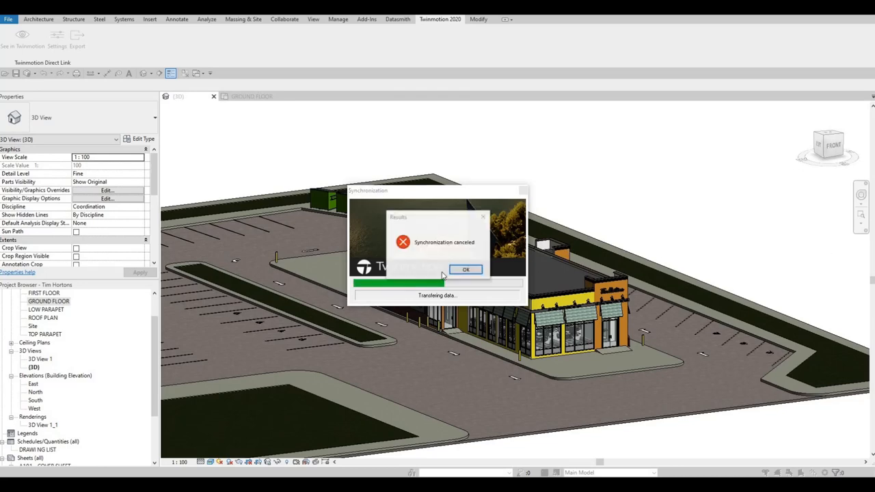
left_click(466, 268)
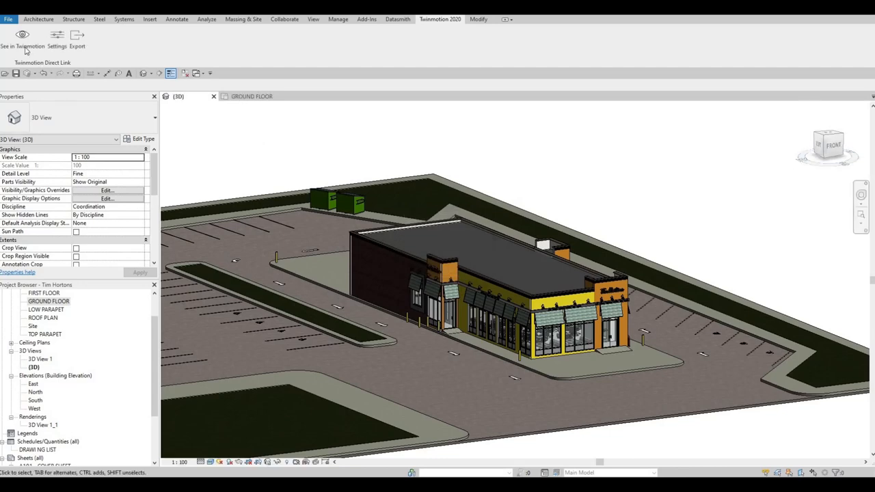
left_click(22, 38)
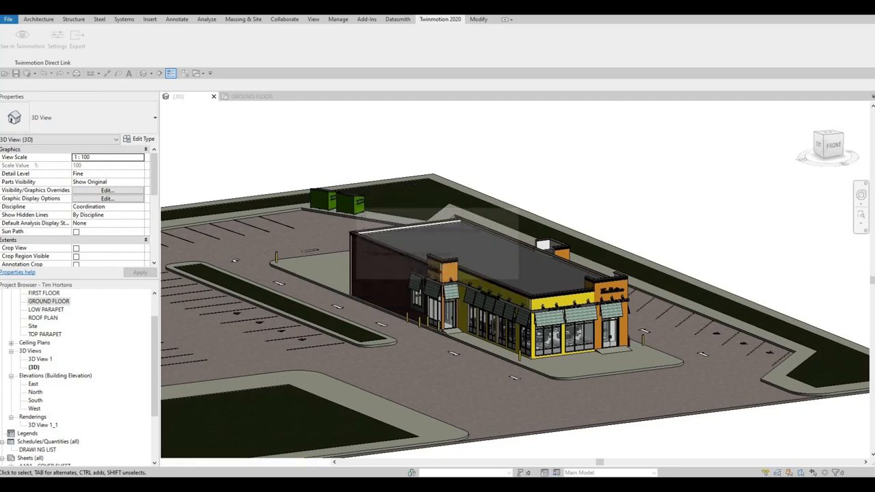
left_click(23, 39)
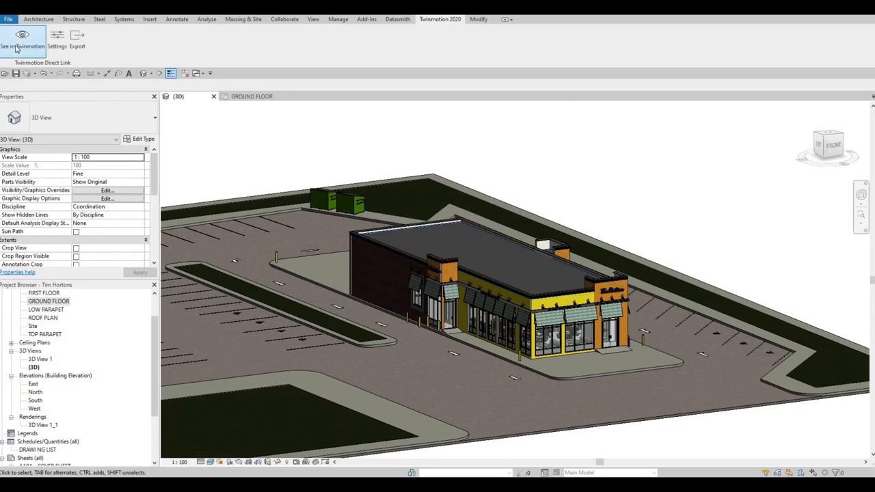
mouse_move(455, 91)
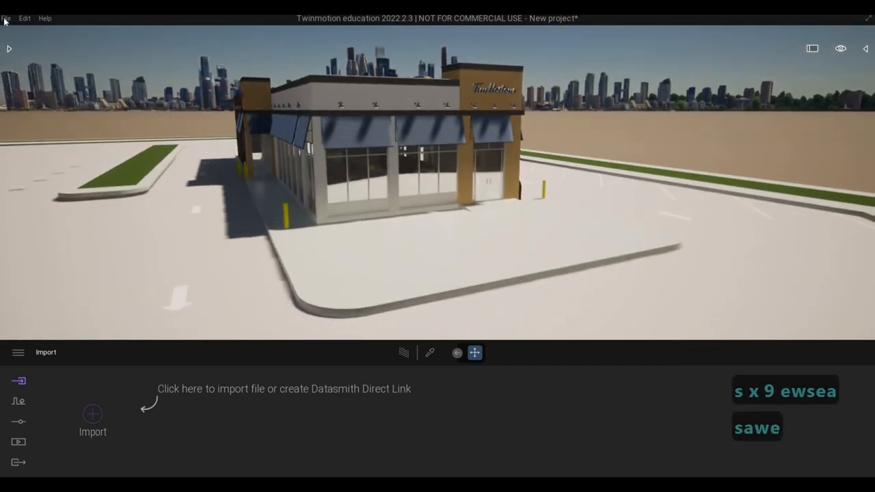
Save the imported restaurant project via File > Save as under the name 'Tim Hortons'
left_click(6, 18)
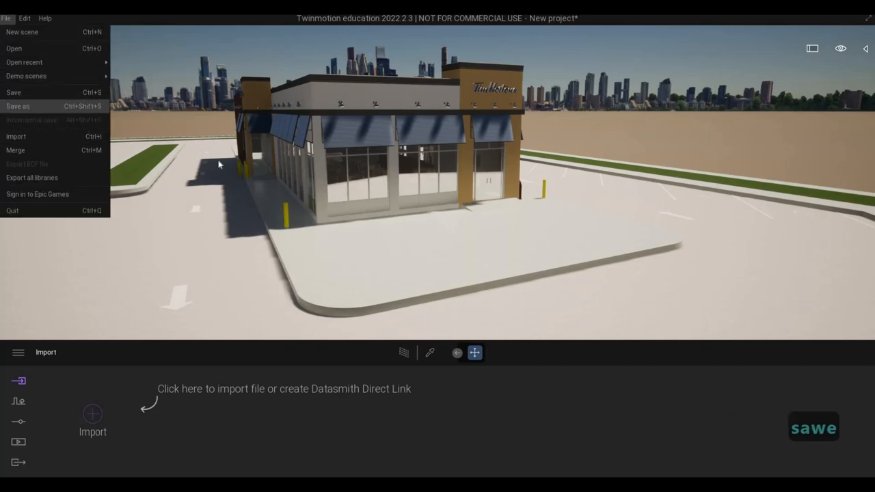
left_click(17, 106)
type("t")
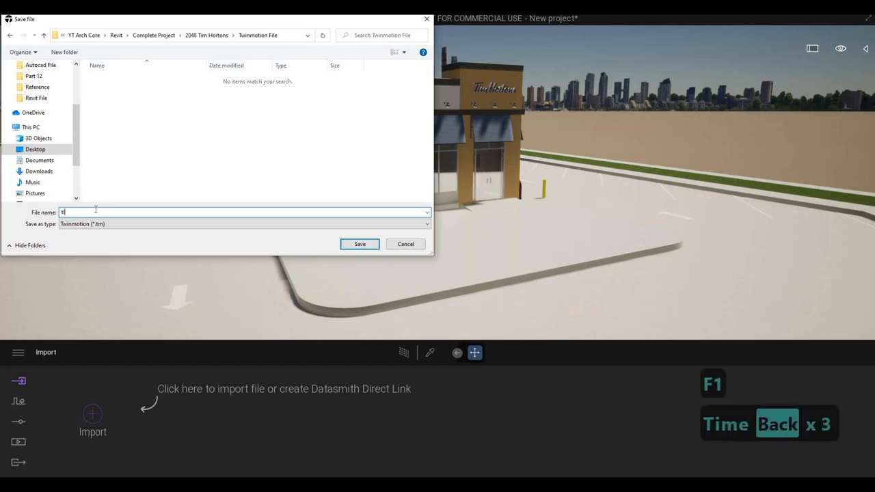
type("Tim Hortons")
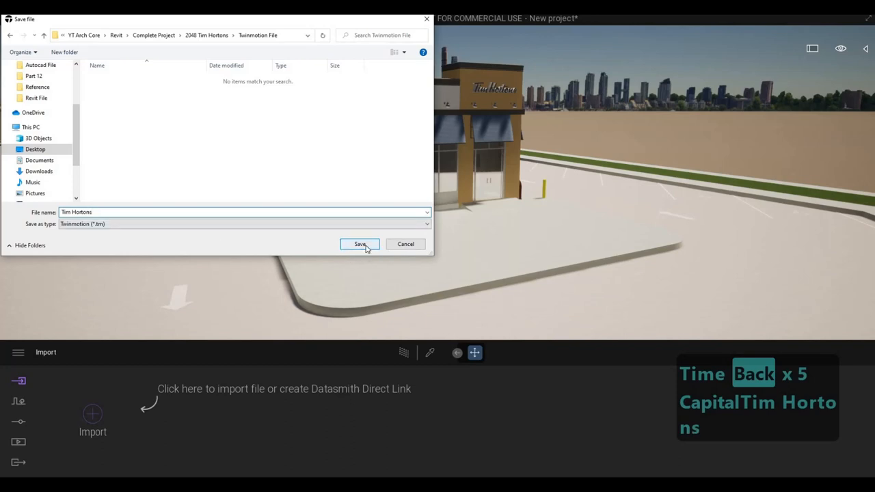
left_click(360, 244)
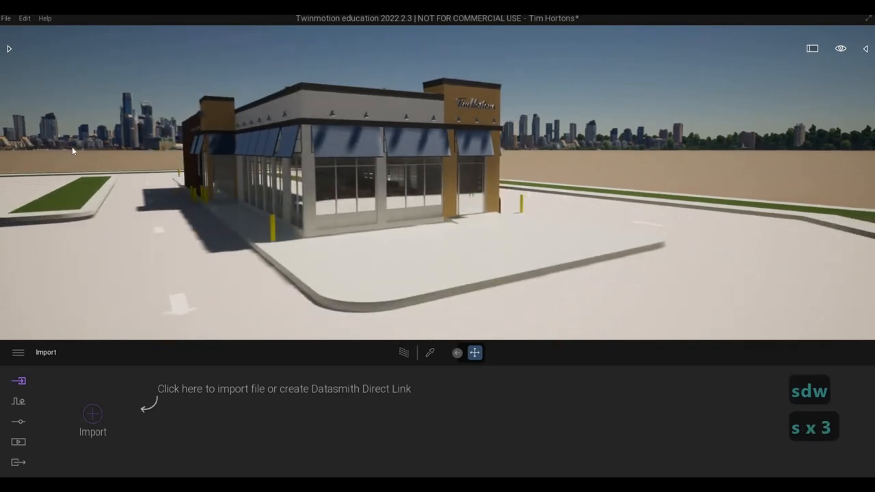
Open and close the File menu without making changes
left_click(6, 17)
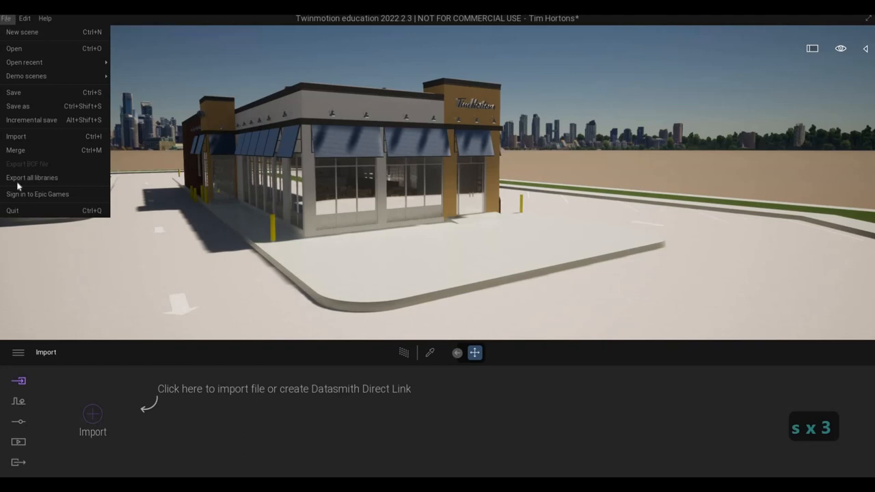
left_click(145, 214)
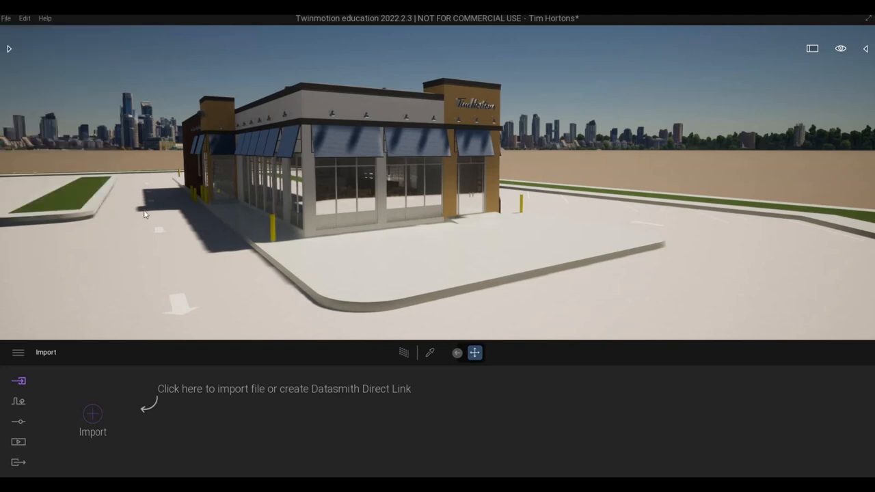
mouse_move(22, 57)
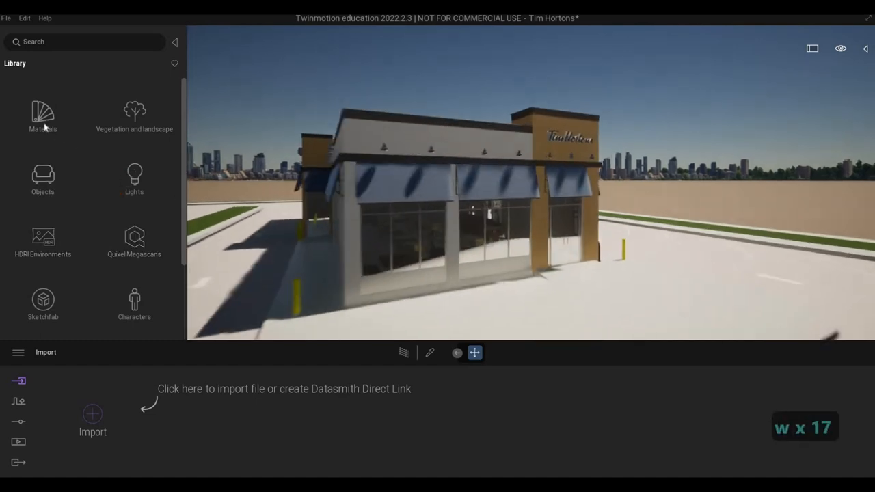
Apply Two sided glass to the storefront windows at 51% opacity and choose its colour
left_click(42, 116)
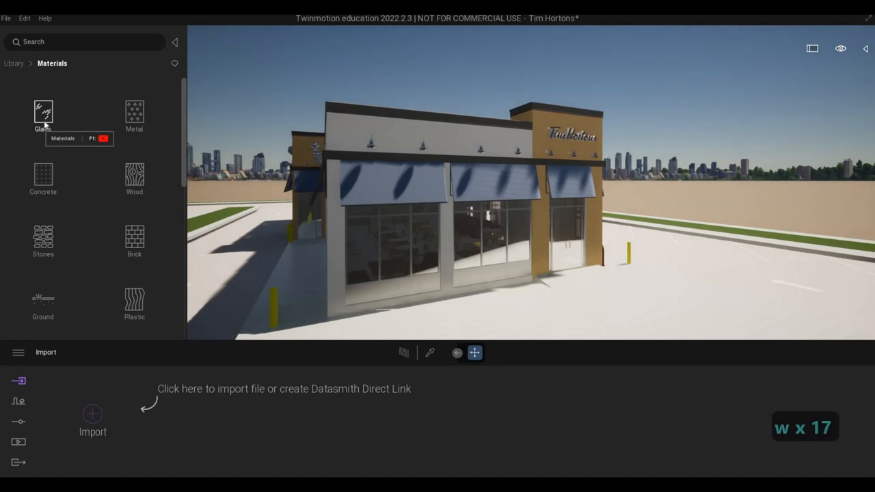
left_click(43, 110)
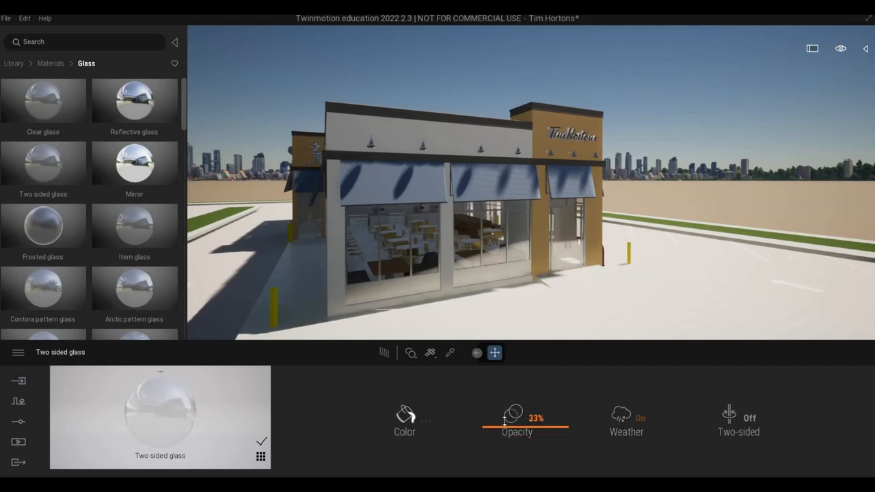
left_click_drag(503, 421, 515, 414)
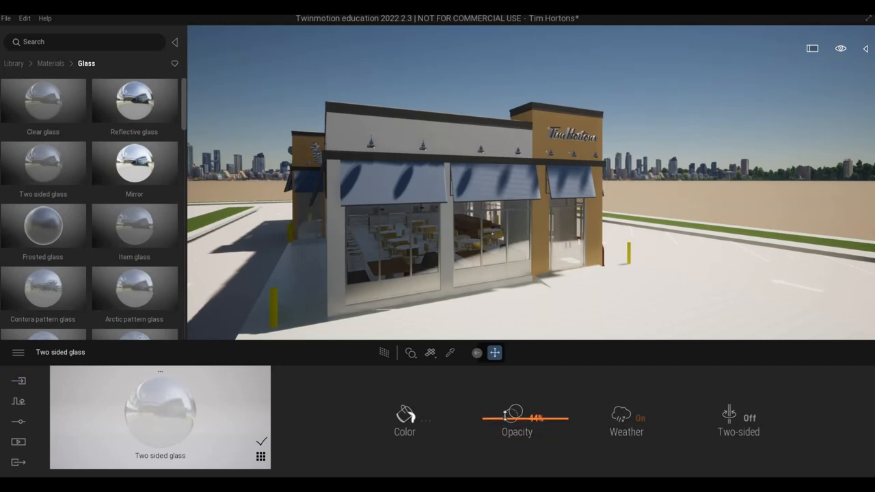
left_click_drag(502, 417, 516, 416)
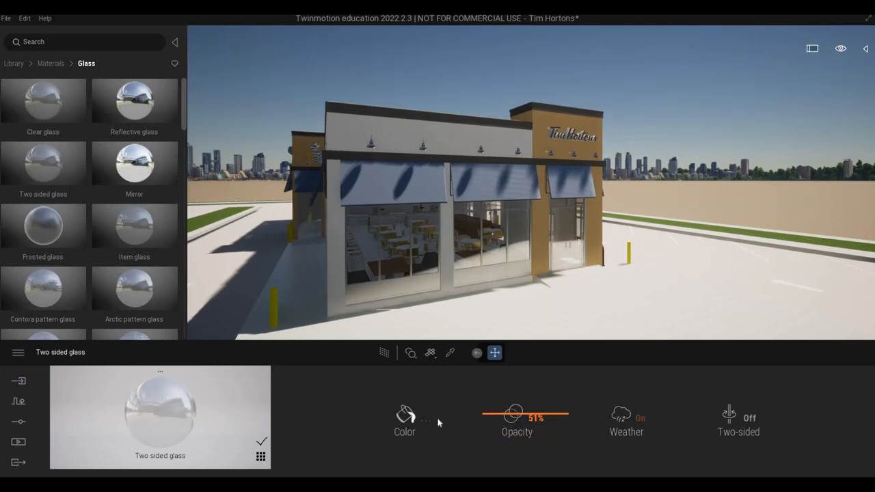
left_click(404, 414)
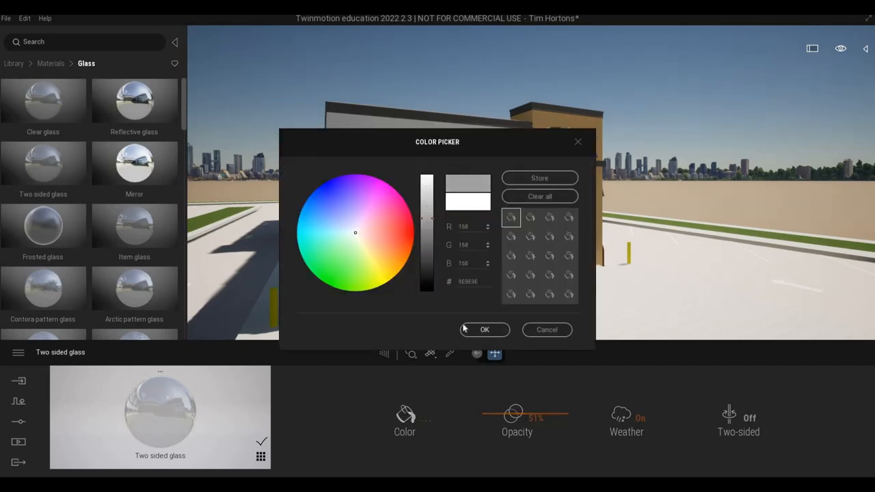
left_click(484, 330)
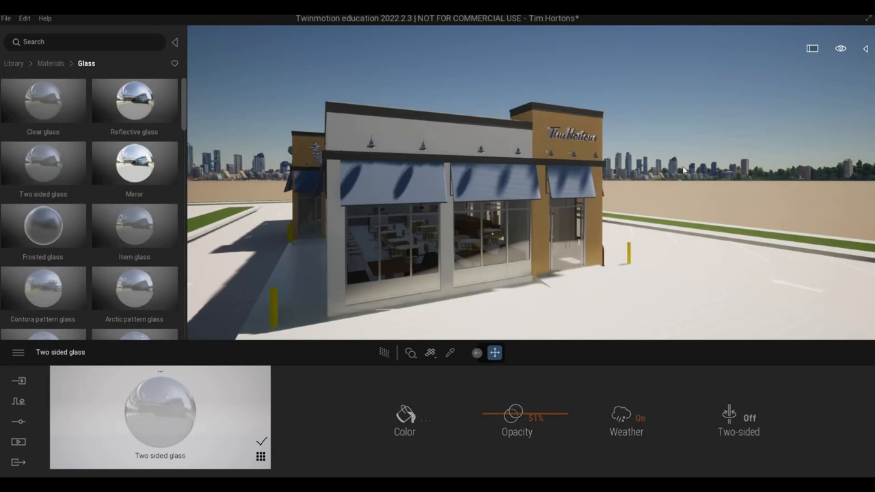
Adjust the Aluminium frame reflection and set the glass colour to grey 5E5E5E
key("f1")
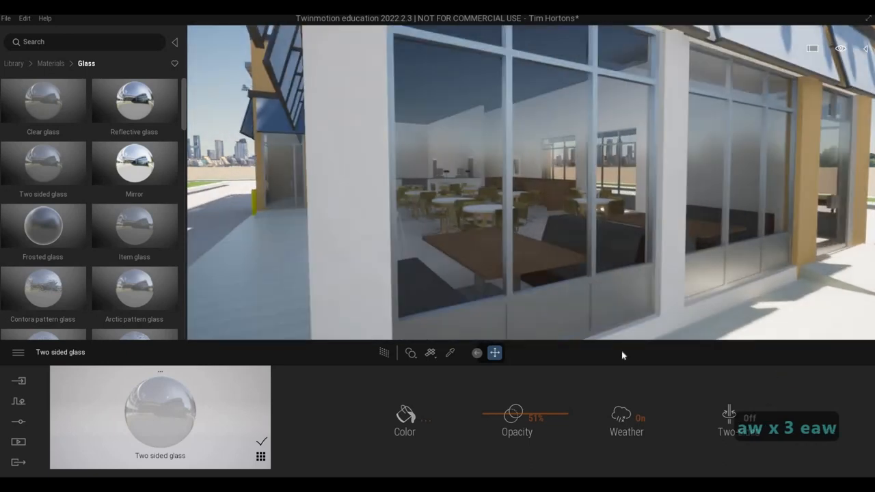
left_click(450, 353)
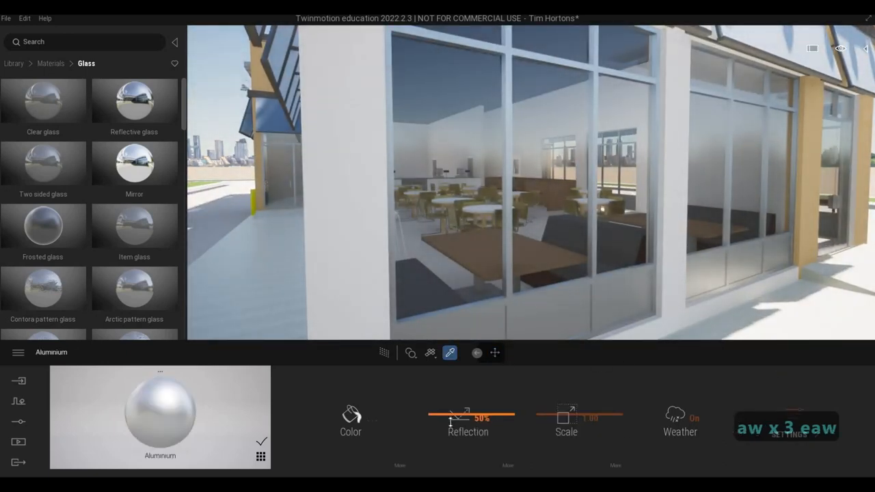
left_click_drag(472, 415, 451, 416)
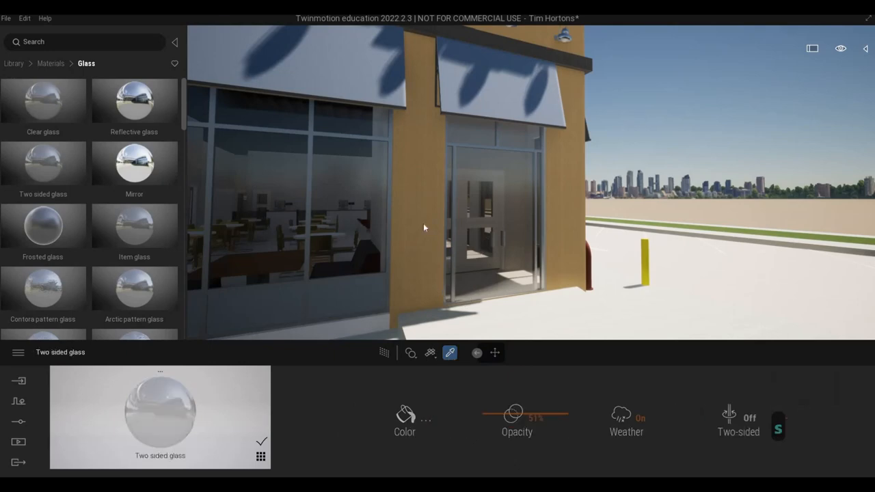
left_click(404, 414)
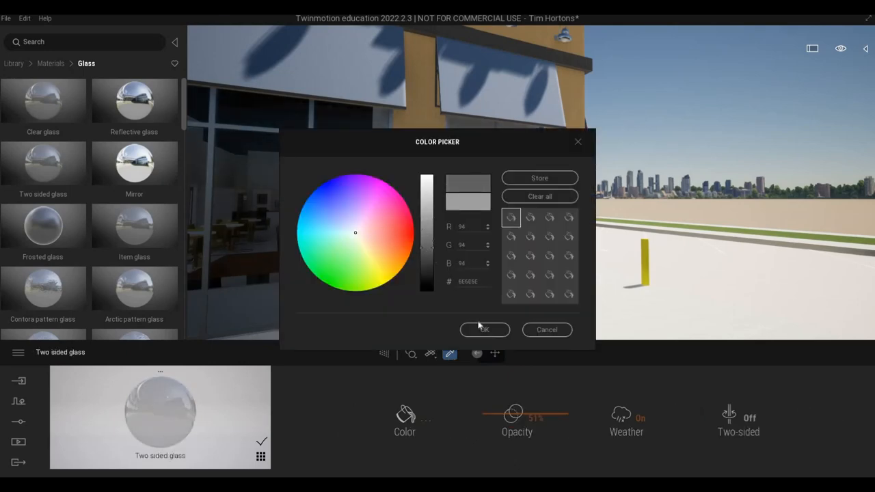
left_click(484, 329)
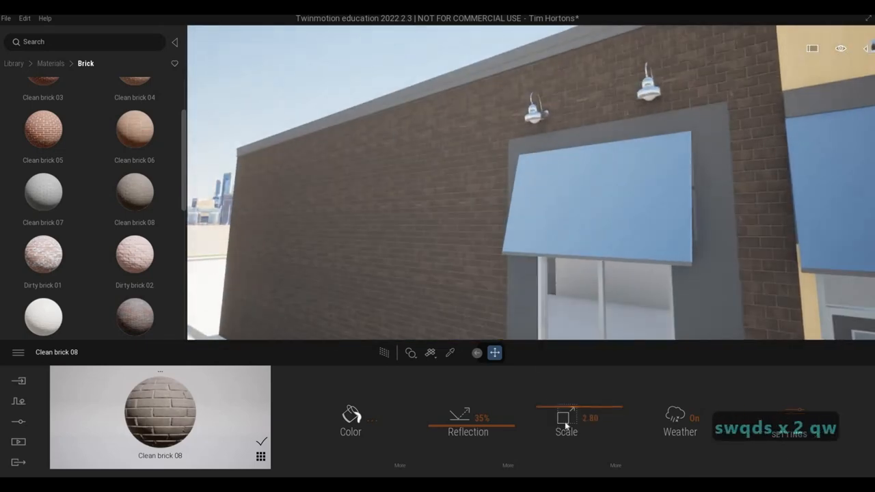
Drag the Clean brick 08 Scale slider down to 2.00
left_click_drag(573, 415, 547, 415)
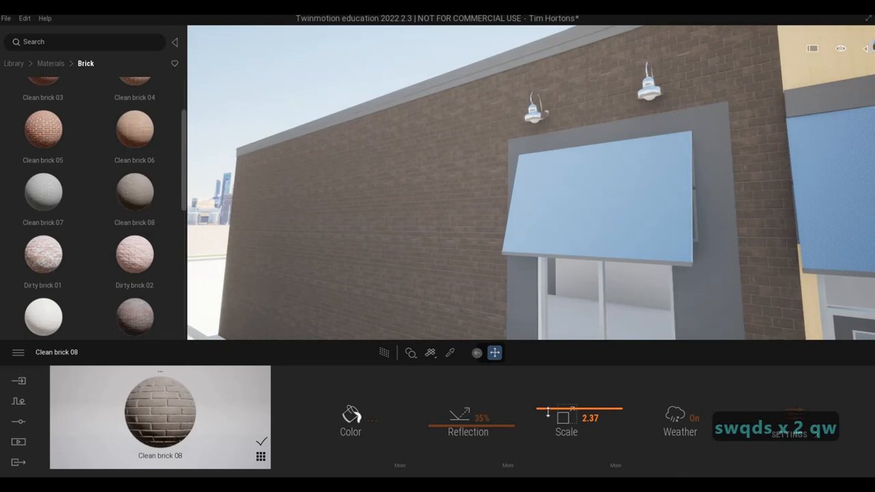
left_click_drag(573, 412, 550, 412)
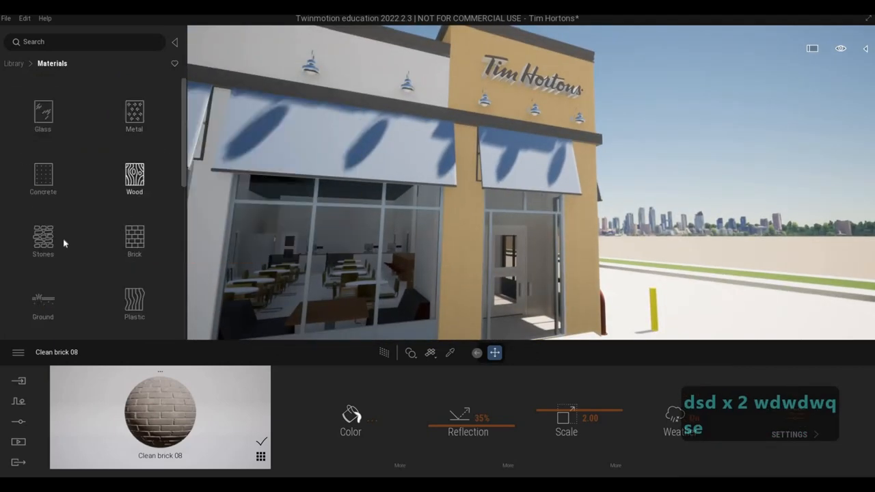
Apply Stacked stone 04 to the sign-tower and entrance walls at scale 3.00
left_click(43, 239)
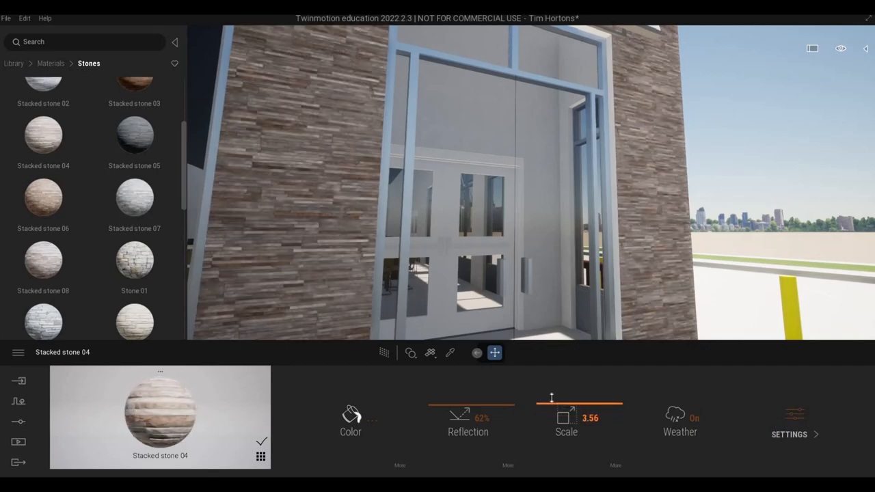
left_click_drag(552, 398, 579, 398)
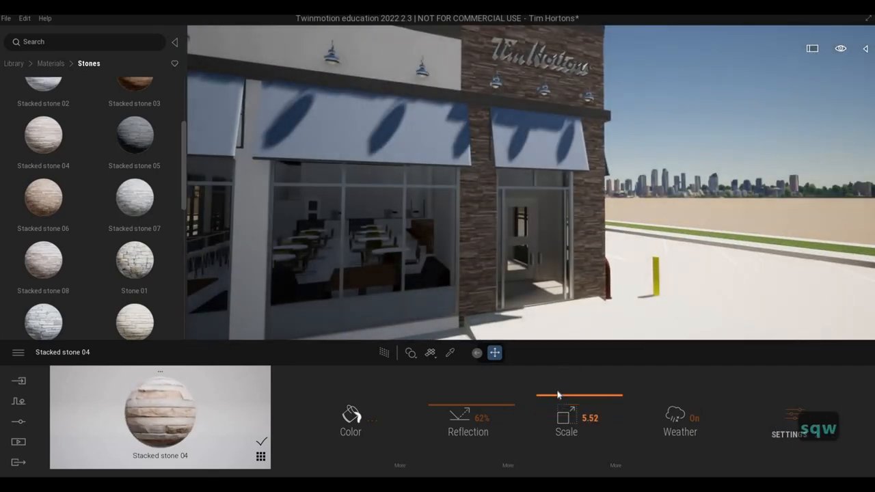
left_click_drag(577, 396, 557, 395)
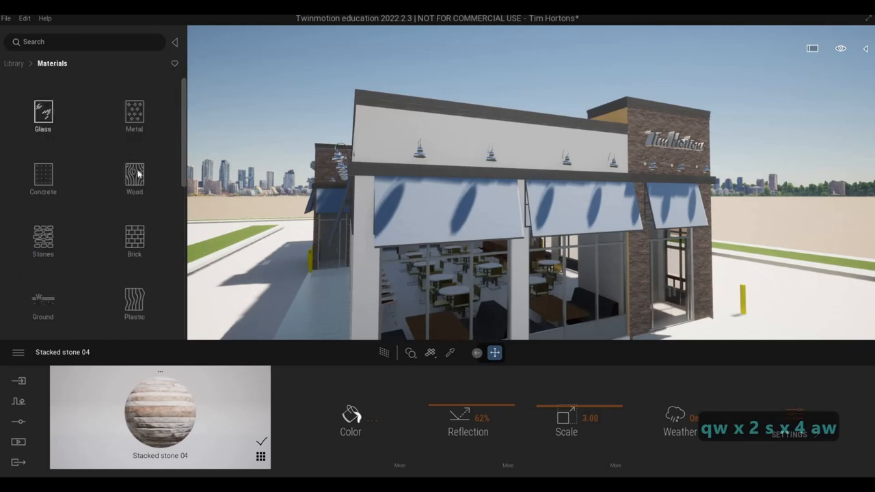
Apply Wood siding 01 to the upper facade band and tint it red
scroll("down", 3)
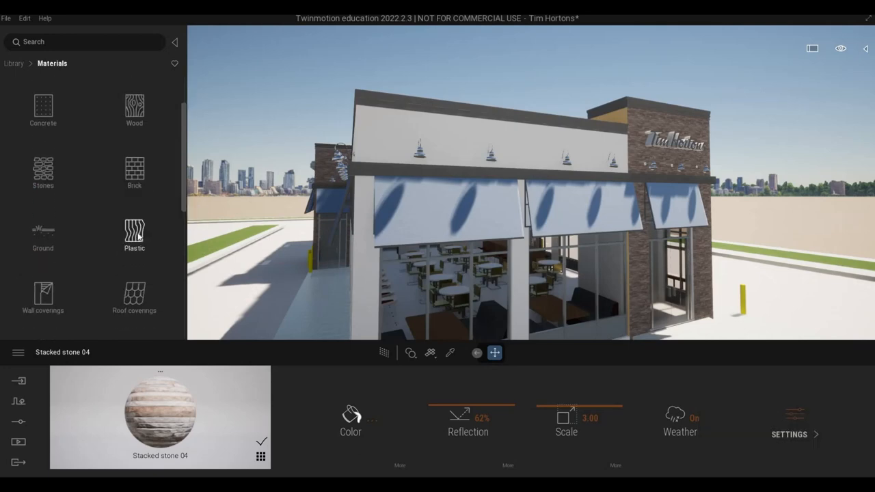
scroll("down", 3)
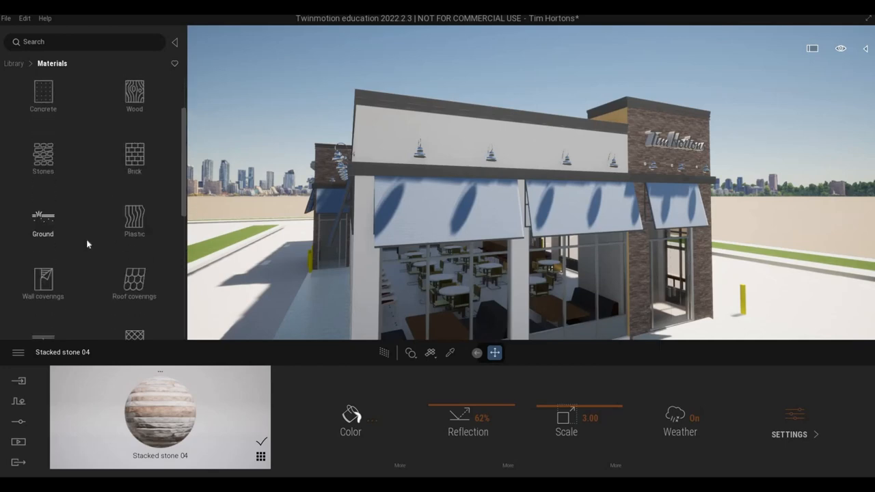
scroll("down", 3)
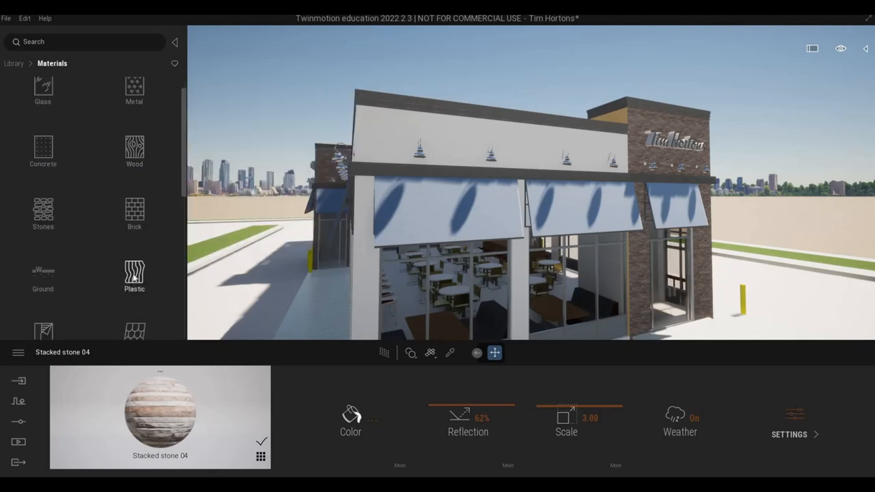
scroll("down", 3)
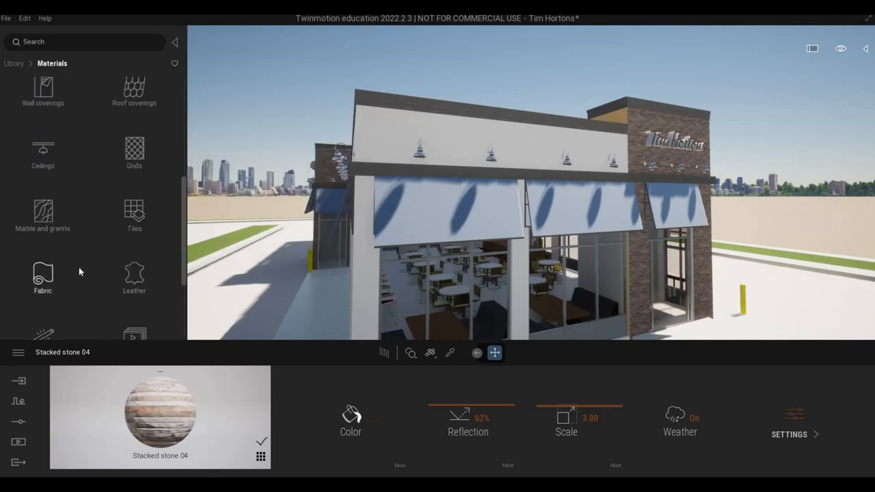
scroll("down", 3)
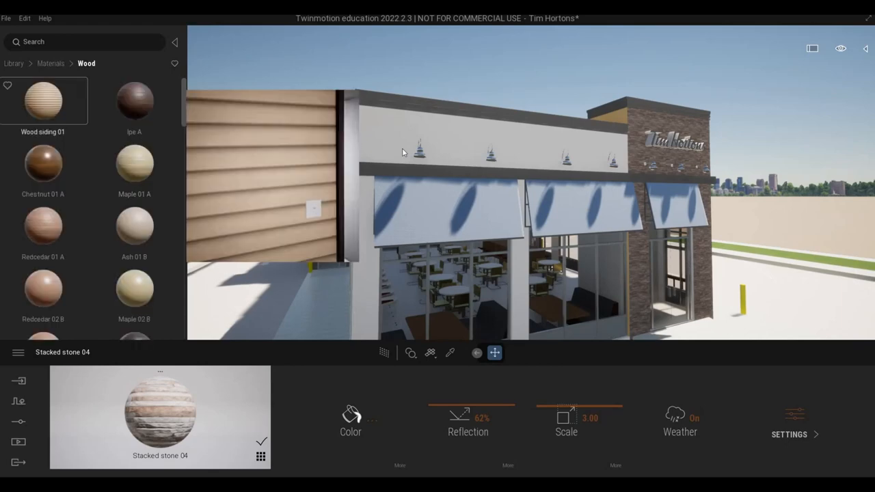
left_click(42, 101)
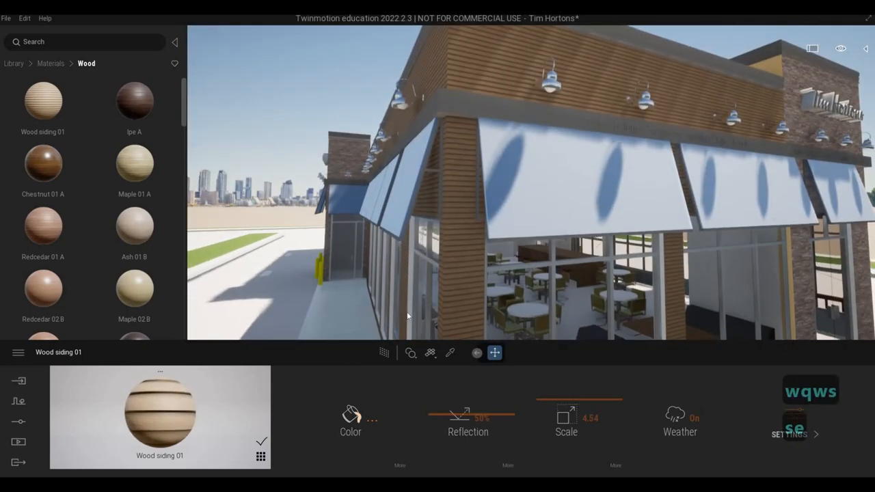
left_click(351, 414)
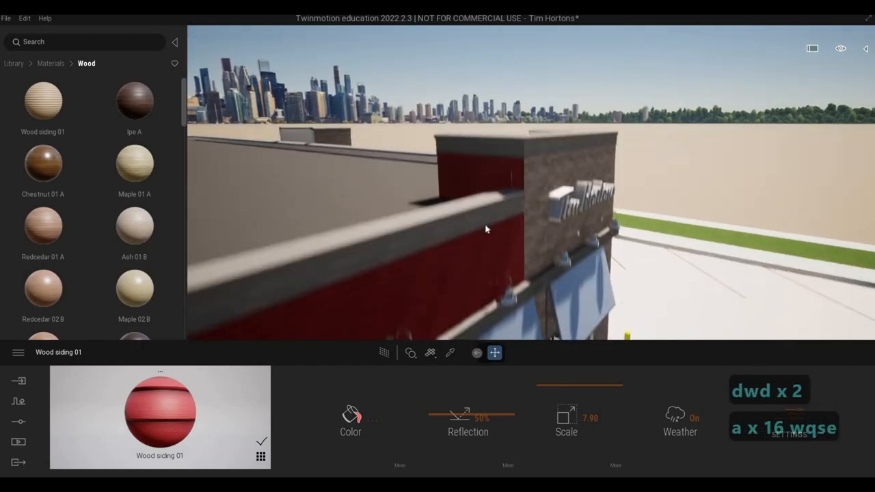
Undo the unwanted parapet material change and orbit toward the red facade
key("ctrl+z")
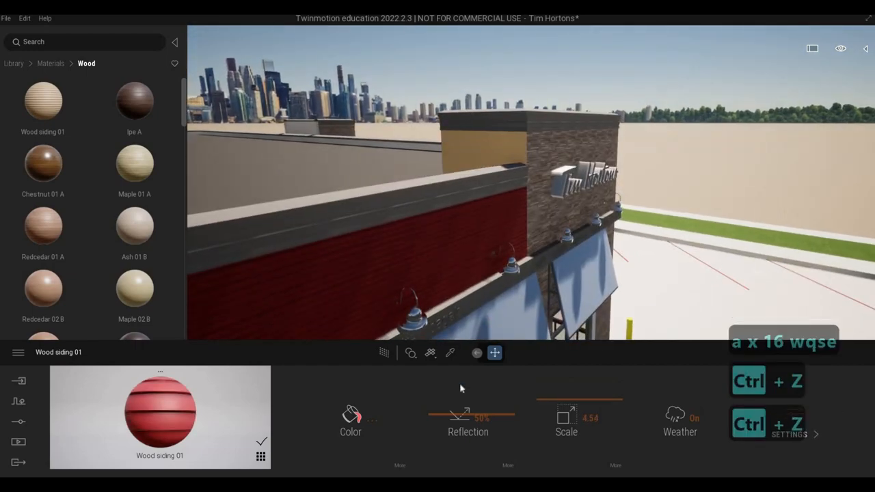
left_click(450, 353)
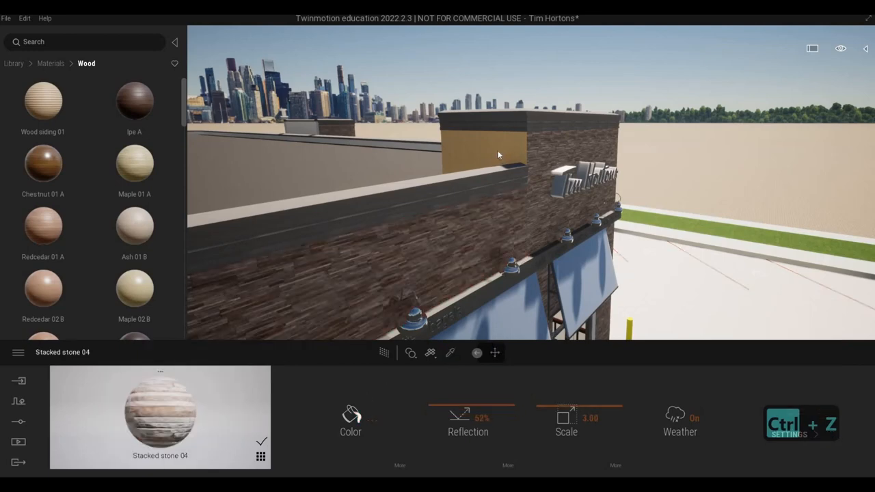
left_click_drag(499, 154, 578, 236)
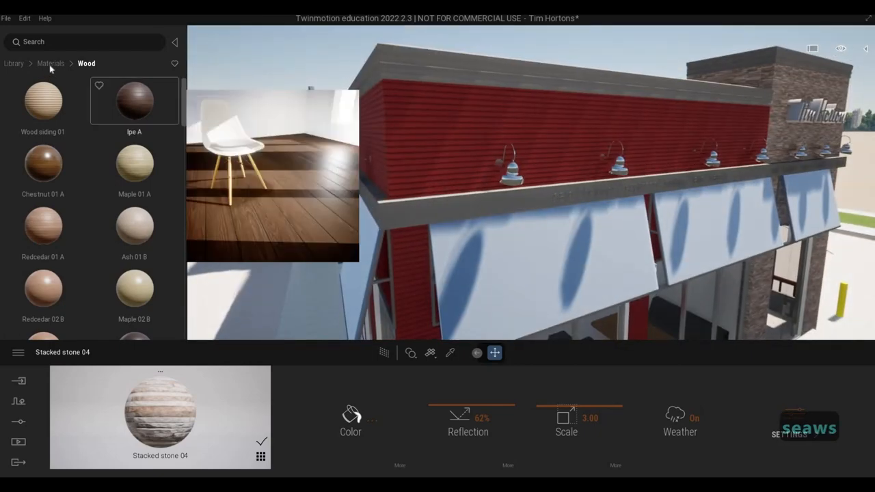
Go to the library top, open Quixel Megascans surfaces, and browse the wood surfaces
left_click(50, 63)
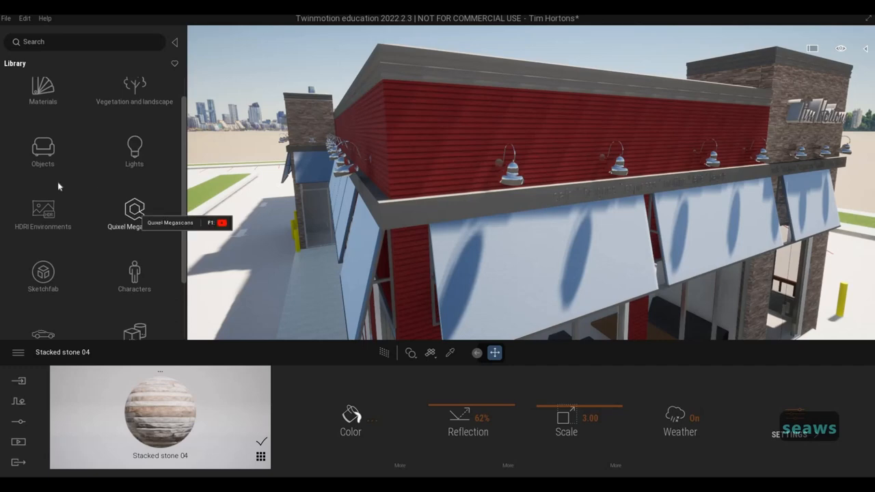
left_click(134, 214)
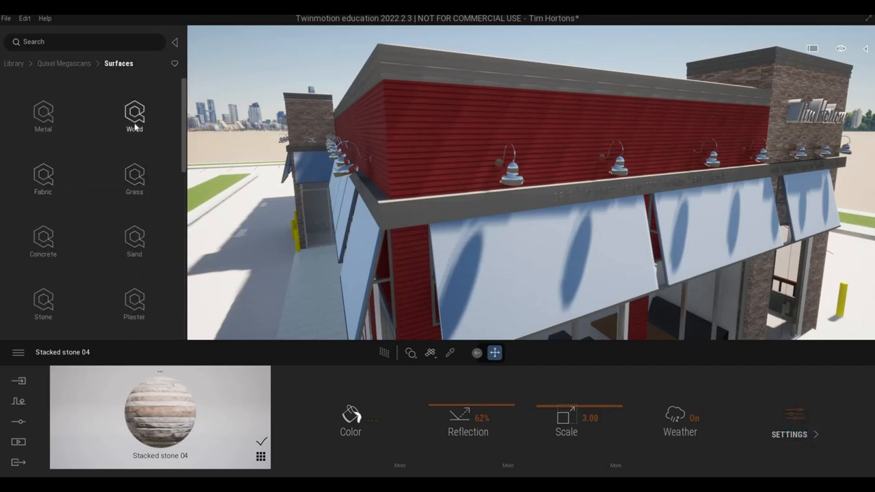
left_click(134, 117)
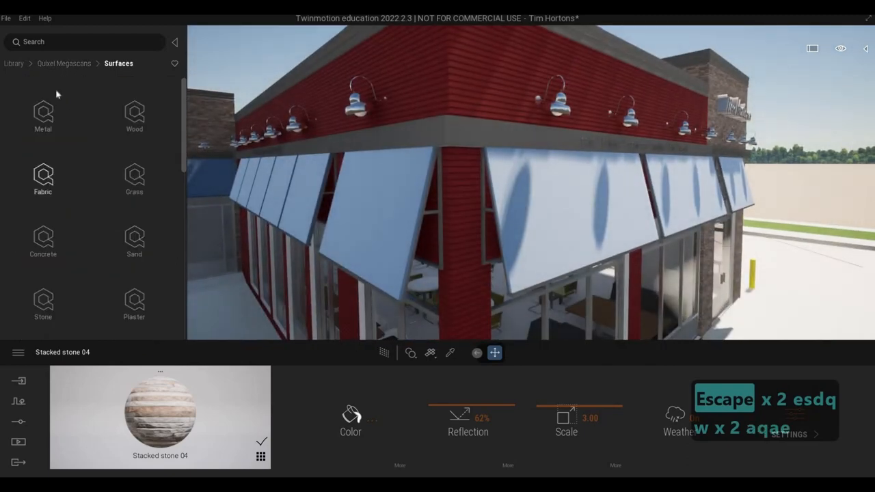
Browse to Materials > Metal and apply Aluminium siding 02 to the pillars
left_click(13, 63)
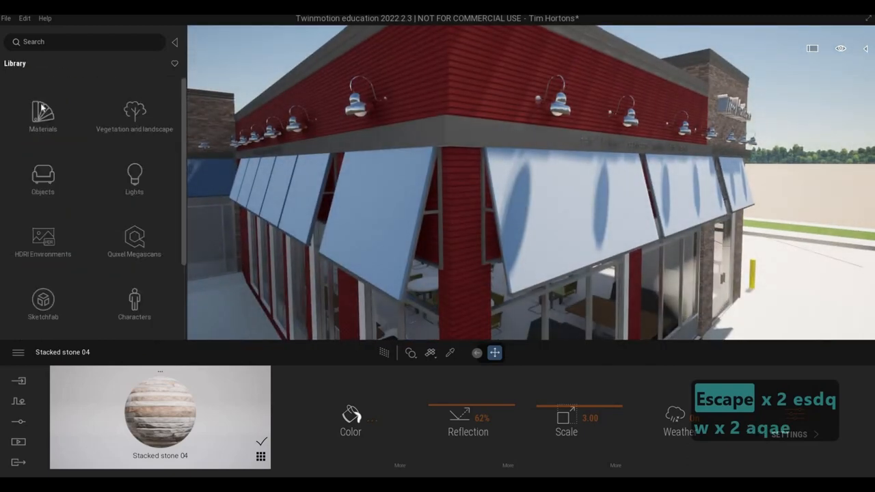
left_click(43, 116)
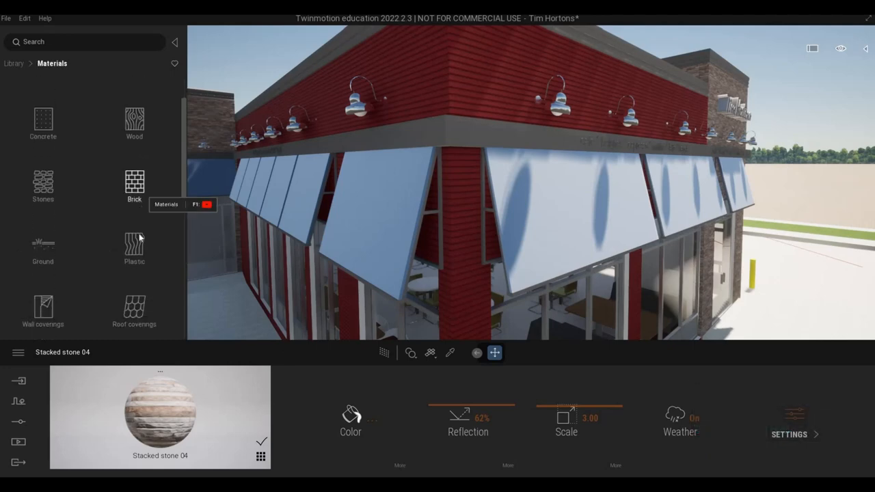
scroll("down", 3)
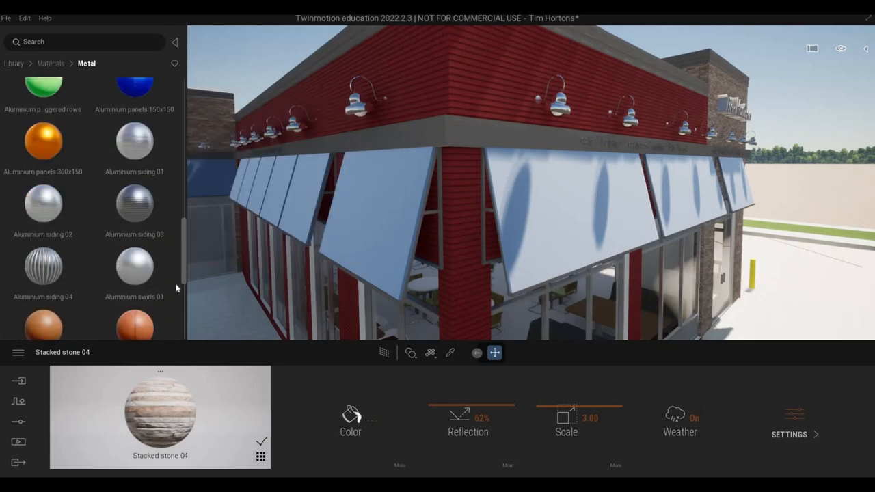
scroll("down", 3)
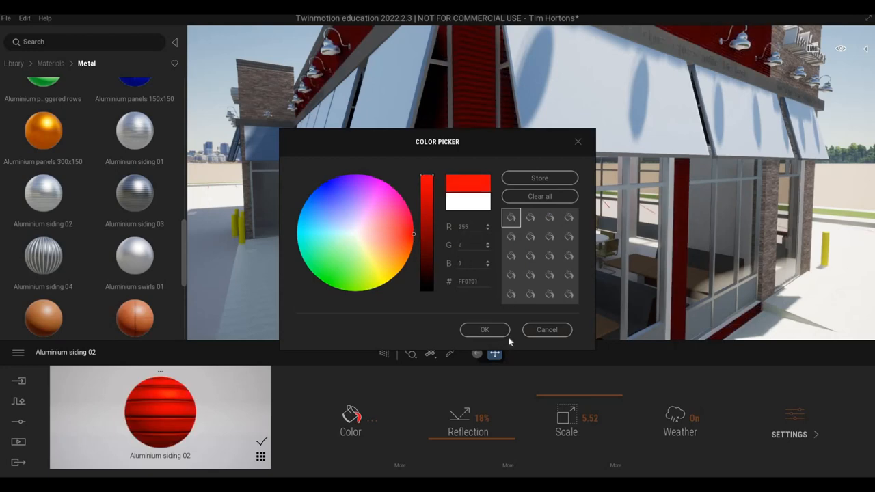
Set the pillar siding colour to red FF0701 and reflection to 15%
left_click(484, 330)
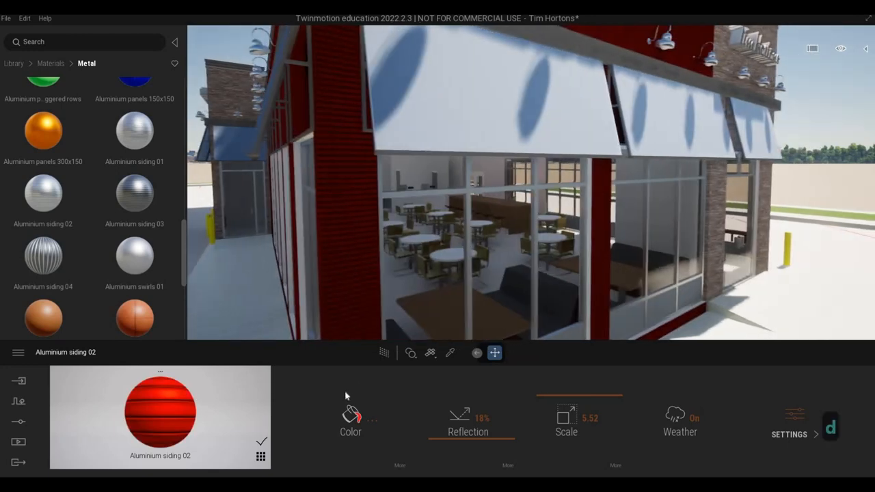
left_click(350, 418)
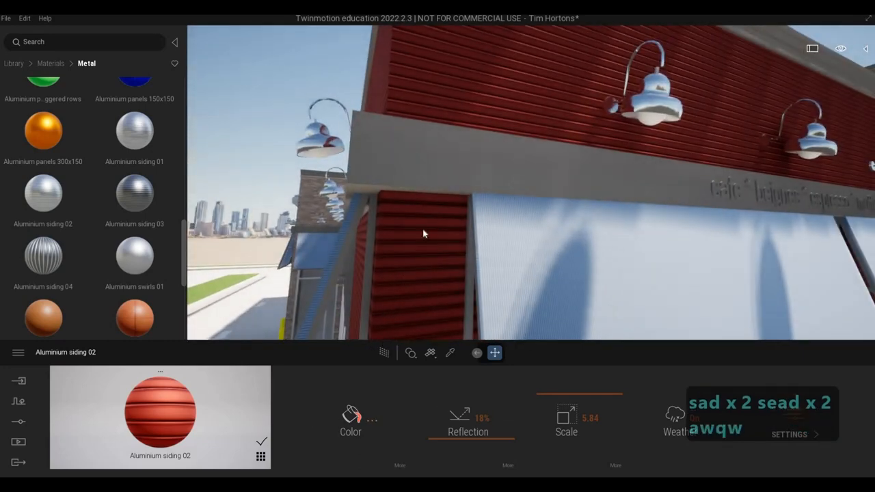
left_click(351, 417)
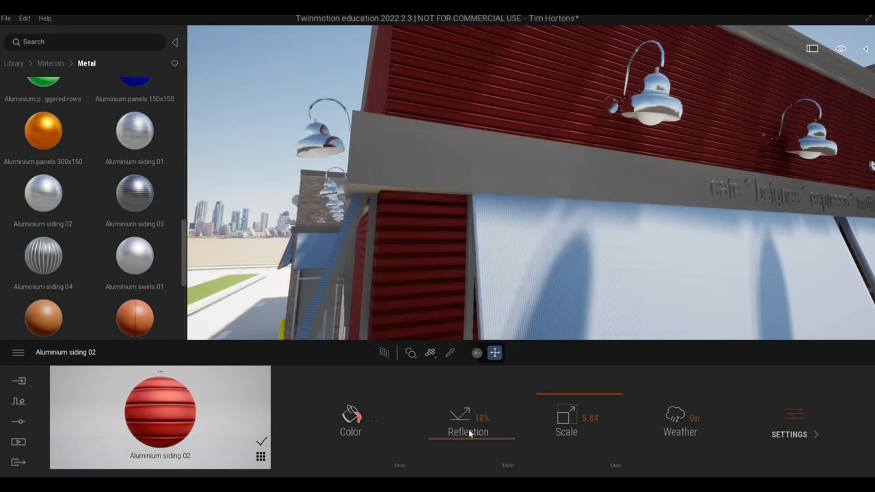
left_click_drag(468, 433, 460, 446)
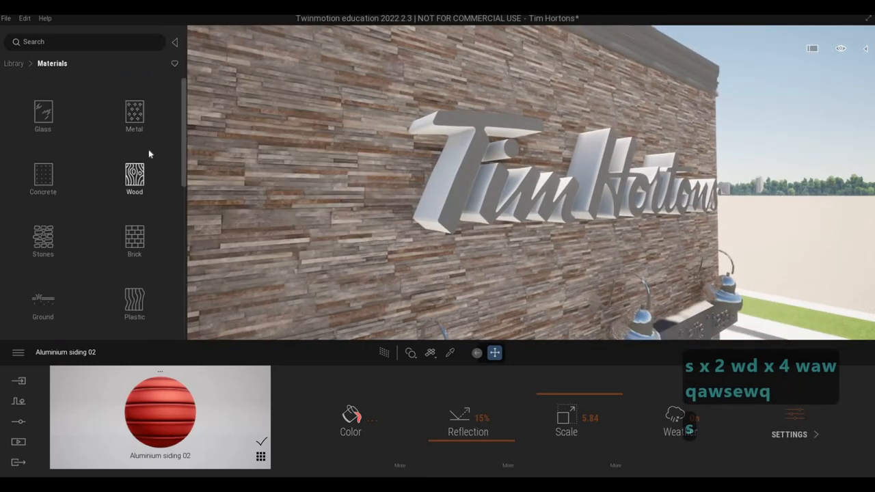
Apply Glossy plastic from the Plastic materials to the sign letters
left_click(134, 113)
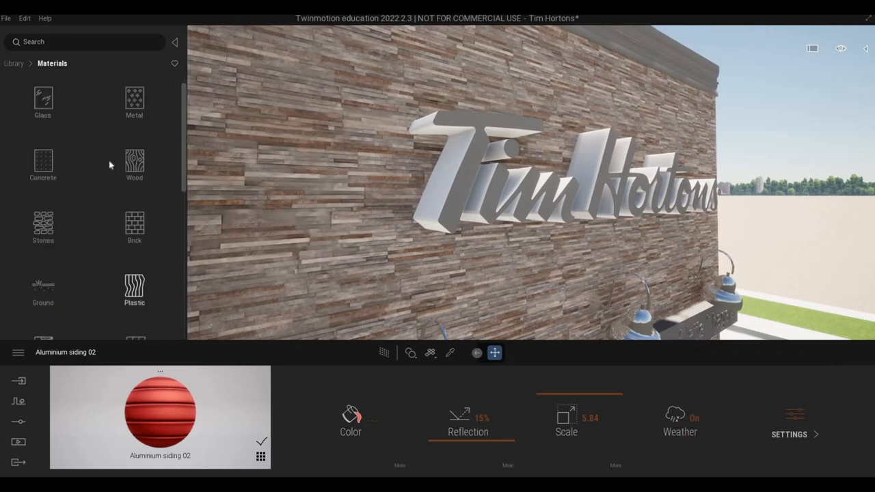
left_click(134, 290)
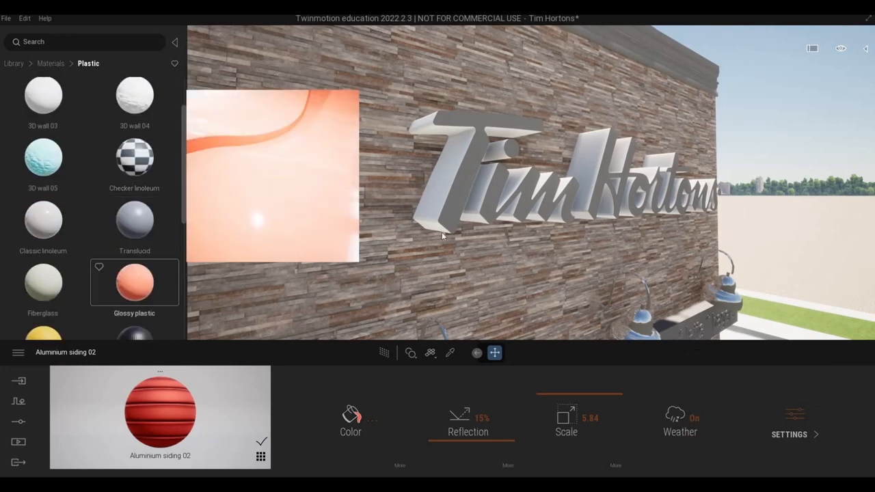
double_click(135, 283)
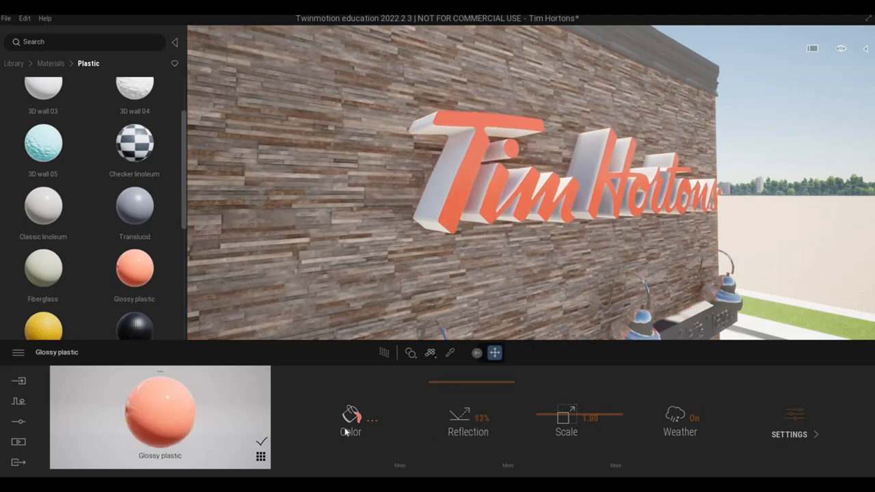
Colour the sign letter fronts red and their sides pale cream
left_click(351, 417)
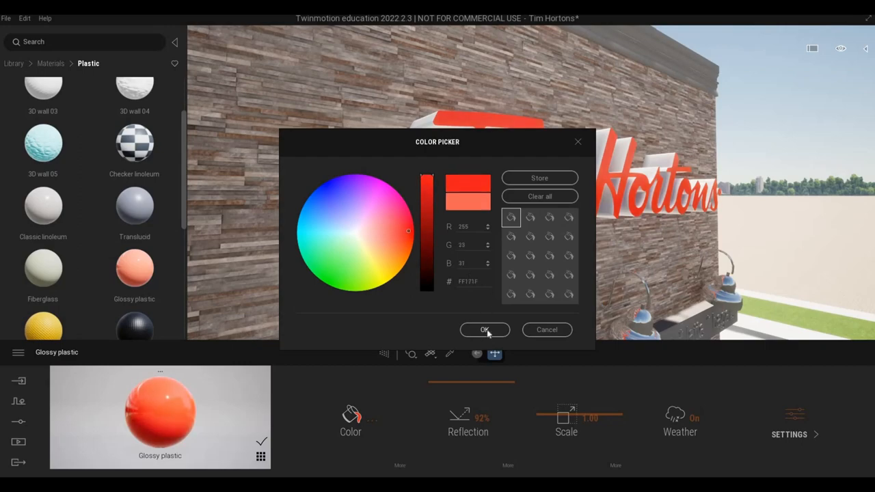
left_click(485, 329)
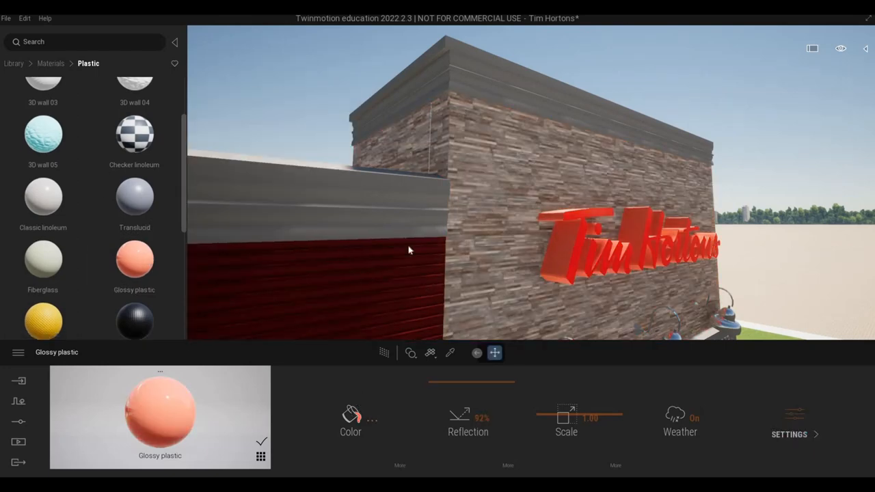
left_click(350, 415)
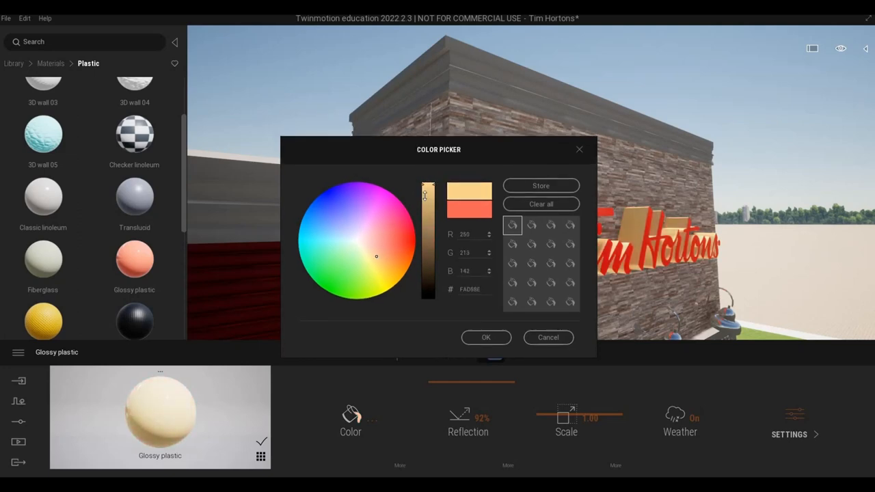
left_click_drag(427, 195, 428, 192)
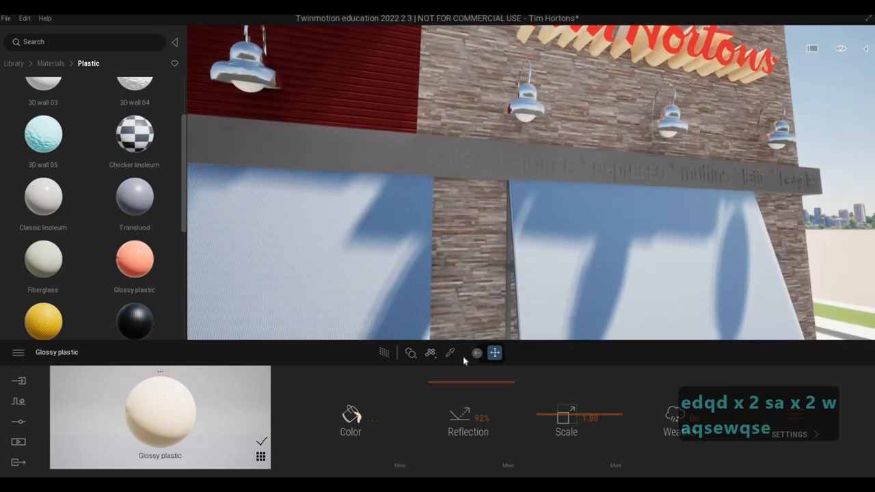
Apply Brushed aluminium 01 to the wall lamps and browse Wall coverings
left_click(450, 353)
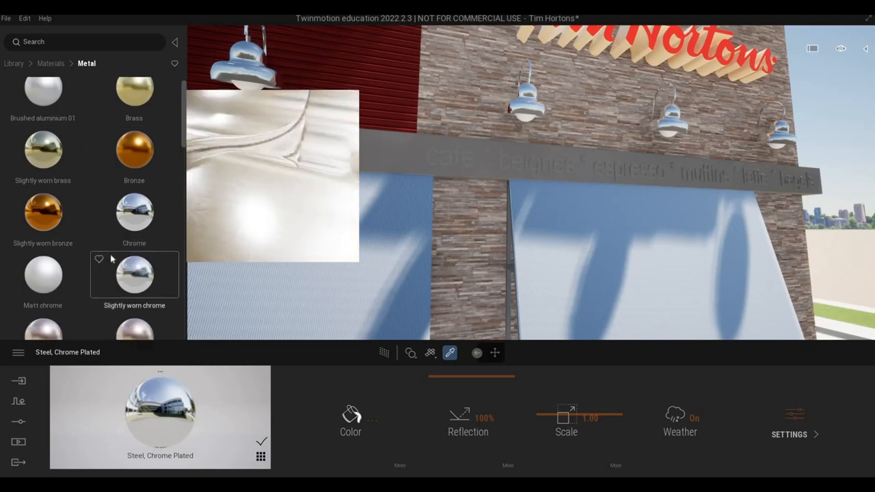
mouse_move(58, 272)
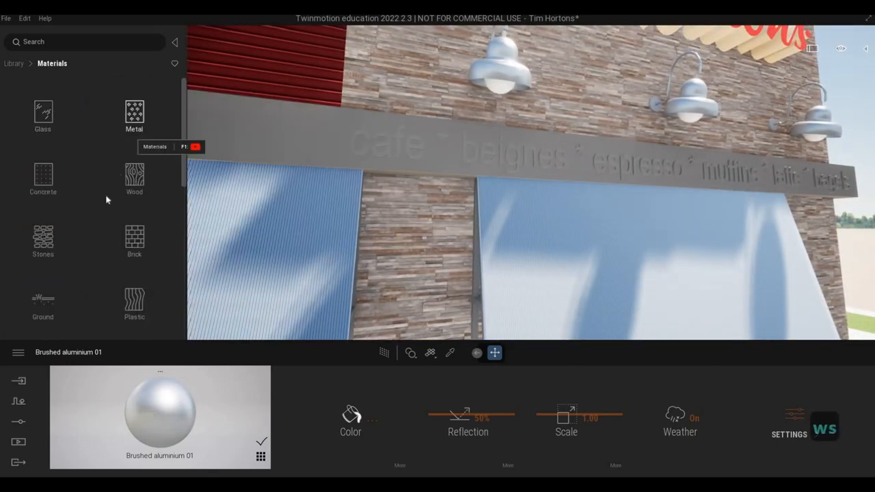
scroll("down", 3)
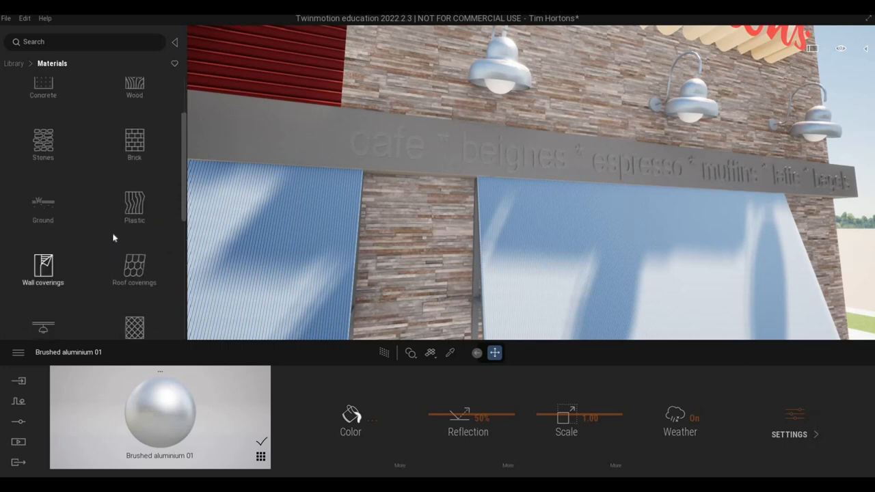
left_click(42, 269)
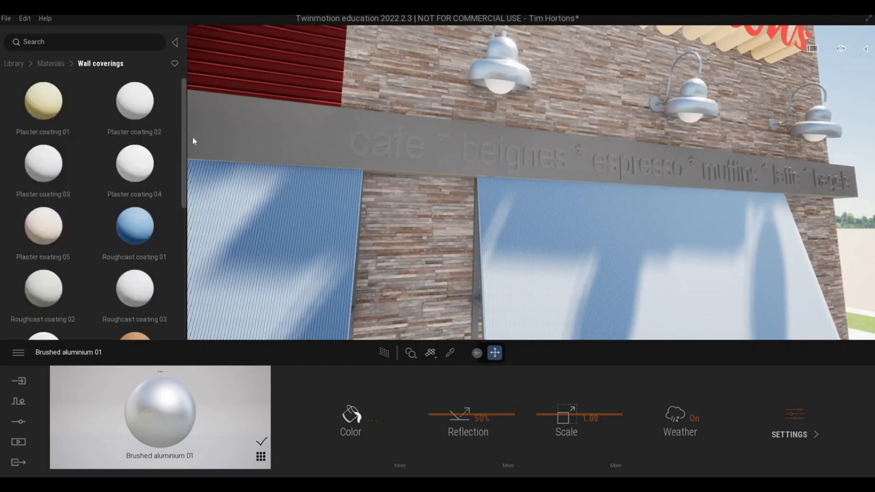
scroll("down", 3)
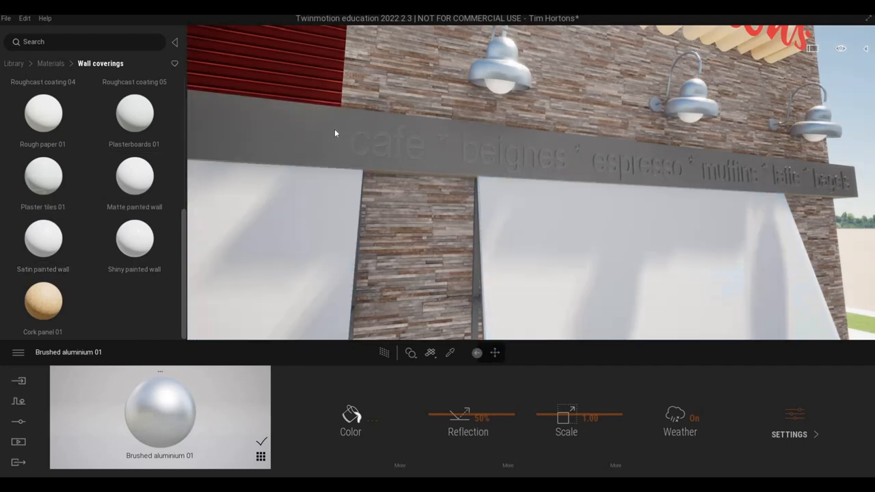
Increase the Aluminium siding 02 texture scale to 8.23
left_click(351, 415)
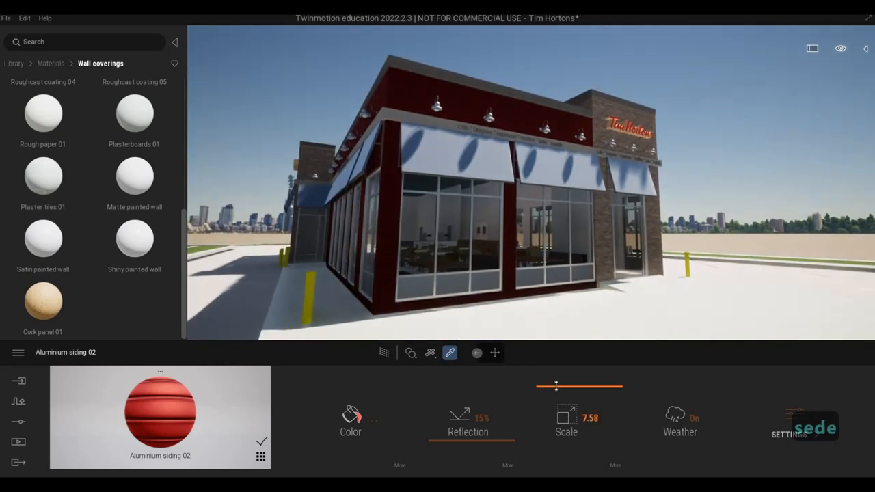
left_click_drag(556, 386, 556, 382)
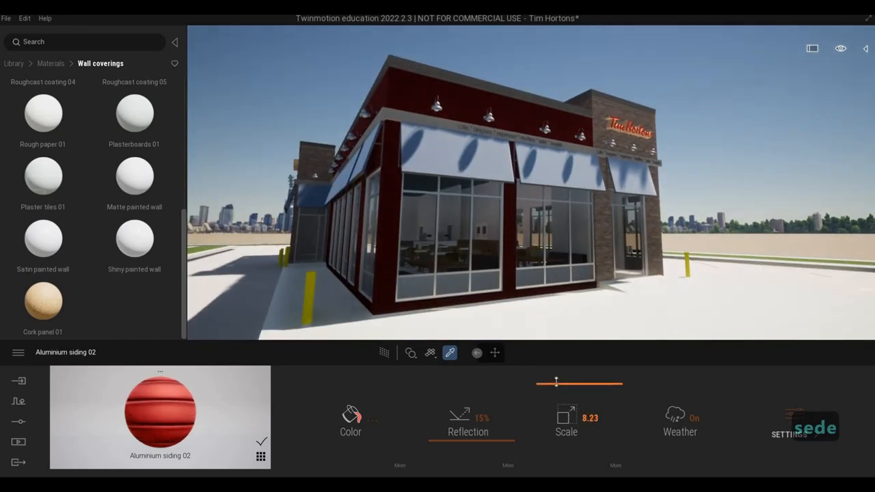
left_click_drag(556, 381, 550, 369)
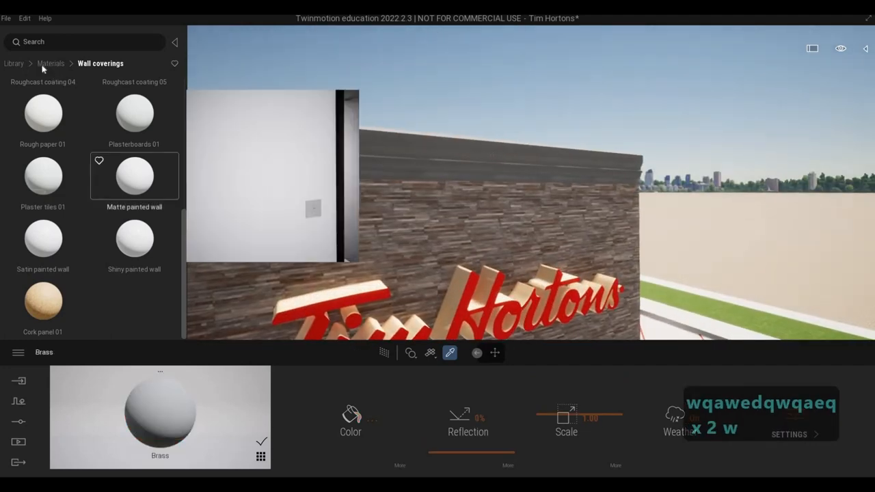
Apply Matt chrome to the parapet trim and pick a warm tint
left_click(51, 63)
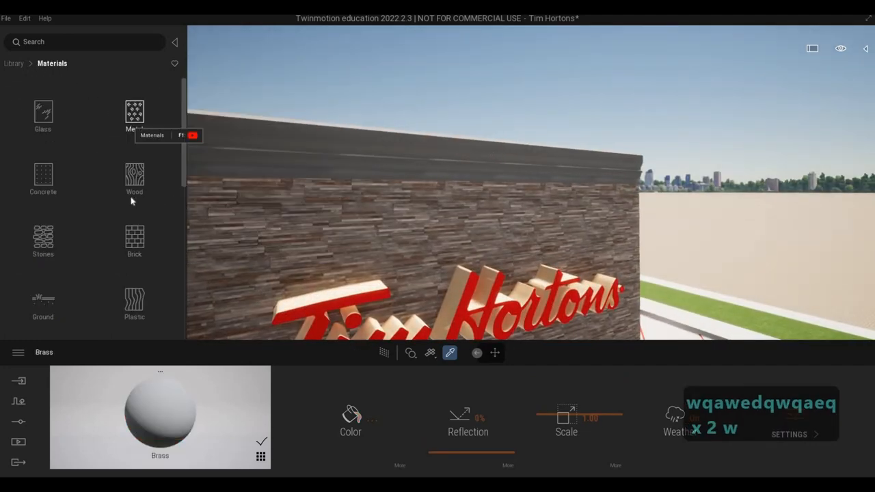
left_click(134, 116)
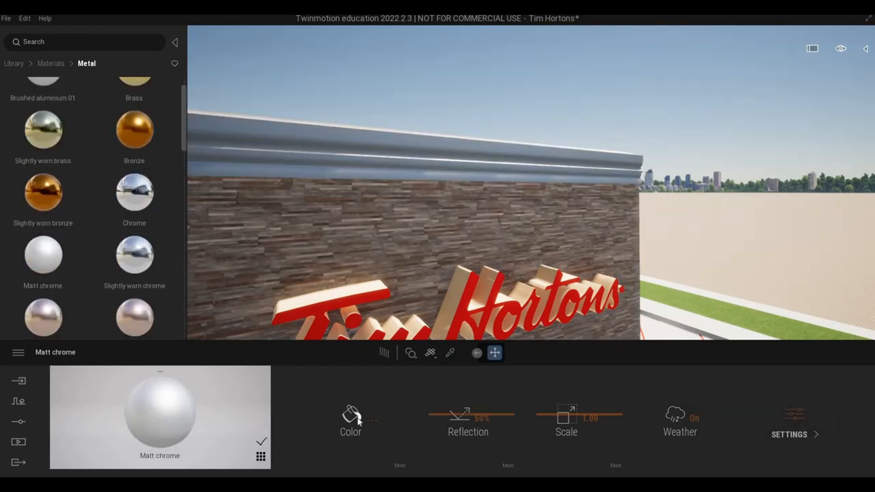
left_click(351, 417)
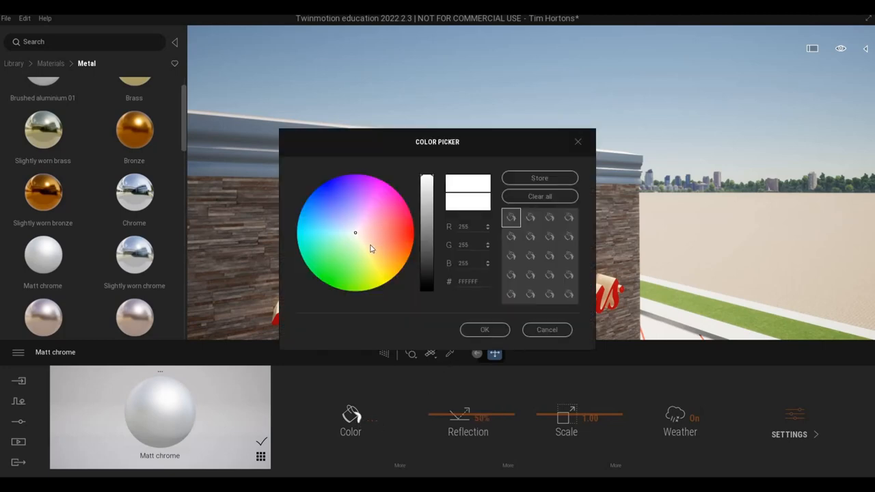
left_click(373, 251)
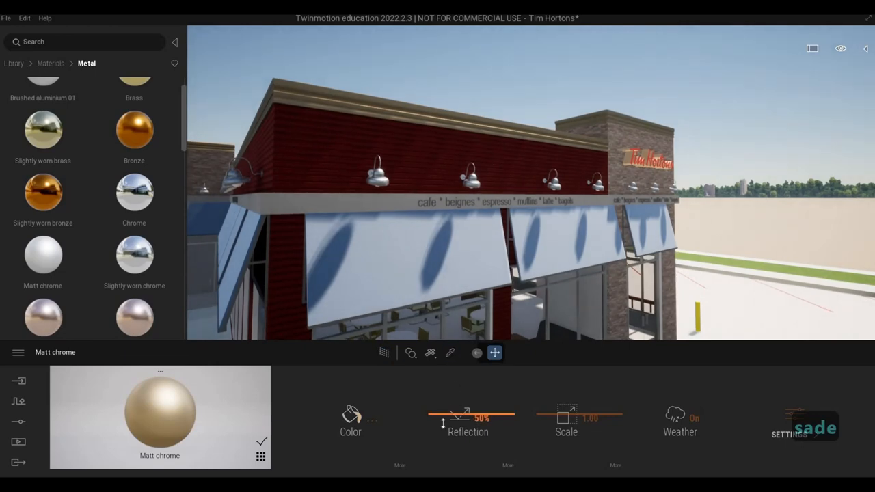
Set the trim to beige at 20% reflection, then sample the awnings' Aluminum 5005
left_click_drag(471, 416, 443, 432)
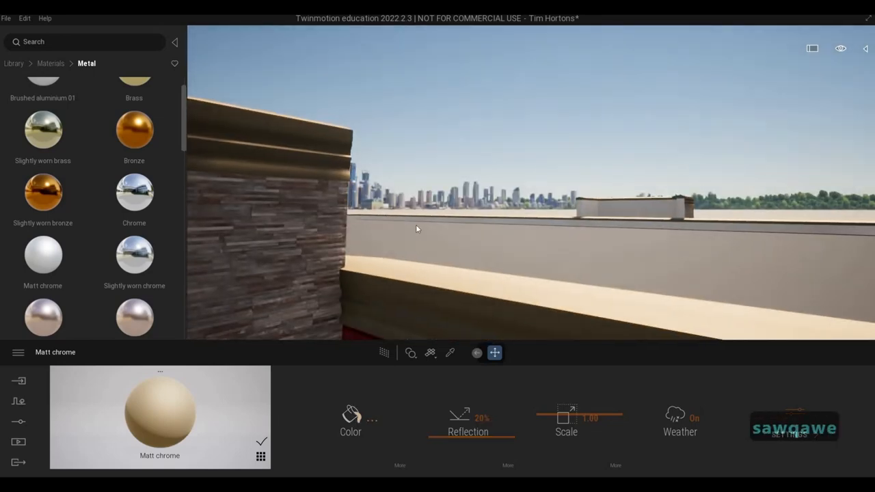
left_click(350, 416)
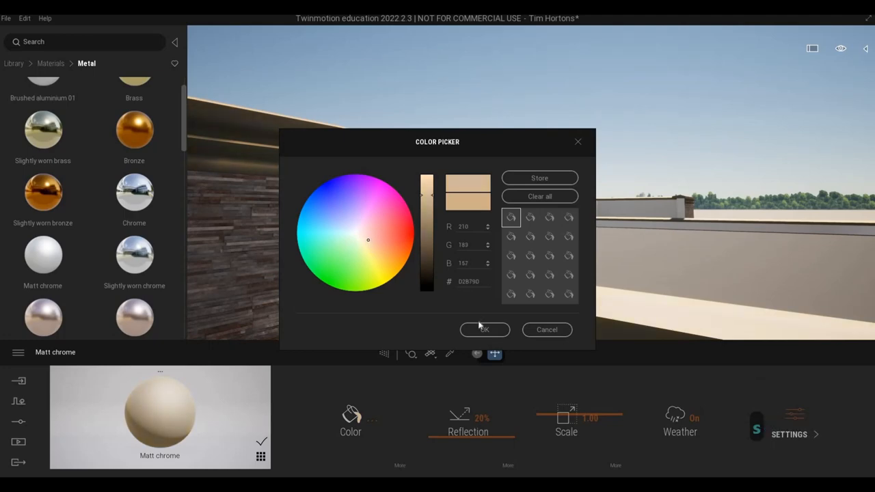
left_click(484, 330)
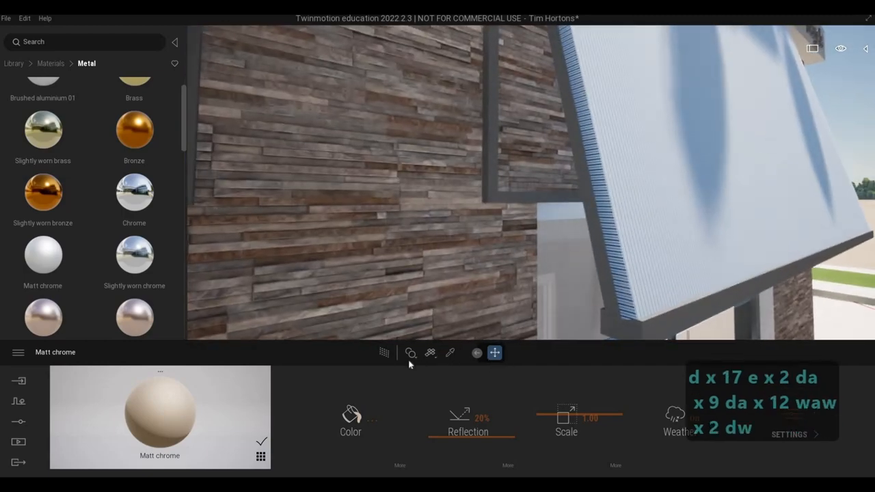
left_click(450, 353)
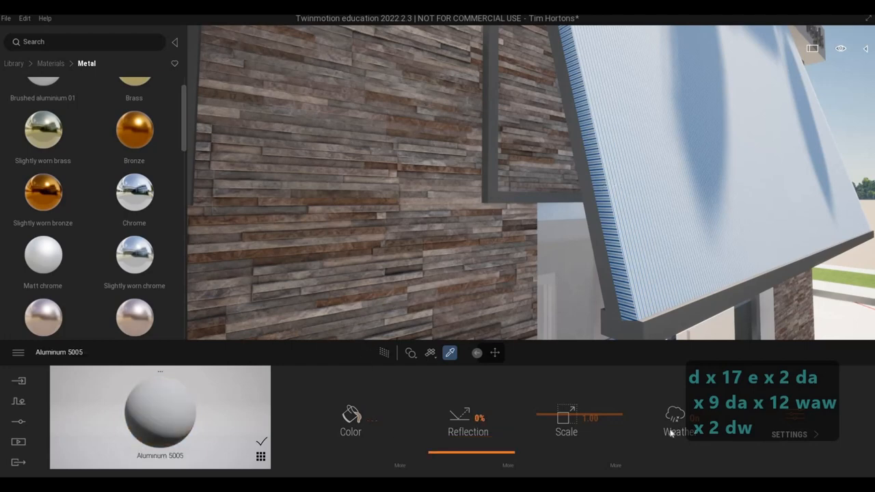
Check Aluminum 5005's extra settings and raise its reflection to 53%
left_click(790, 434)
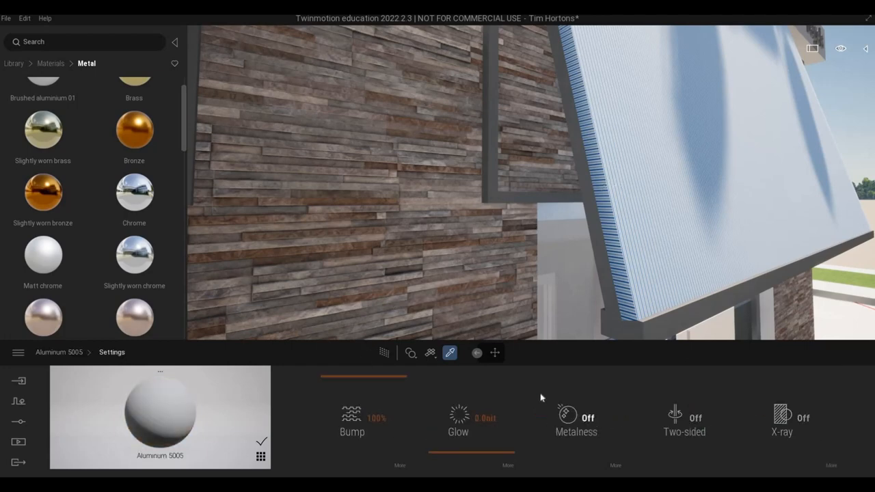
left_click(575, 418)
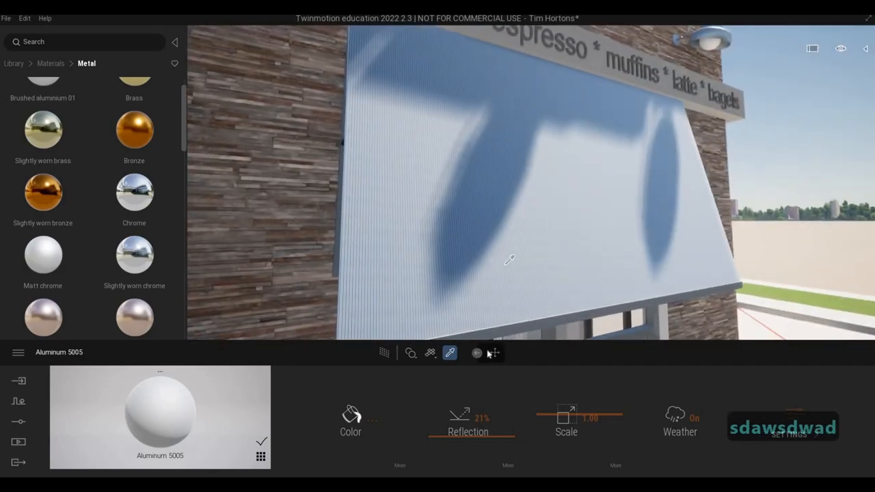
left_click(351, 415)
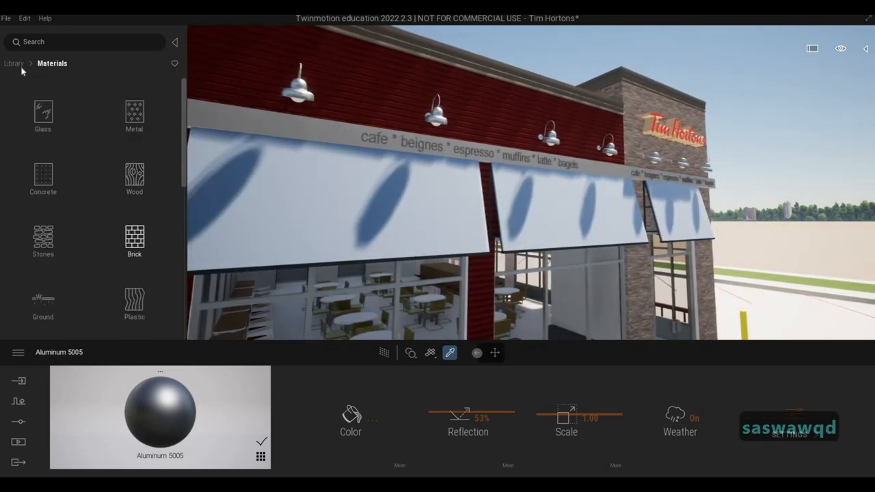
Open the Fabric category from Materials and scroll through the fabrics
left_click(13, 62)
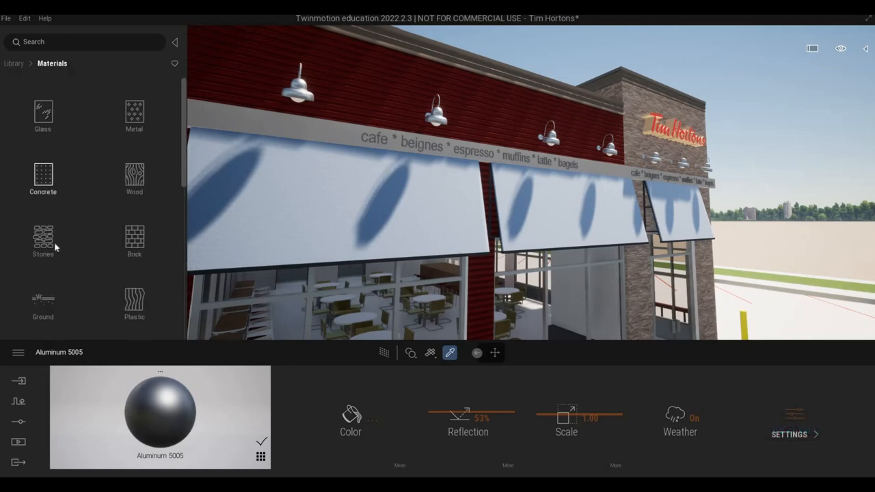
scroll("down", 3)
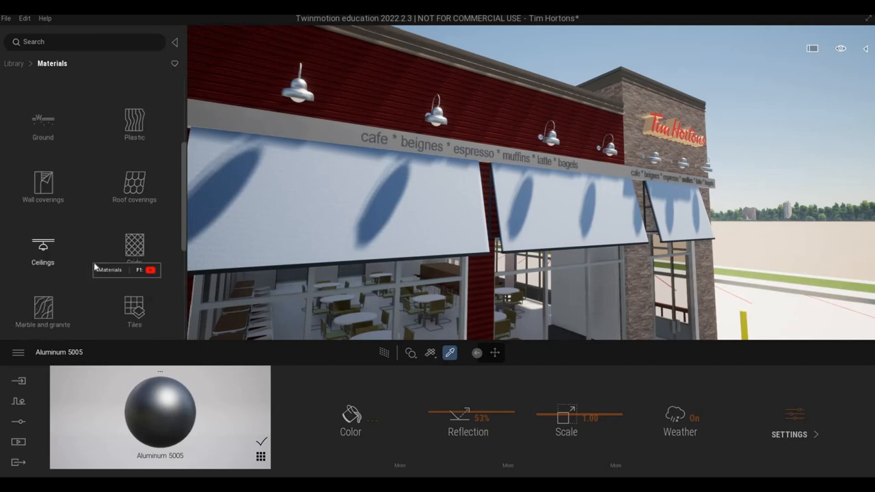
scroll("down", 3)
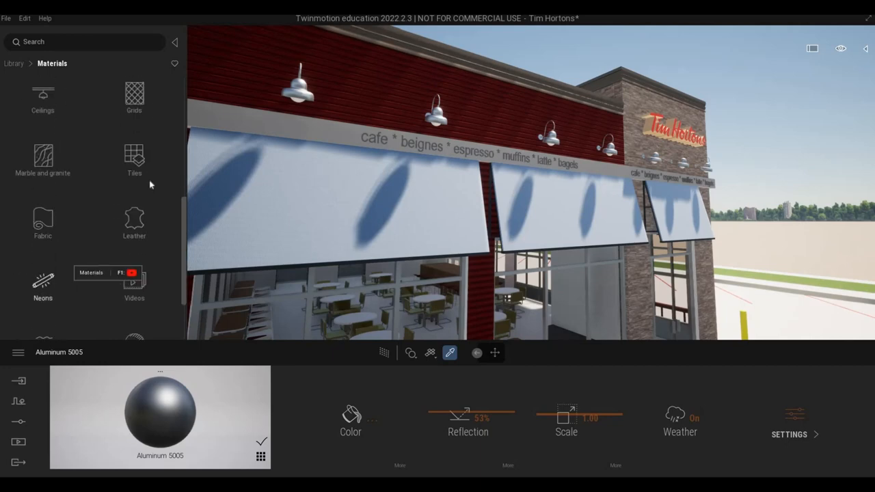
left_click(43, 219)
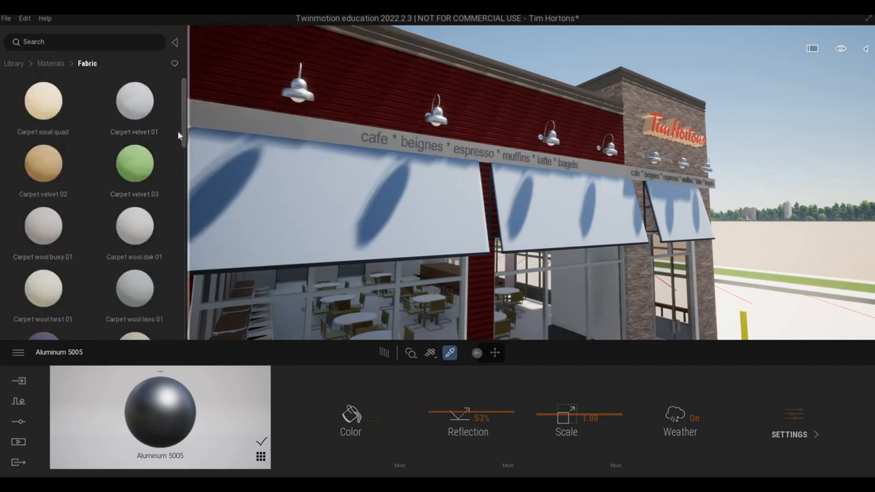
scroll("down", 3)
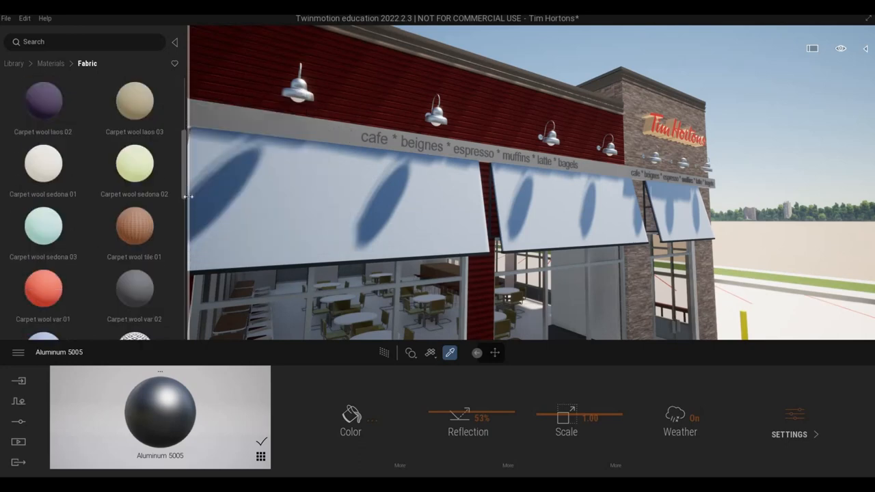
scroll("down", 3)
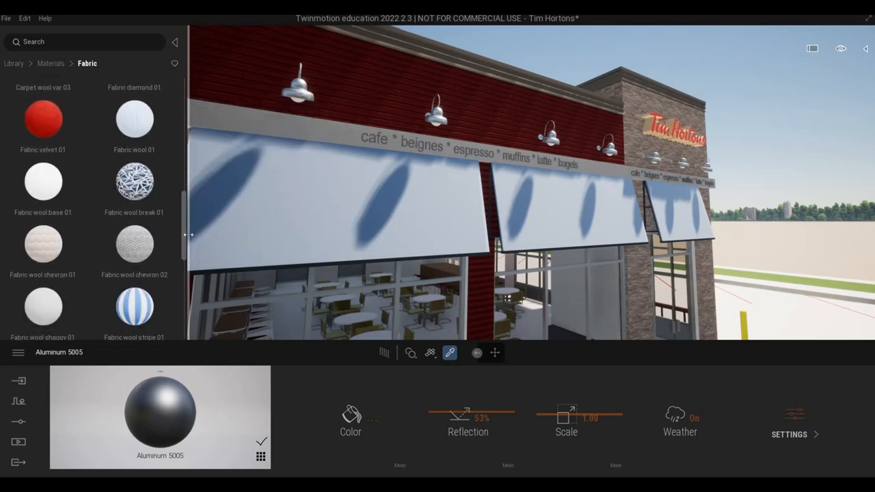
scroll("down", 3)
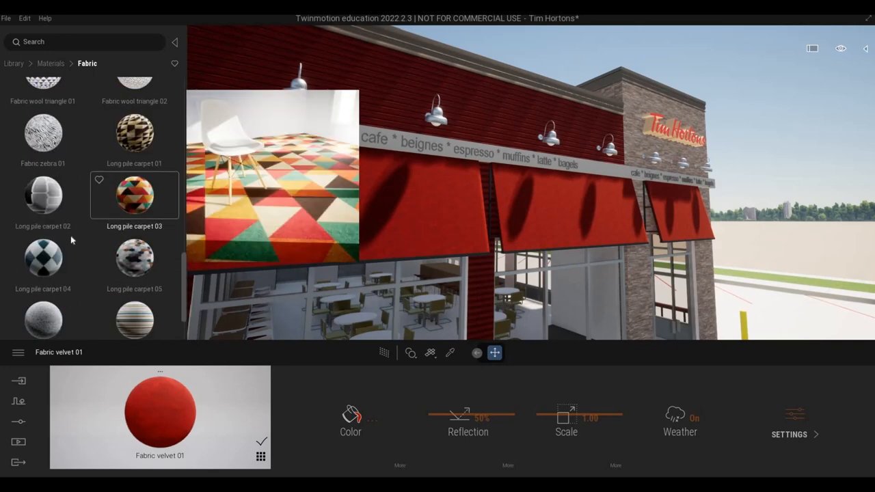
Put Long pile carpet 08 on the awnings with a 90° rotation
scroll("down", 3)
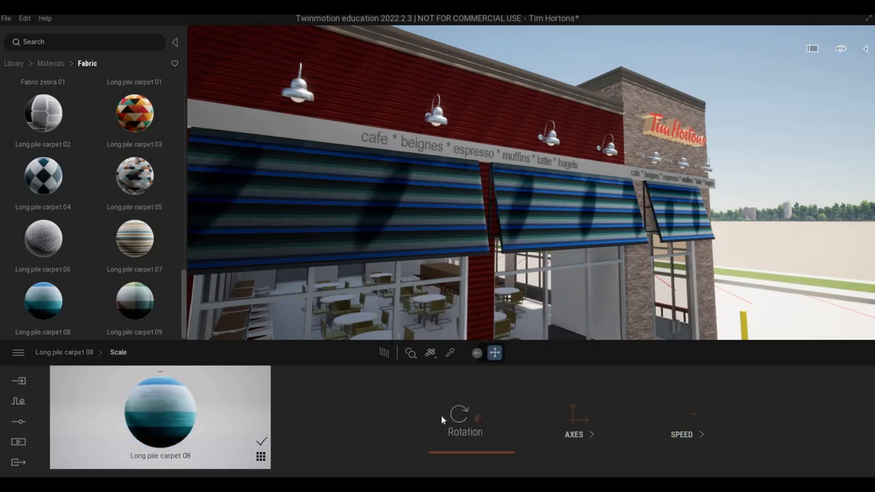
left_click(459, 414)
type("90")
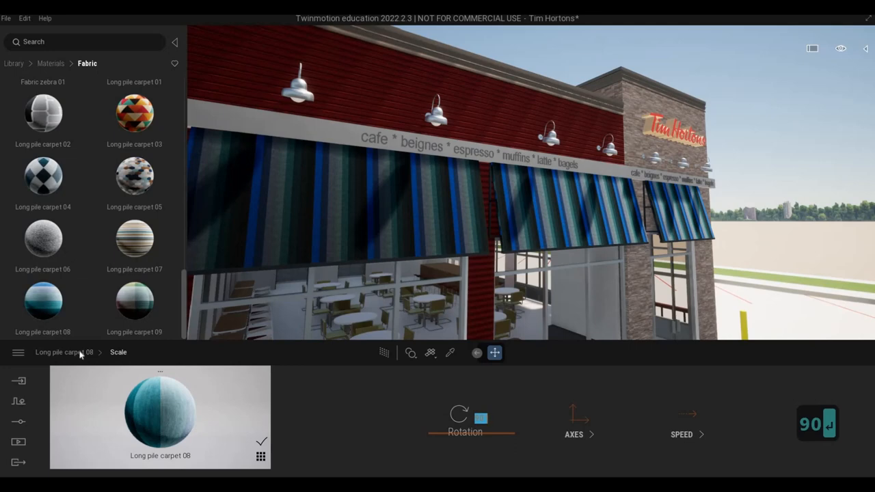
Tint the awnings' Long pile carpet 08 red and set its scale to 1.93
left_click(404, 415)
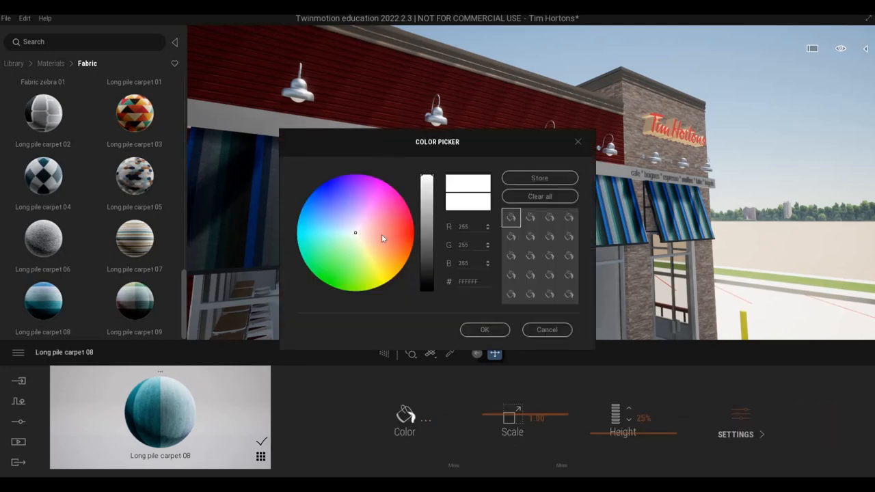
left_click(405, 235)
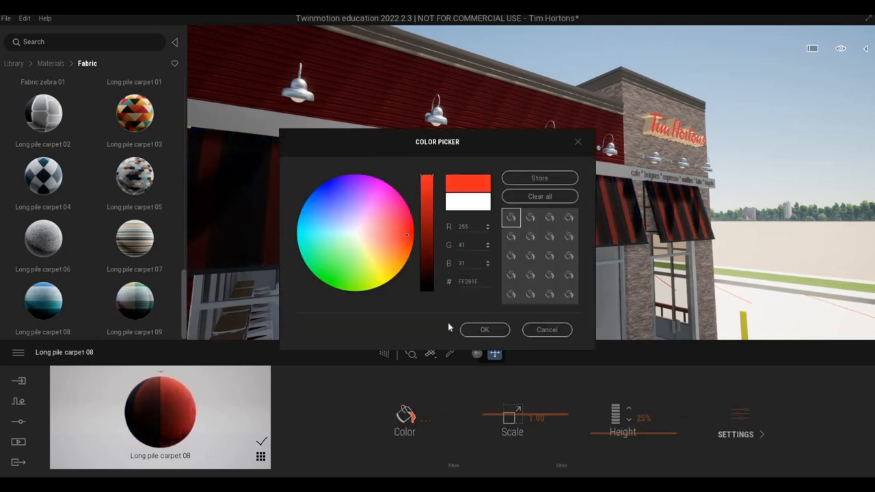
left_click(484, 330)
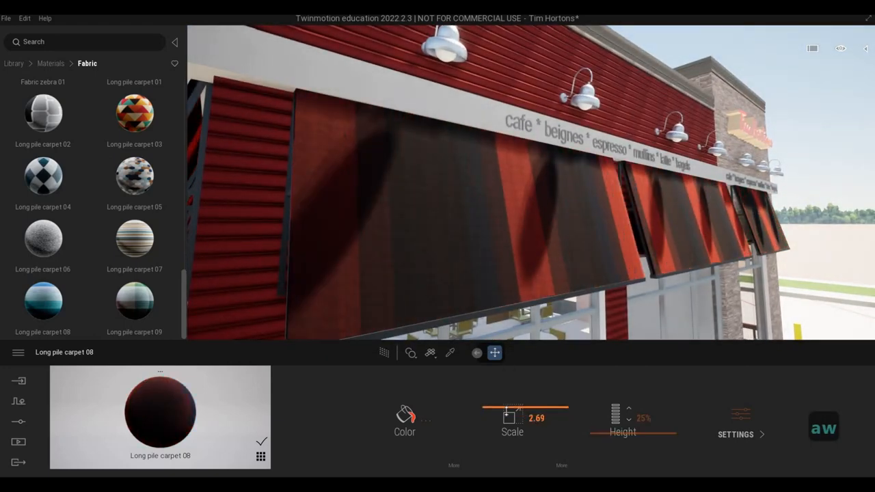
left_click_drag(520, 408, 506, 408)
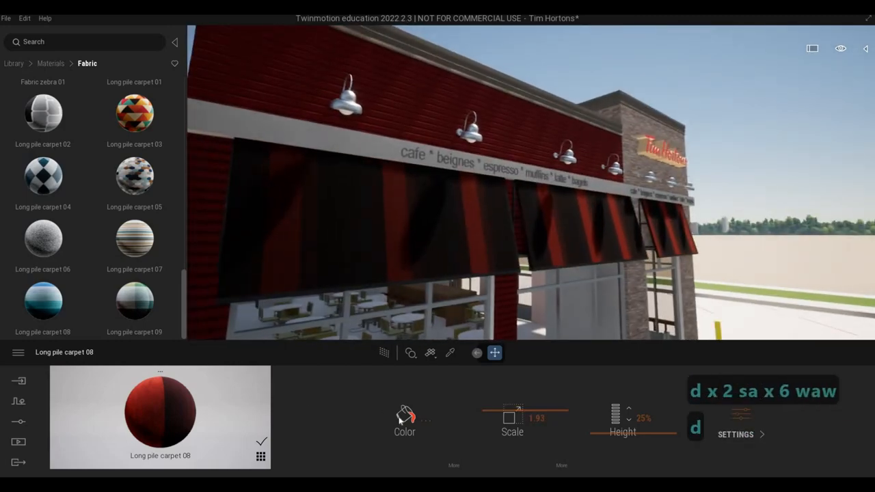
left_click(404, 416)
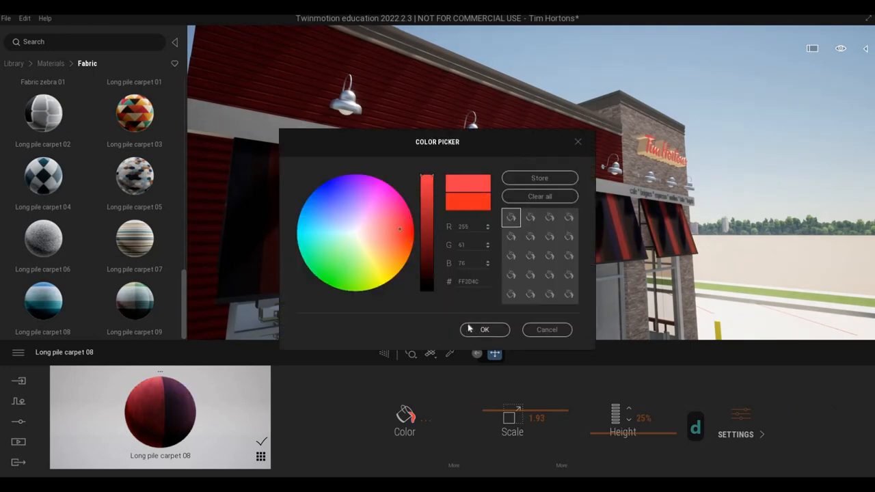
left_click(485, 330)
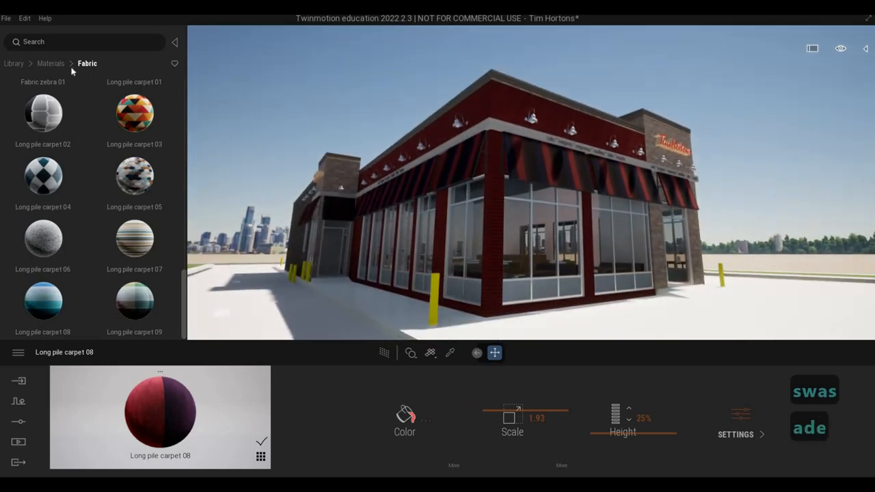
Browse Quixel Megascans Surfaces > Fabric > Pattern and scroll the results
left_click(50, 63)
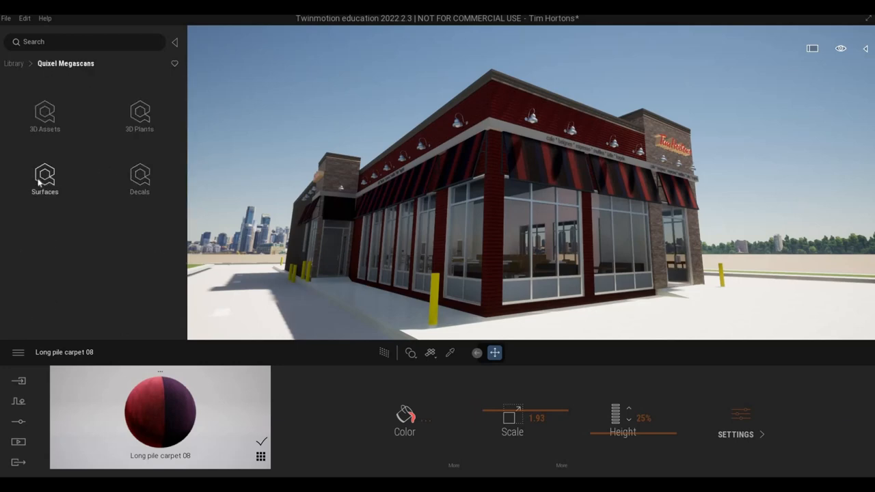
left_click(45, 180)
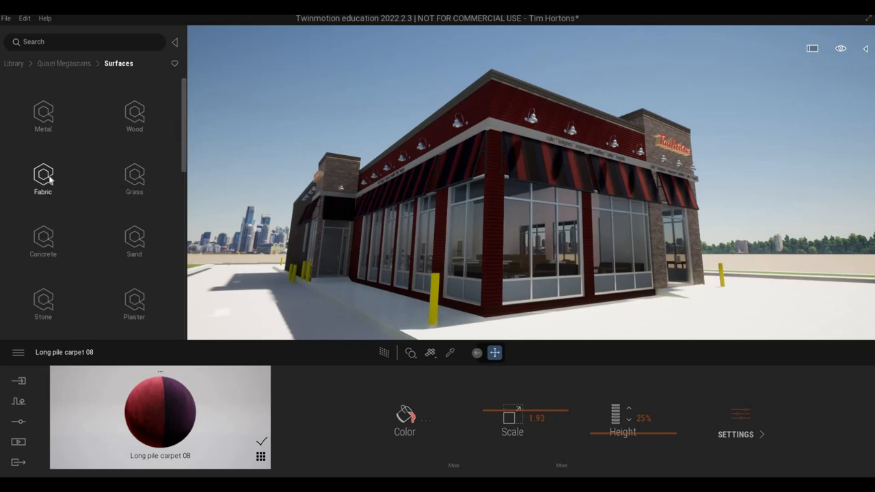
left_click(43, 179)
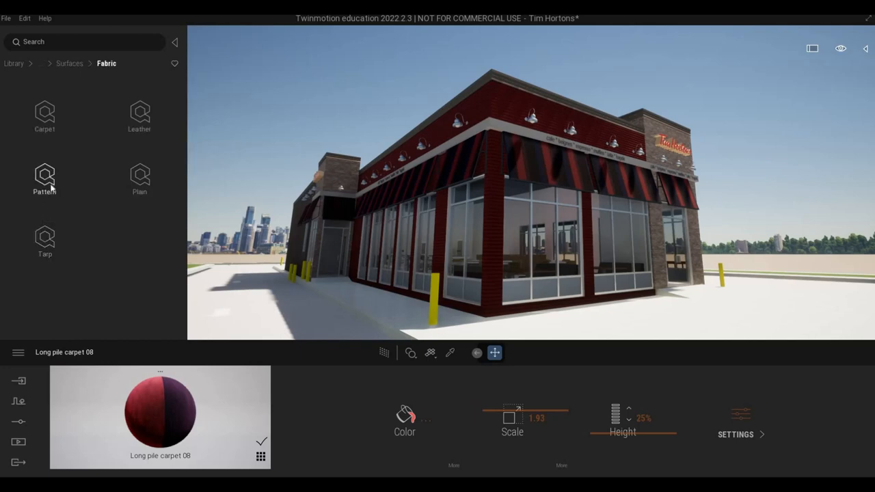
left_click(44, 174)
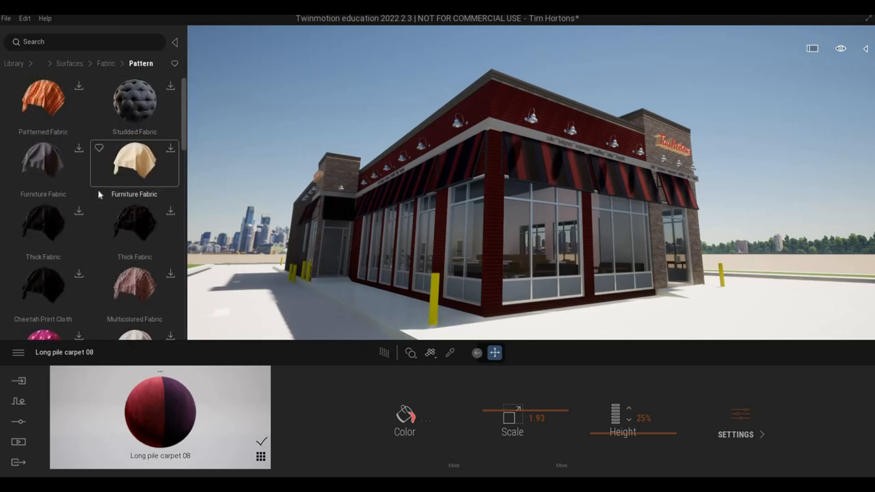
scroll("down", 3)
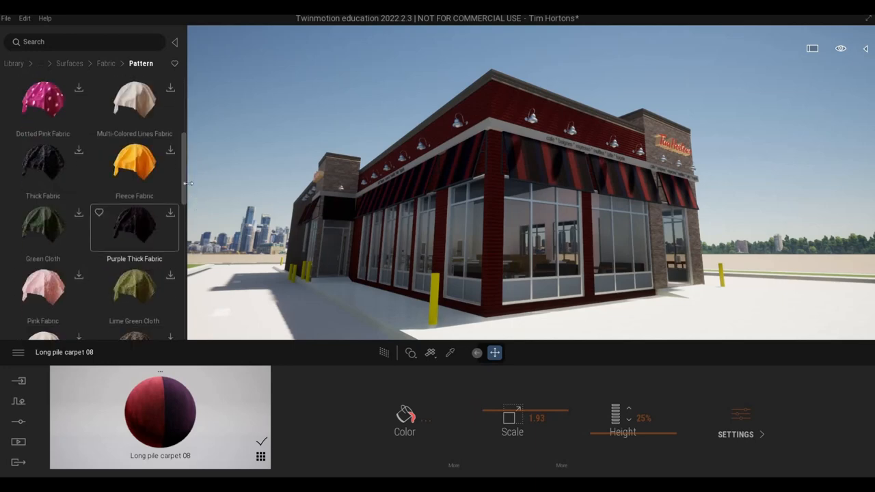
scroll("down", 3)
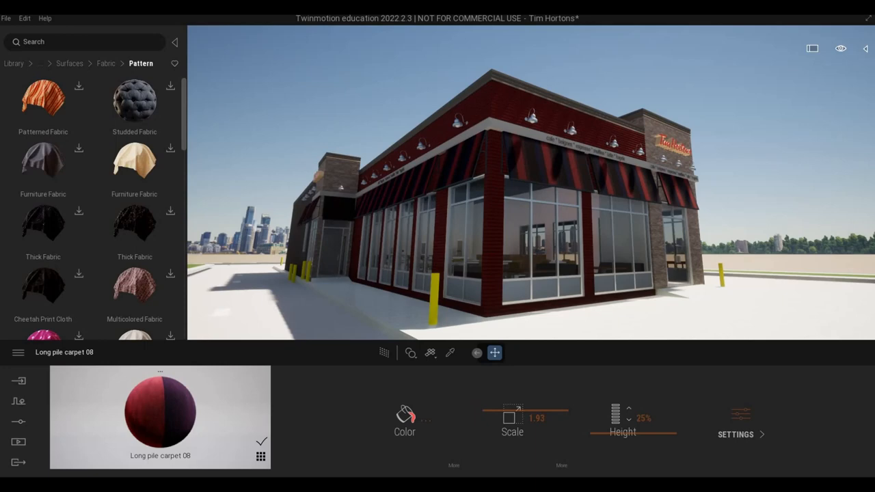
mouse_move(576, 255)
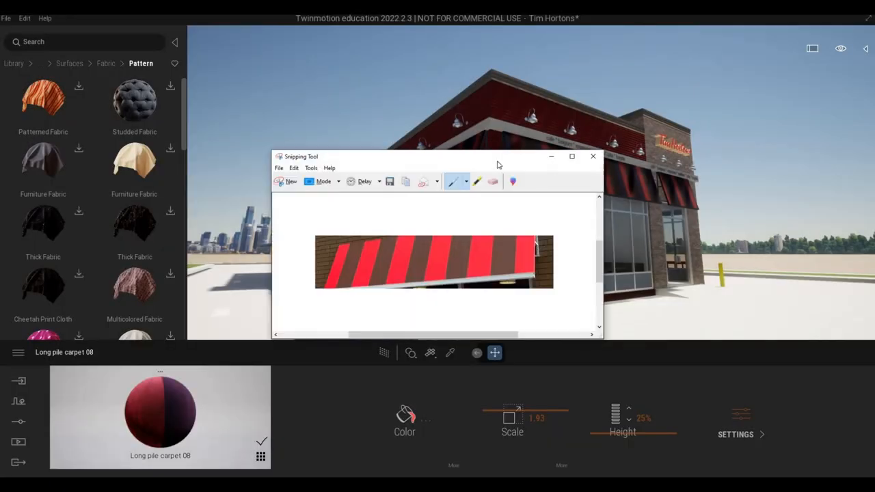
Move the striped awning reference snip aside and close it without saving
left_click_drag(438, 156, 438, 113)
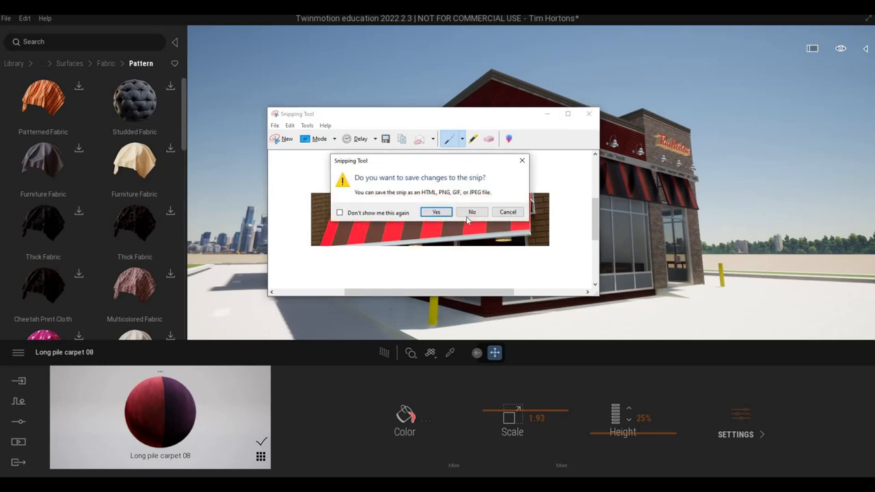
left_click(472, 212)
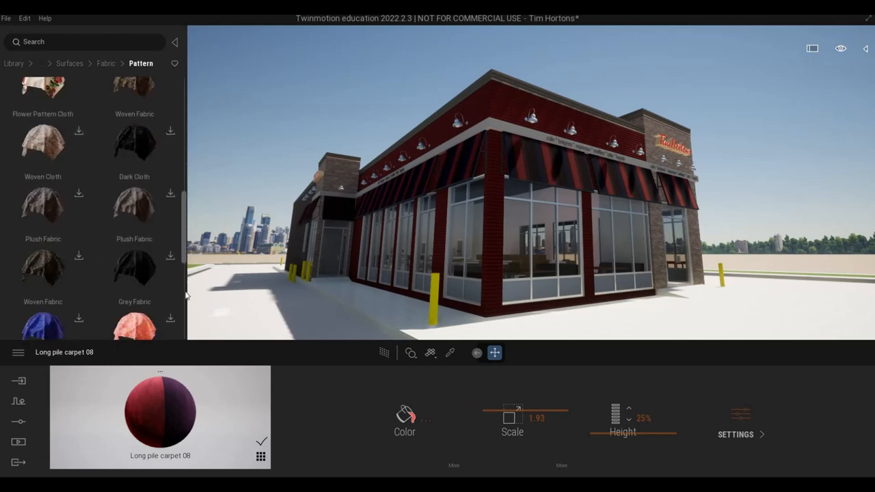
Browse the Carpet fabric surfaces, then switch to the Leather fabrics
scroll("down", 3)
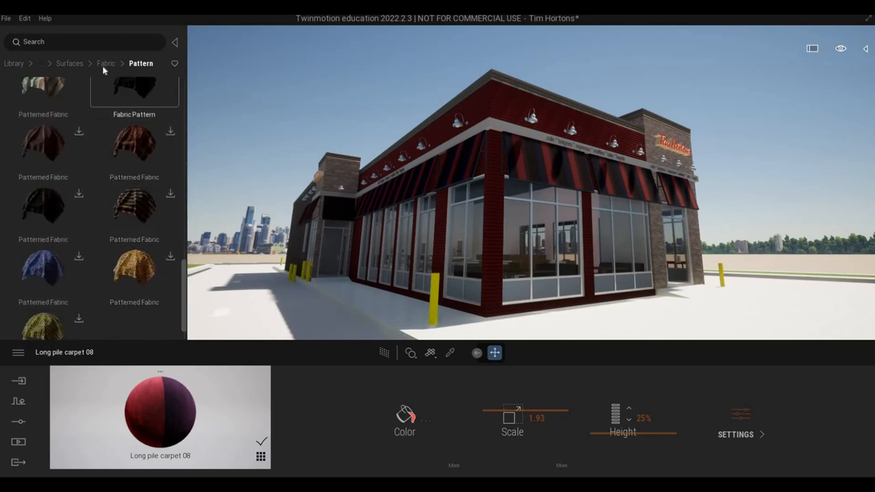
left_click(105, 63)
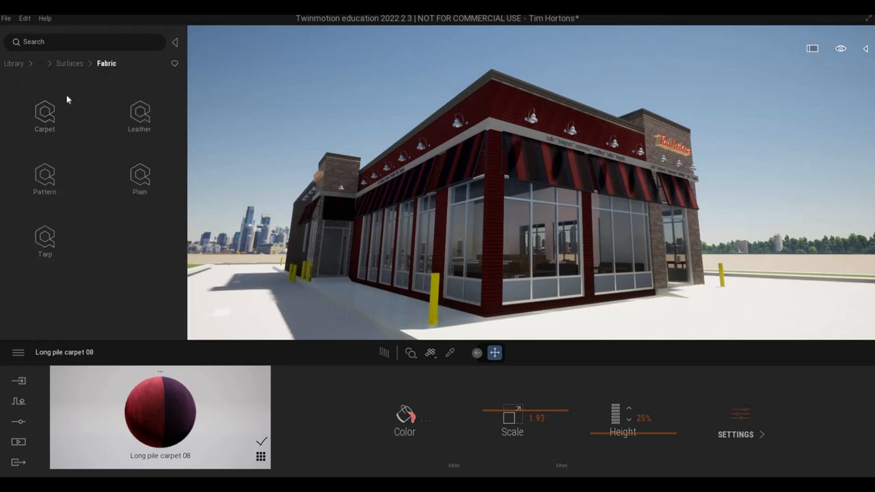
left_click(45, 116)
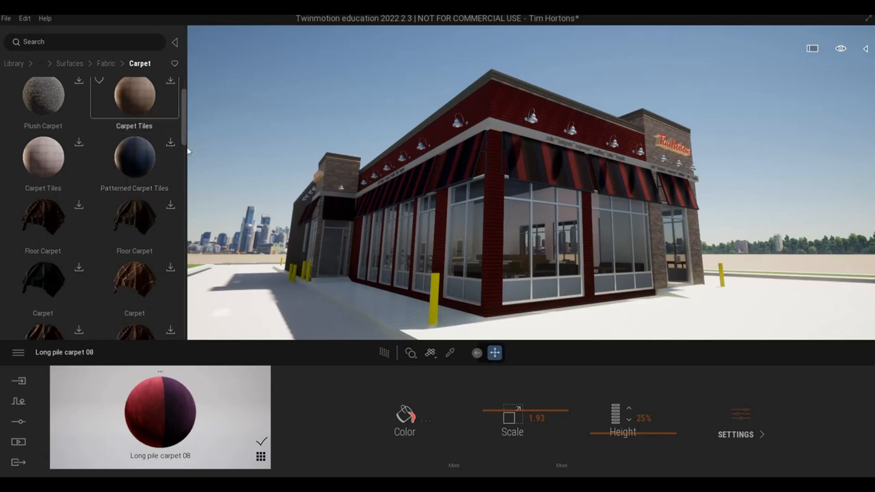
scroll("down", 3)
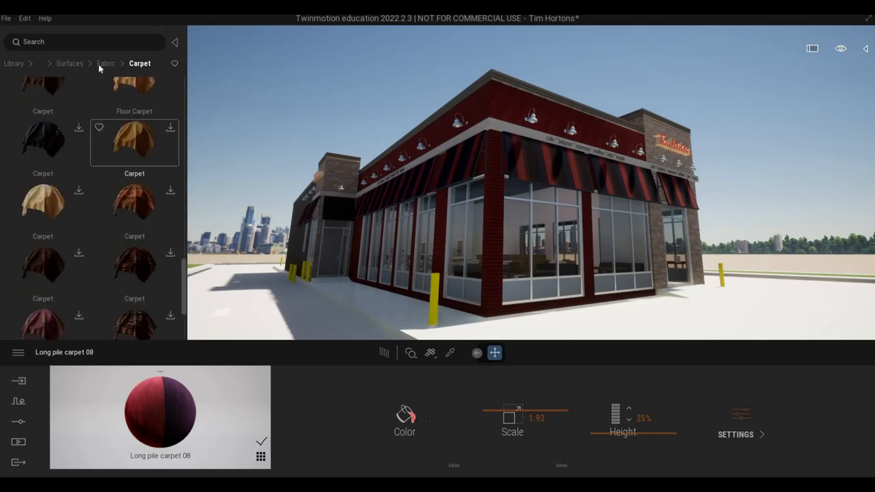
left_click(105, 63)
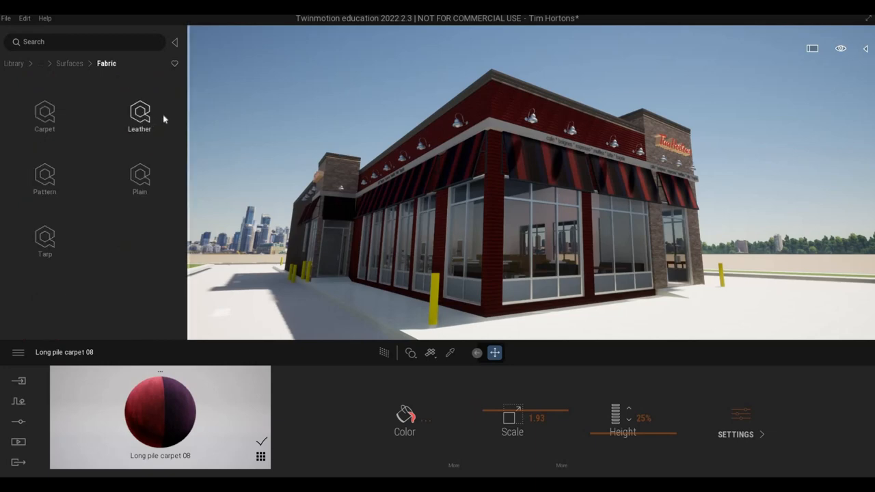
left_click(138, 116)
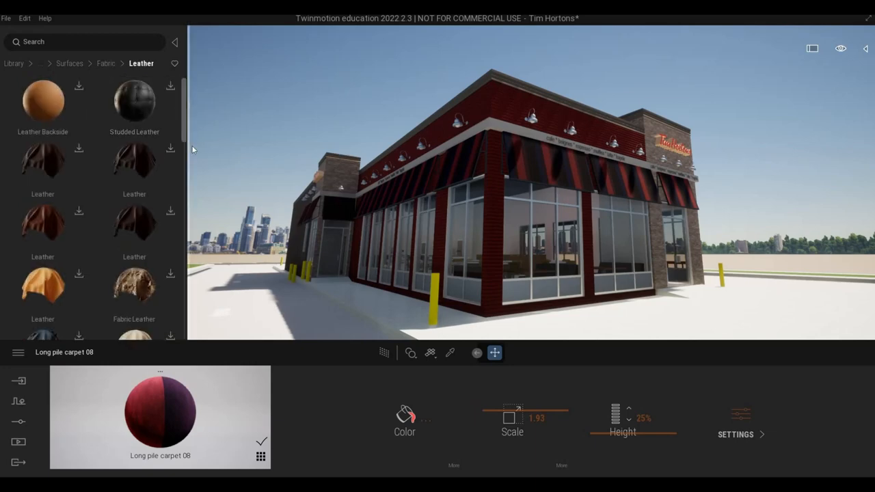
Scroll through Leather, look at the Plain fabrics, then return to Leather
scroll("down", 3)
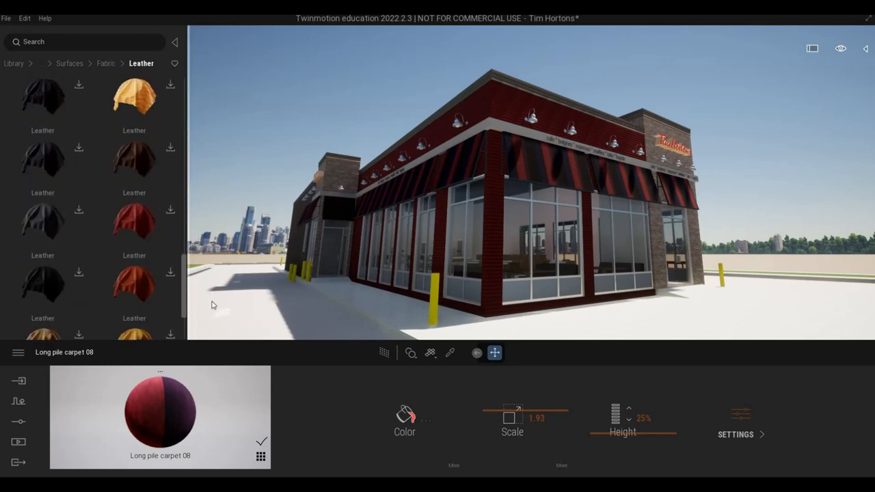
scroll("down", 3)
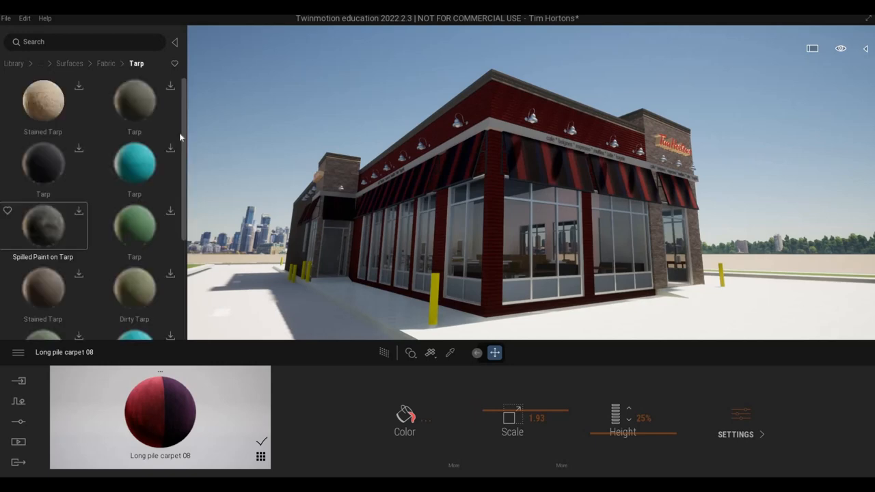
scroll("down", 3)
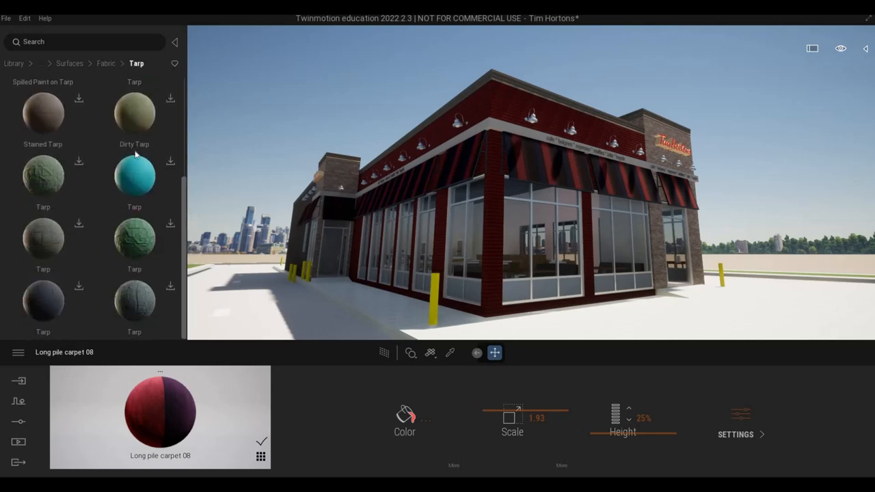
left_click(105, 62)
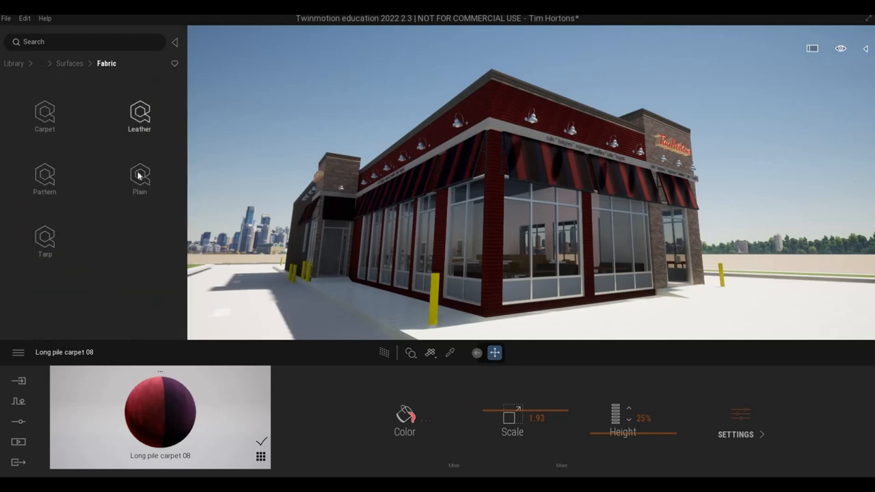
left_click(140, 174)
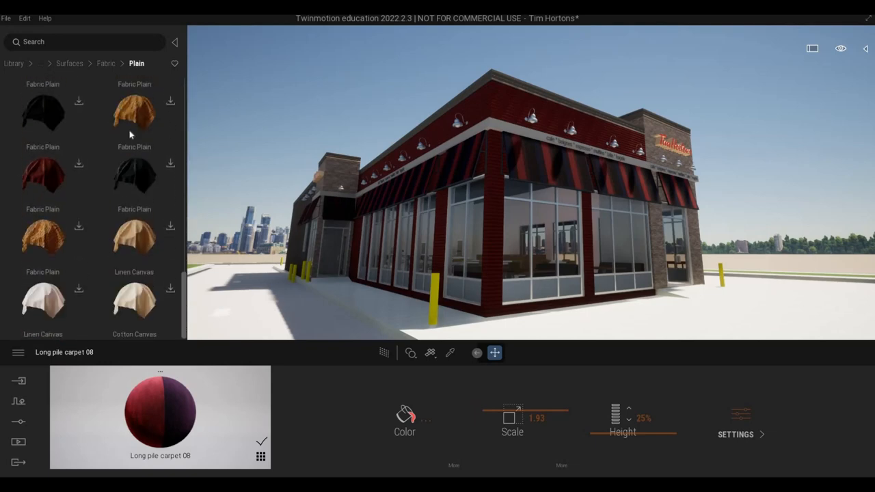
left_click(106, 63)
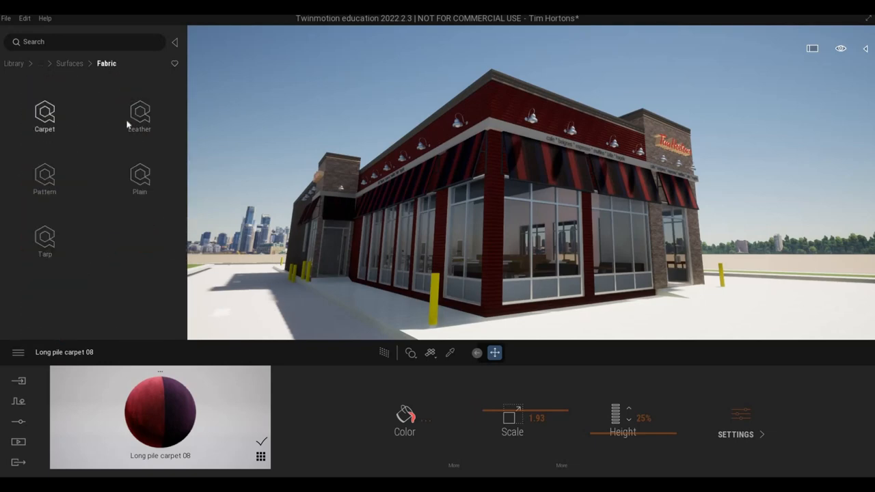
left_click(139, 117)
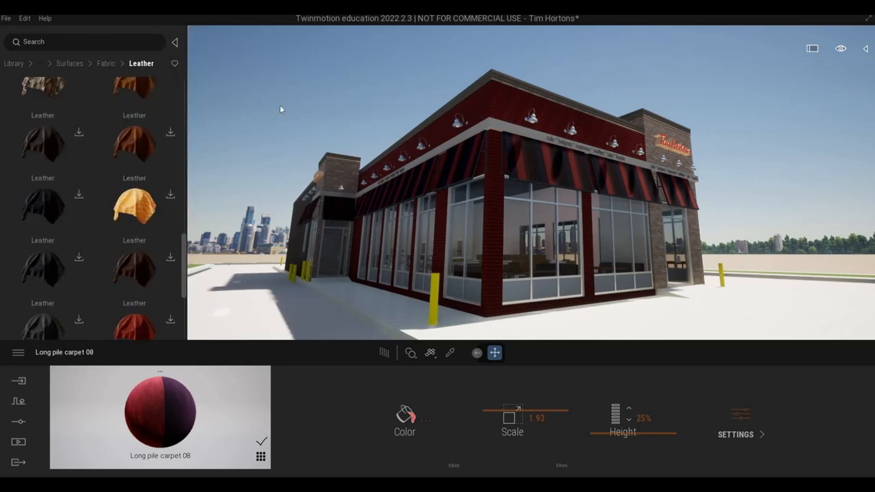
key("Escape")
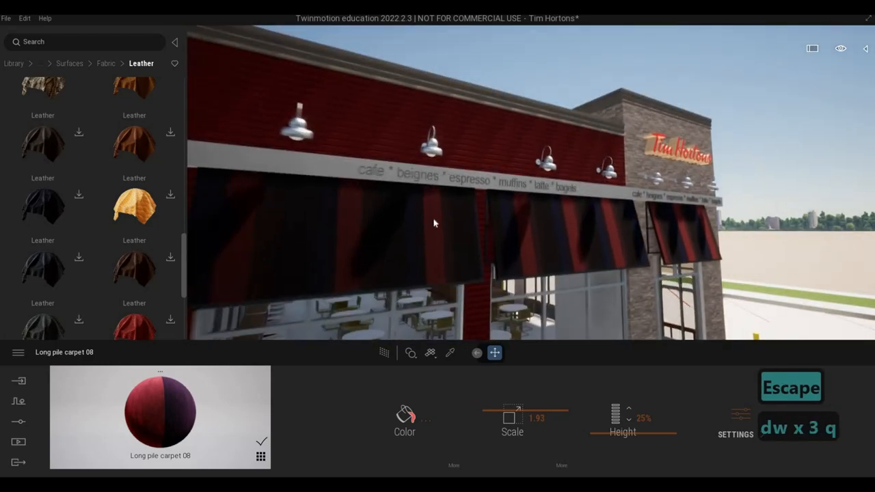
key("w")
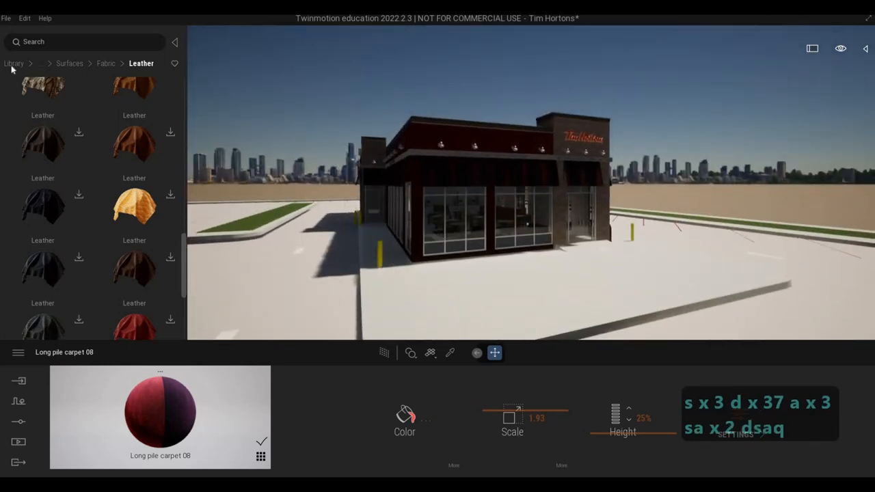
Go back to the library's material categories and browse the concrete materials
left_click(14, 63)
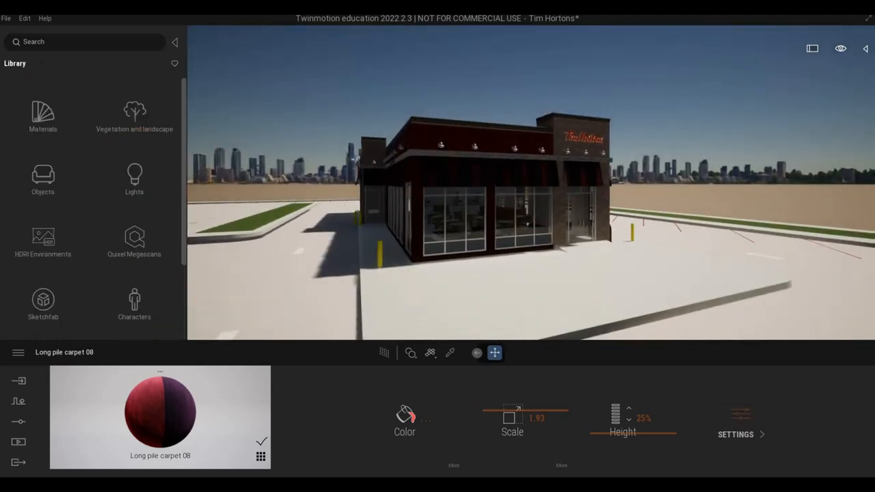
key("a")
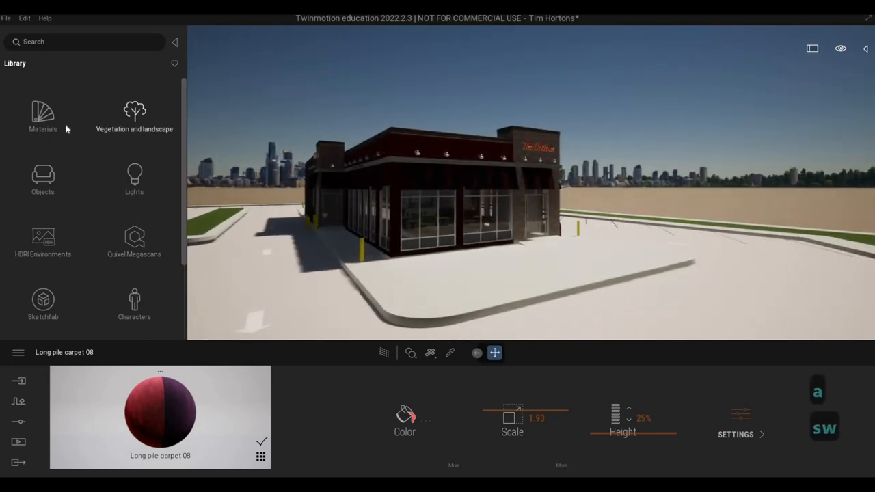
left_click(42, 115)
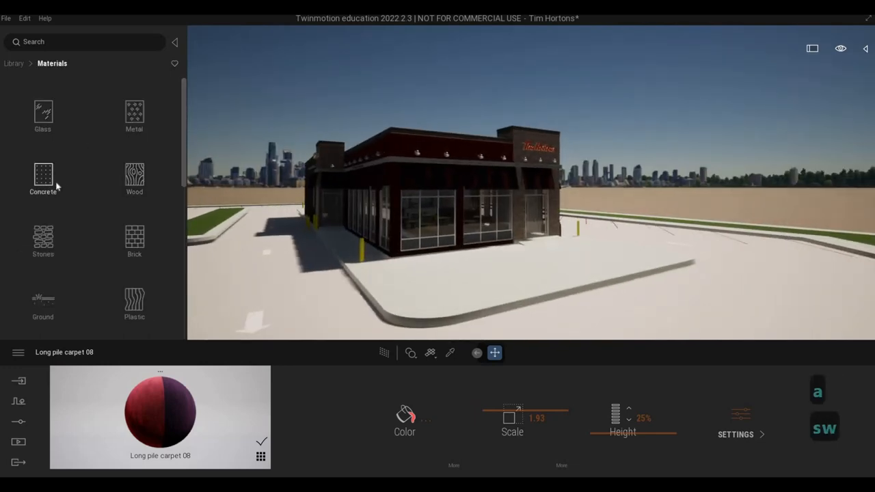
left_click(43, 177)
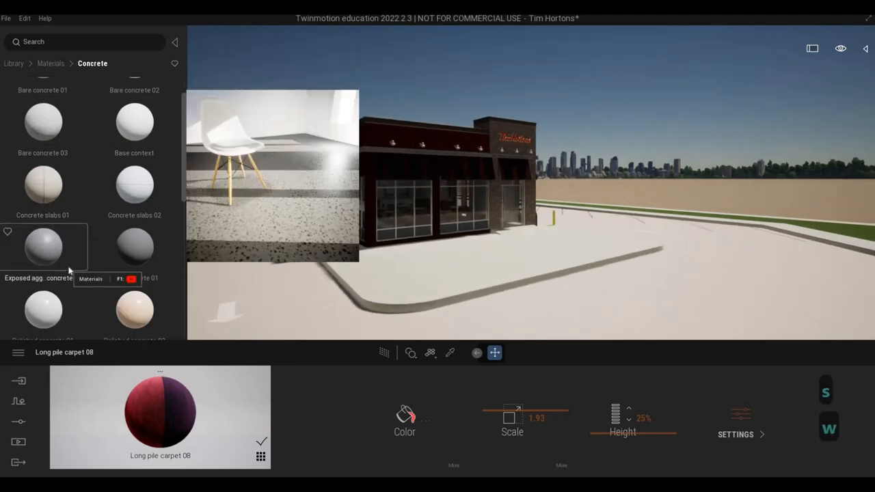
scroll("down", 3)
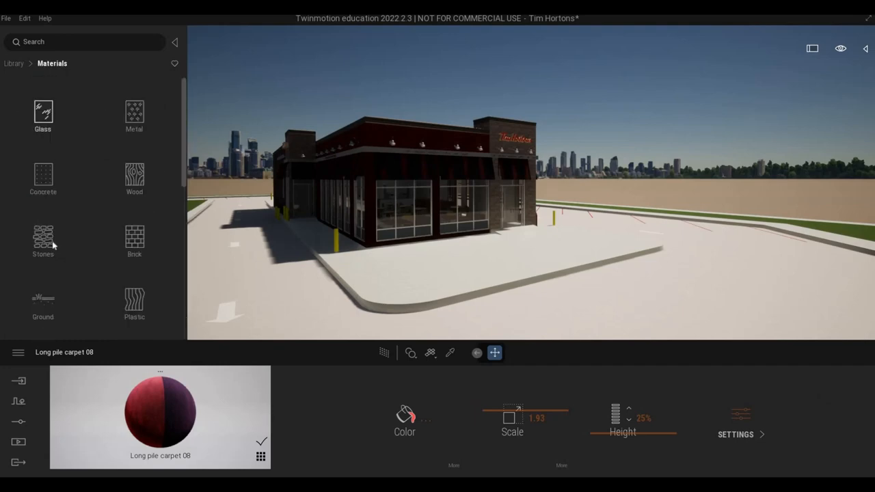
Apply Concrete road 1 from Ground > Man-made to the parking lot and save the scene
left_click(43, 304)
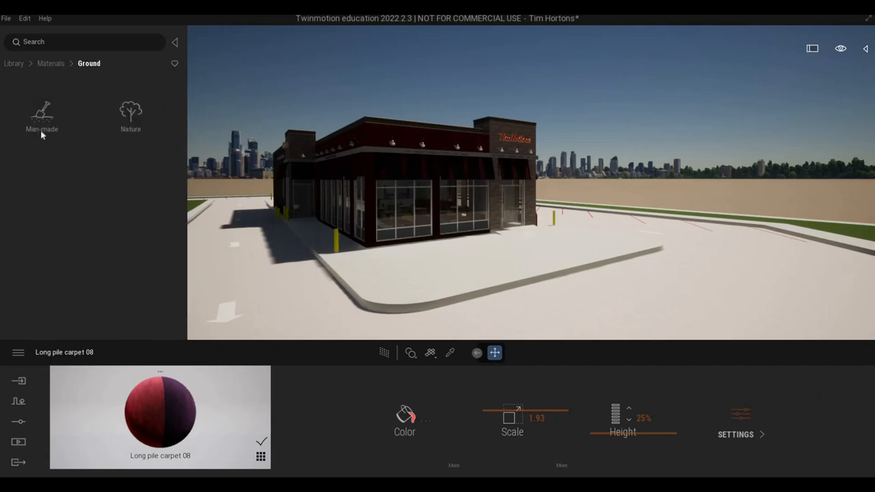
left_click(42, 116)
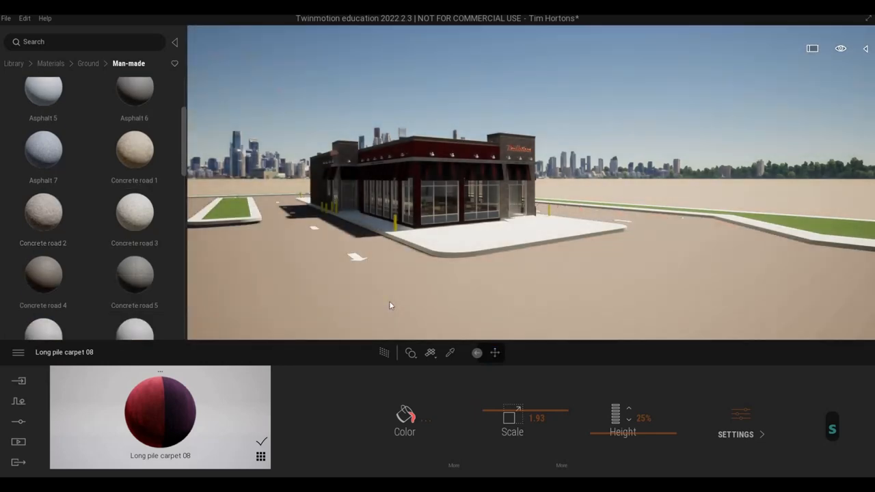
left_click(43, 212)
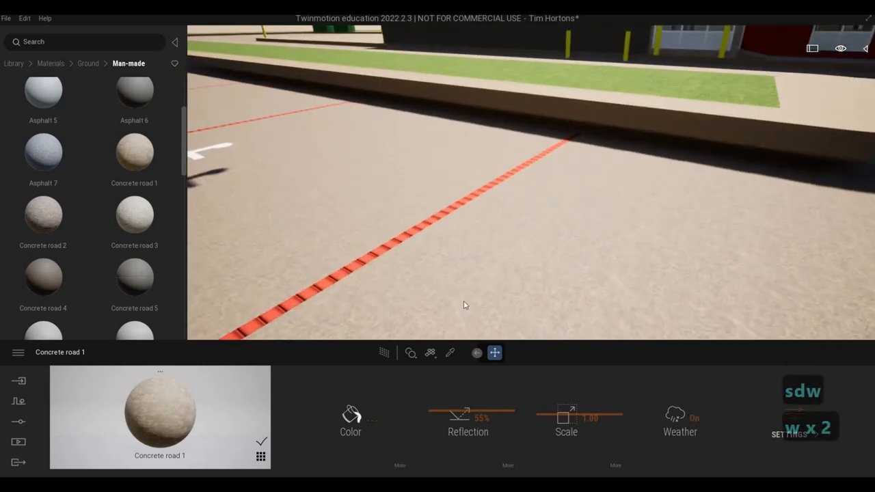
left_click(450, 352)
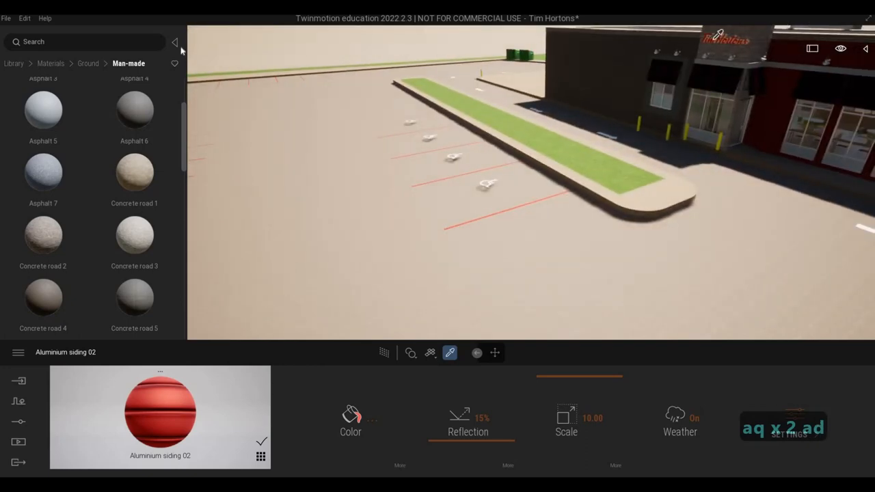
left_click(6, 18)
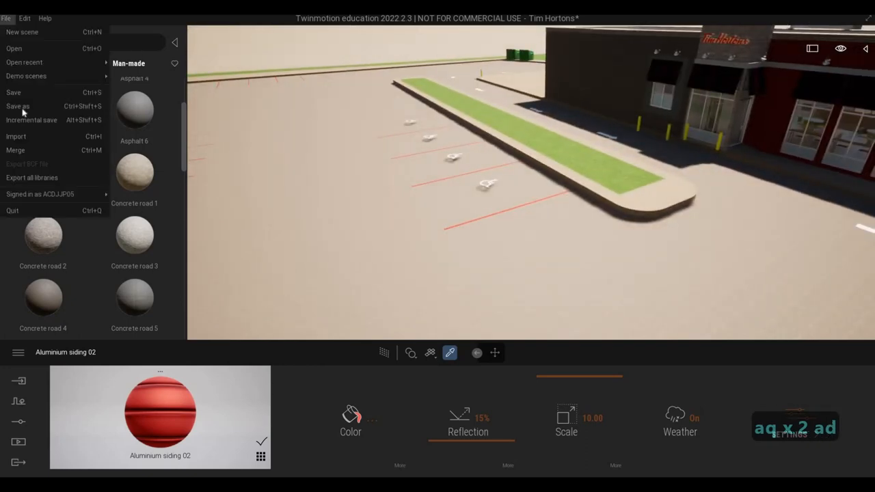
left_click(13, 92)
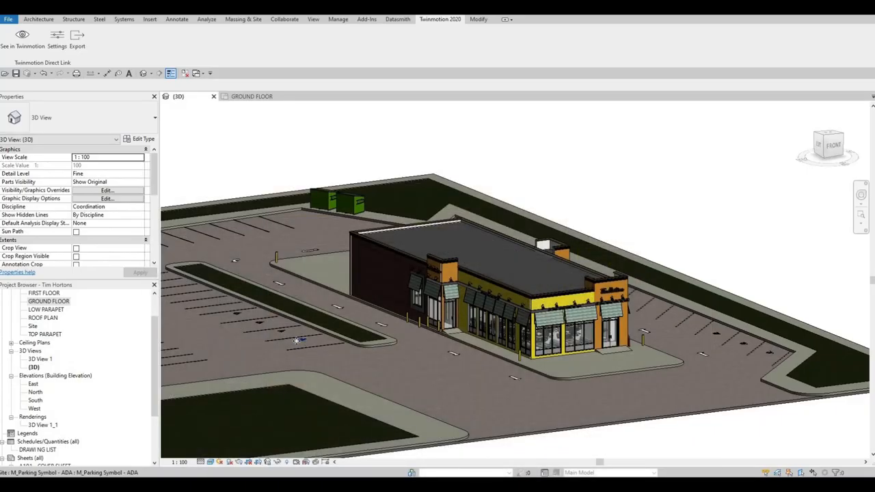
Select all ADA parking symbol instances and set their Offset from Host to -200
right_click(300, 340)
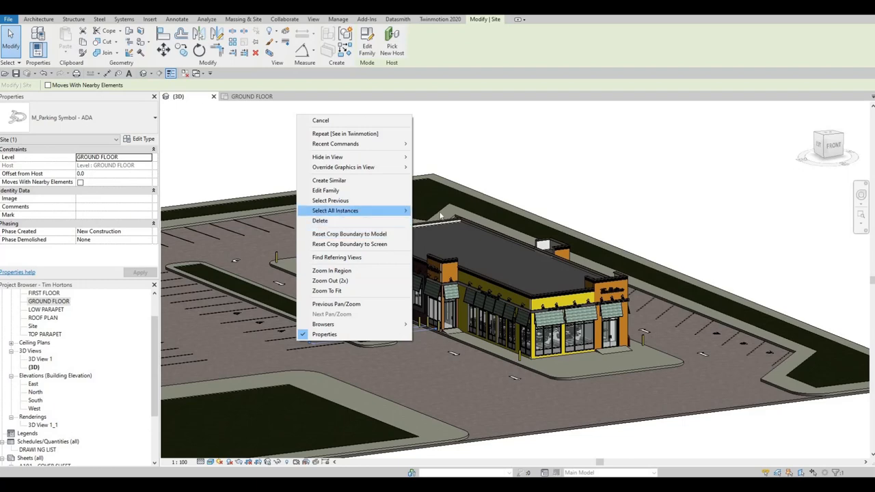
left_click(335, 210)
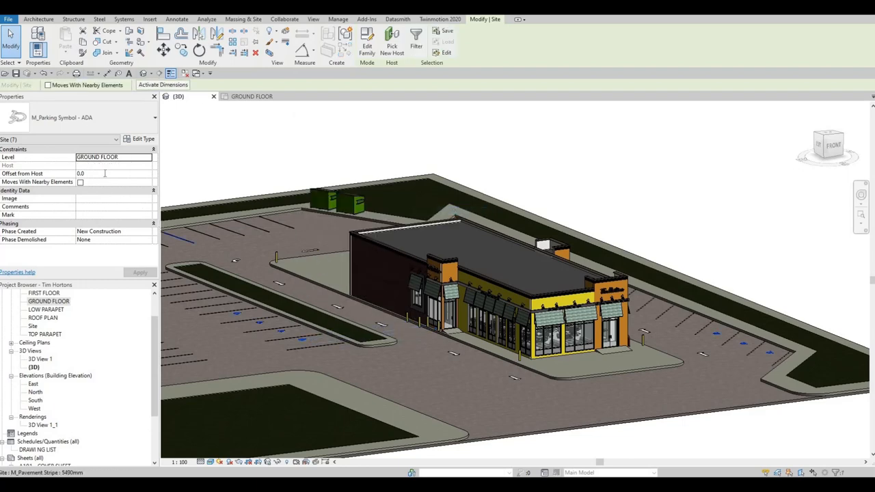
left_click(113, 173)
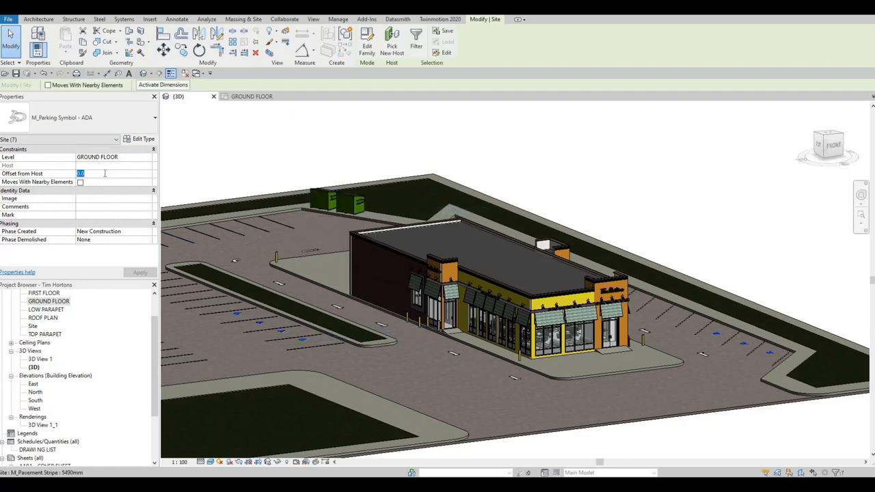
left_click(140, 272)
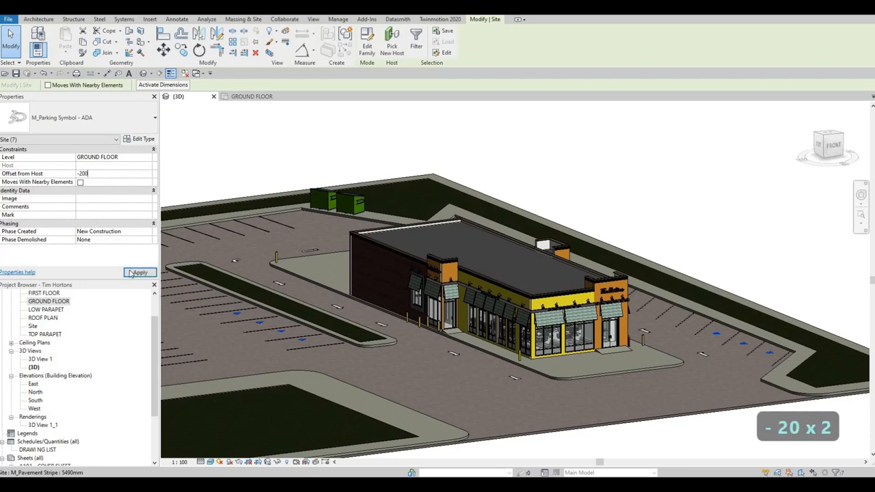
left_click(140, 272)
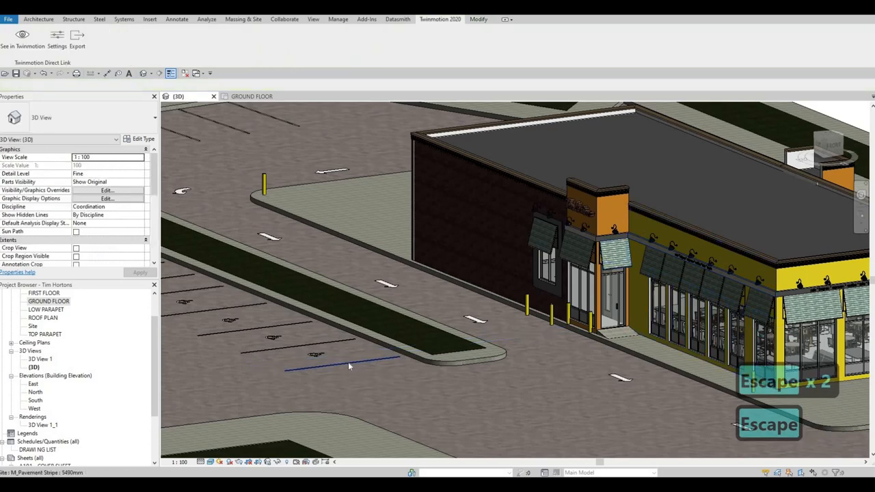
Select a pavement stripe and inspect its Type Properties
left_click(342, 355)
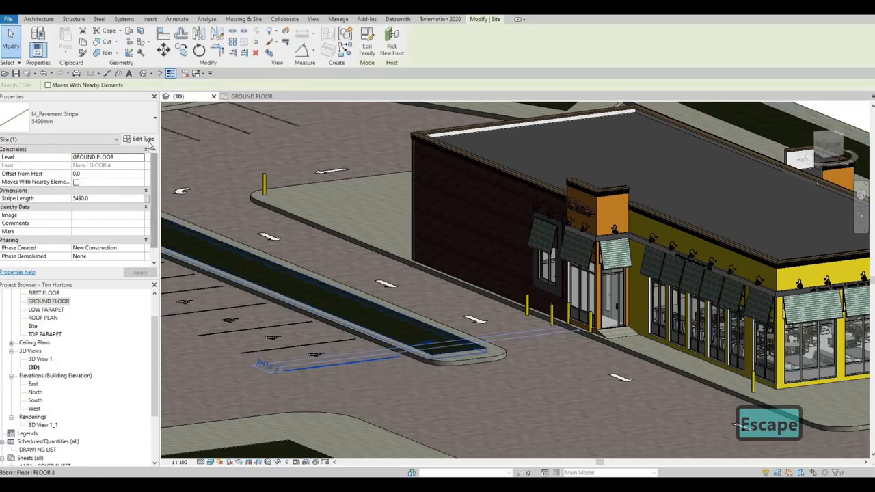
left_click(143, 139)
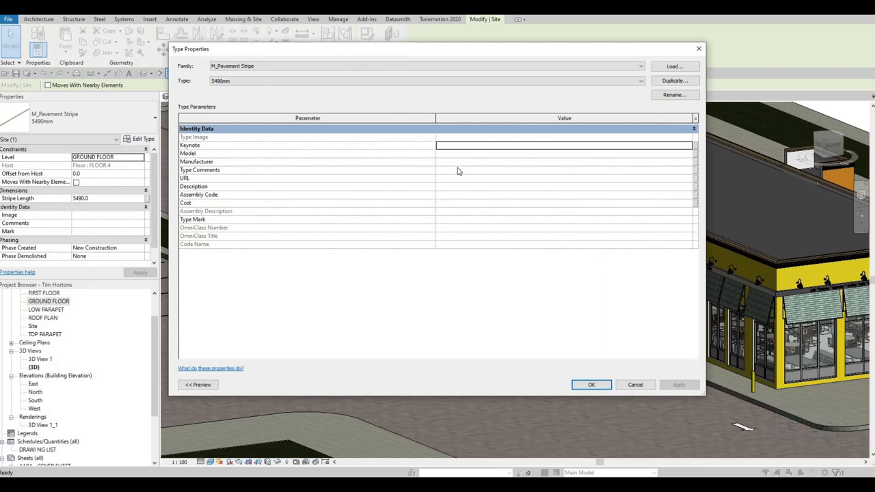
mouse_move(526, 116)
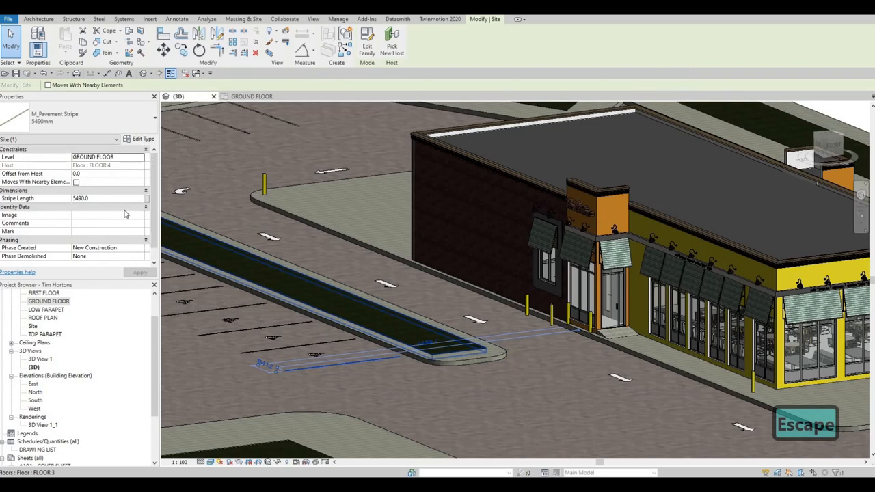
left_click(440, 18)
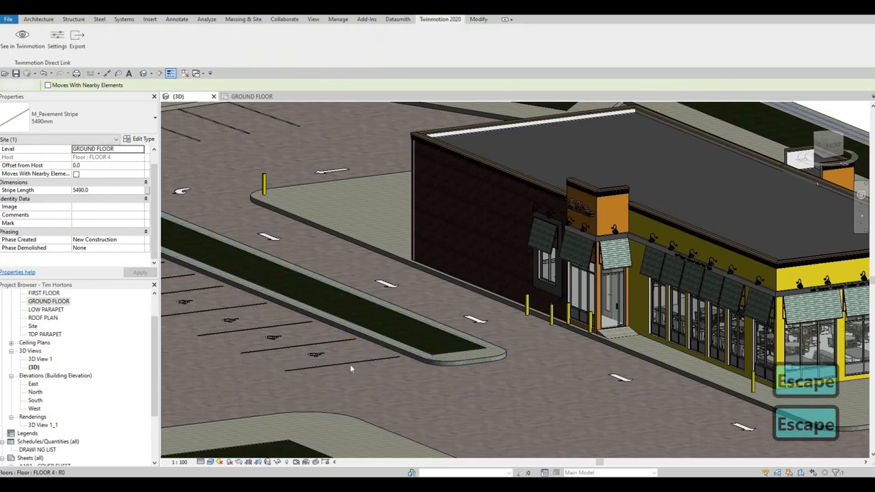
left_click(349, 368)
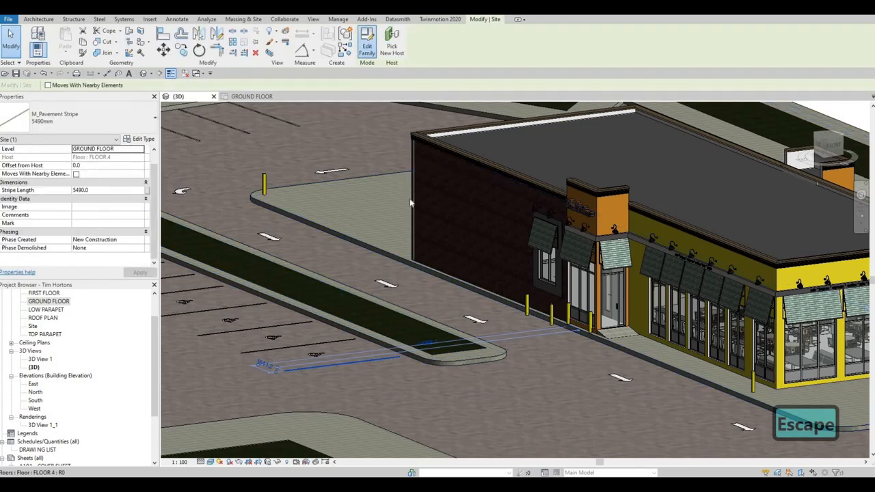
Edit the stripe family, assign yellow Parking Stripe(1) material, and load it into the project
left_click(367, 41)
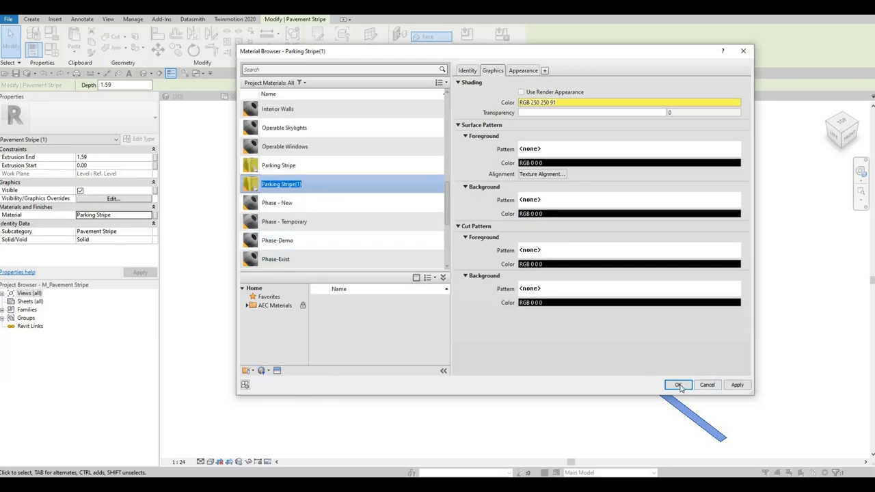
left_click(678, 385)
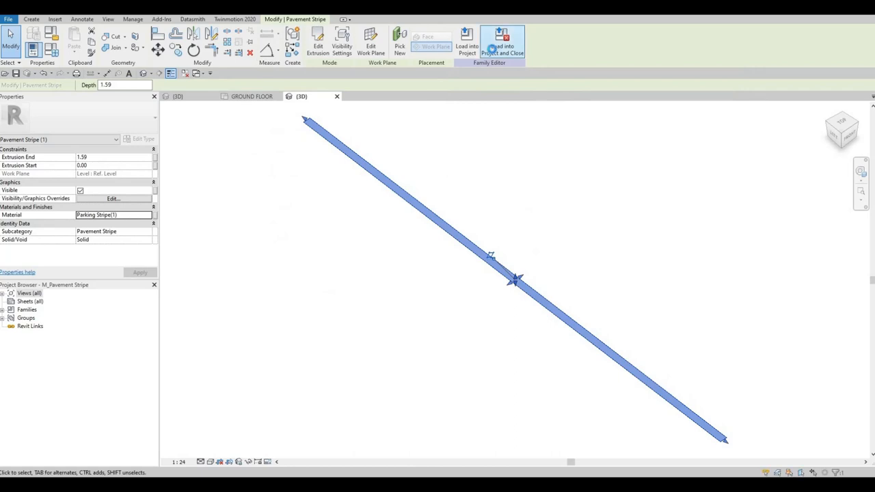
left_click(502, 41)
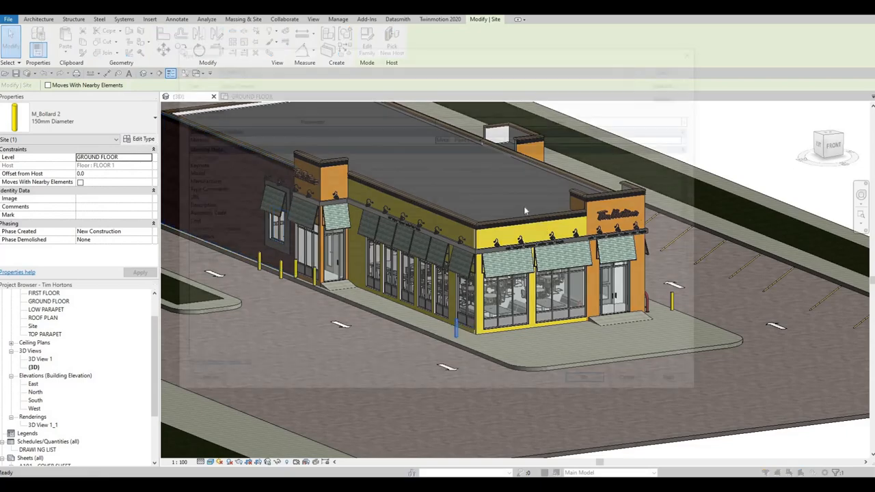
Send the updated Revit model to Twinmotion with See in Twinmotion
left_click(143, 138)
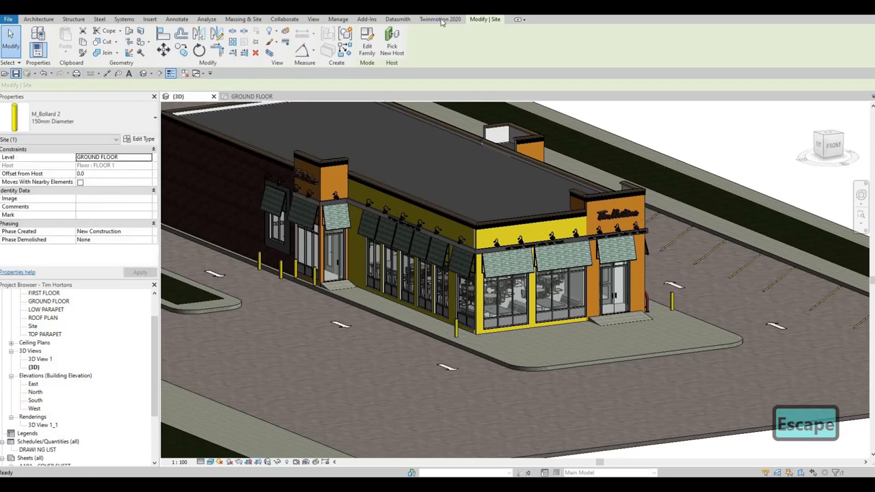
left_click(440, 19)
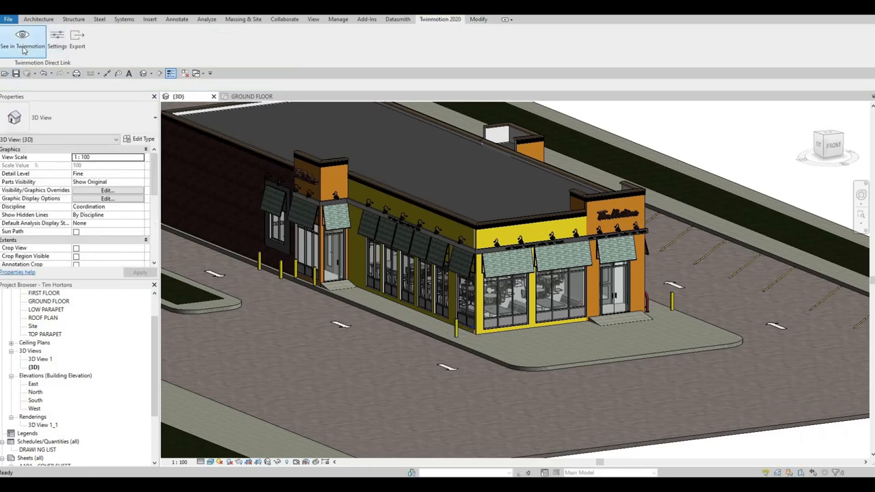
left_click(23, 38)
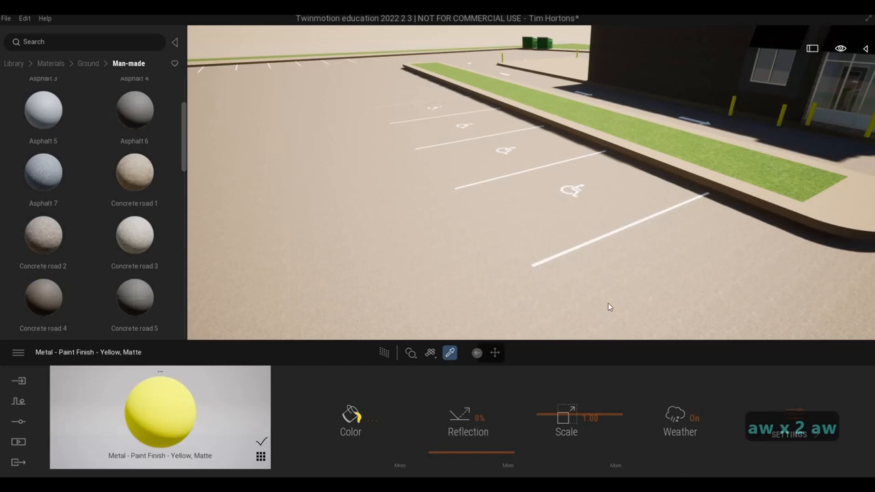
Paint the stripes Metal - Paint Finish - Yellow, Matte and set reflection to about 33%
left_click(495, 353)
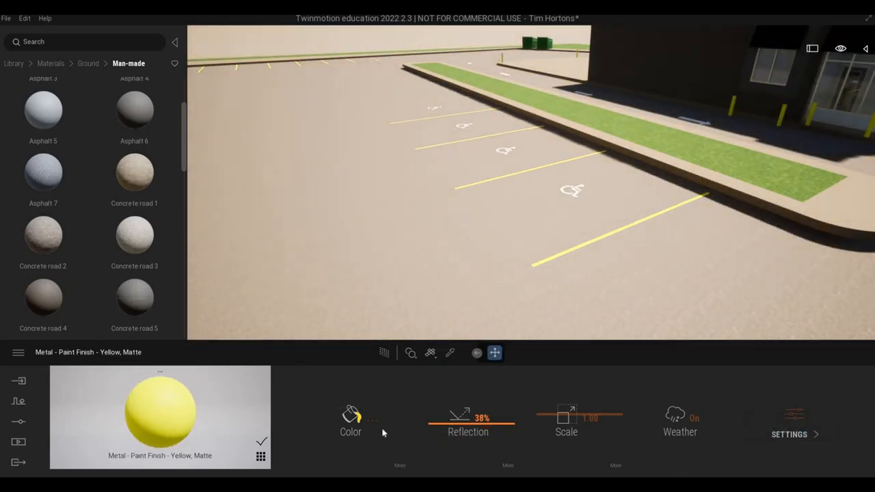
left_click_drag(479, 418, 468, 417)
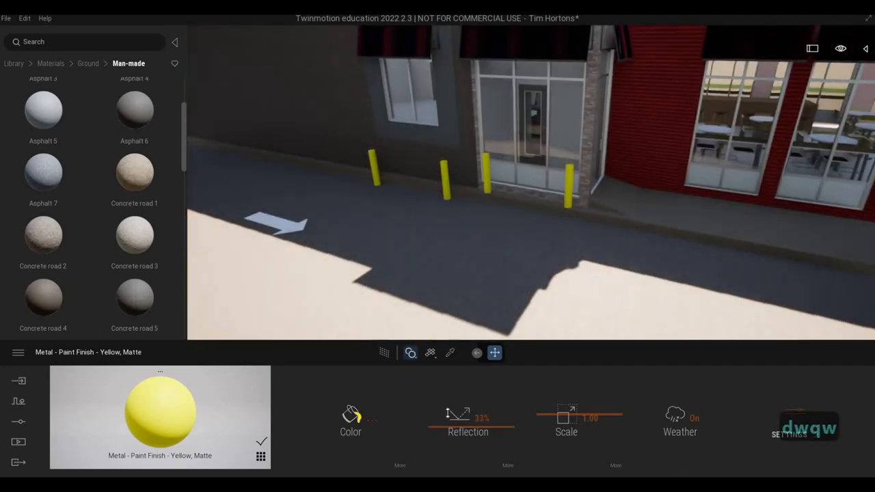
left_click_drag(451, 418, 486, 418)
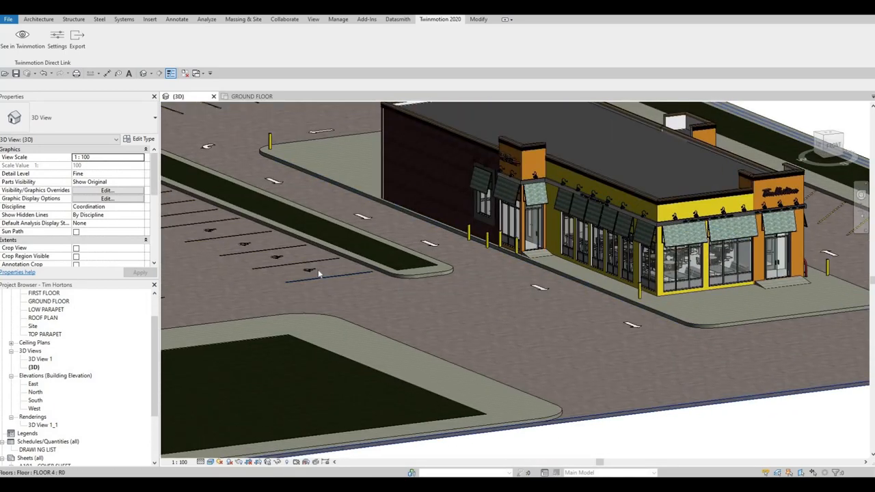
Select all ADA parking symbols and confirm ground-floor level with -200 host offset
right_click(311, 273)
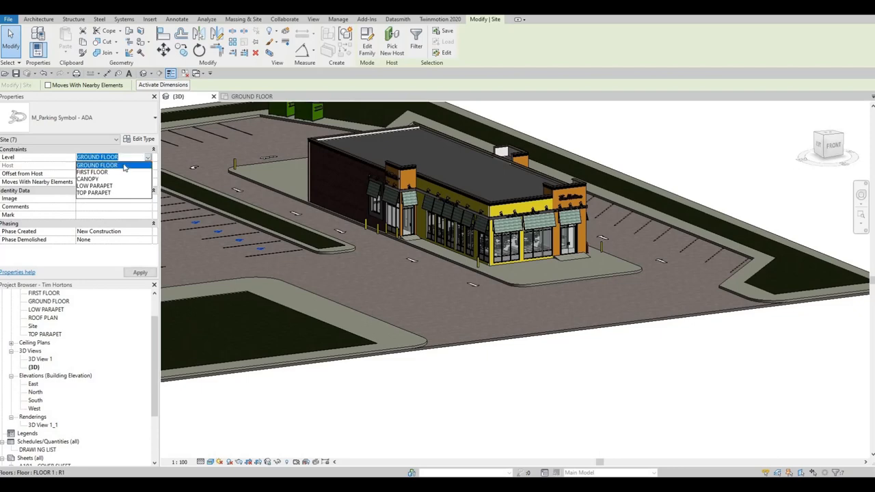
left_click(97, 165)
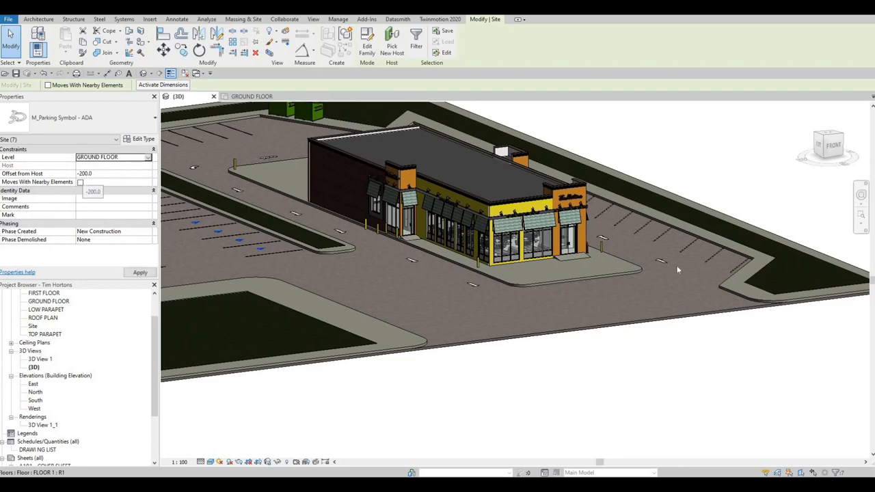
key("Escape")
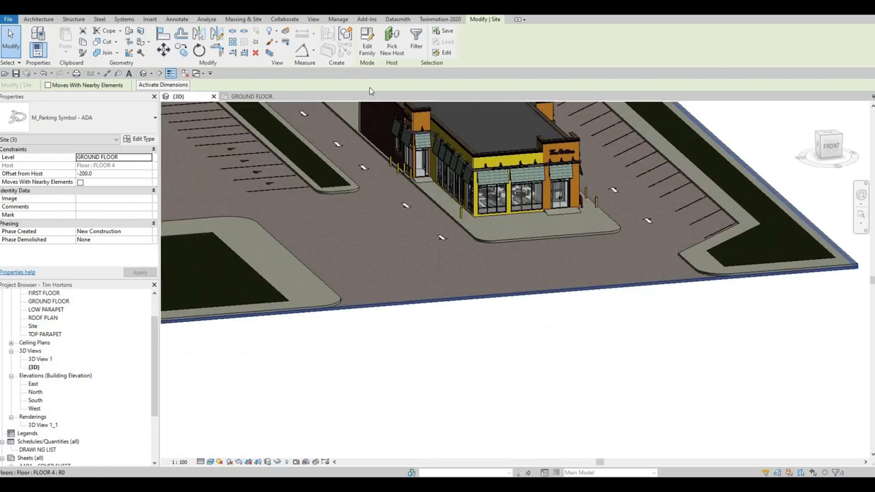
mouse_move(392, 39)
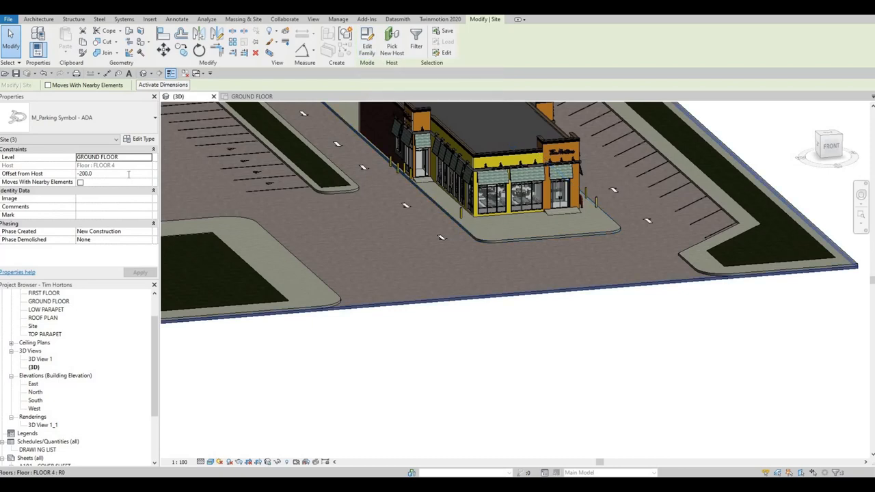
Give the three Floor 4 parking symbols a host offset of 0 and clear the selection
type("0.0")
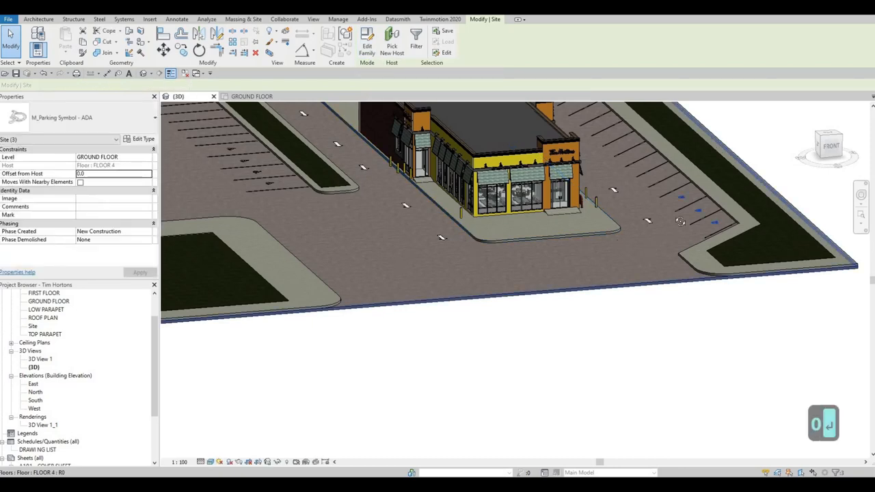
key("Escape")
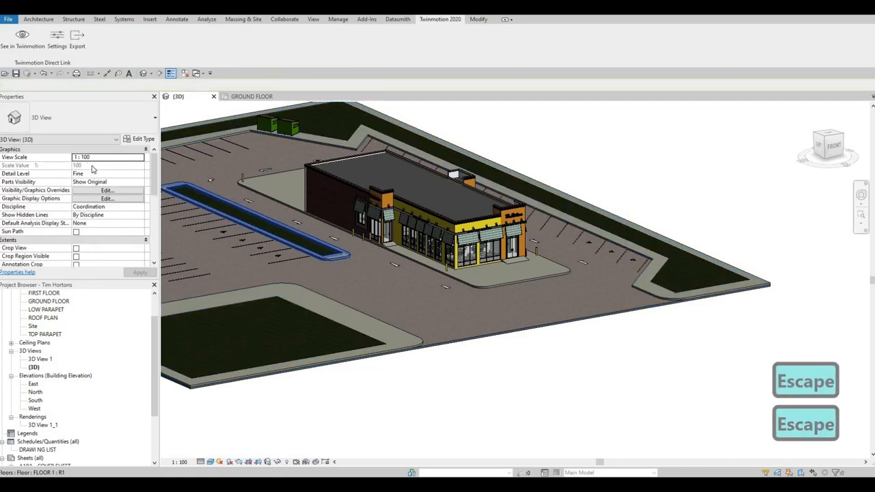
left_click(256, 219)
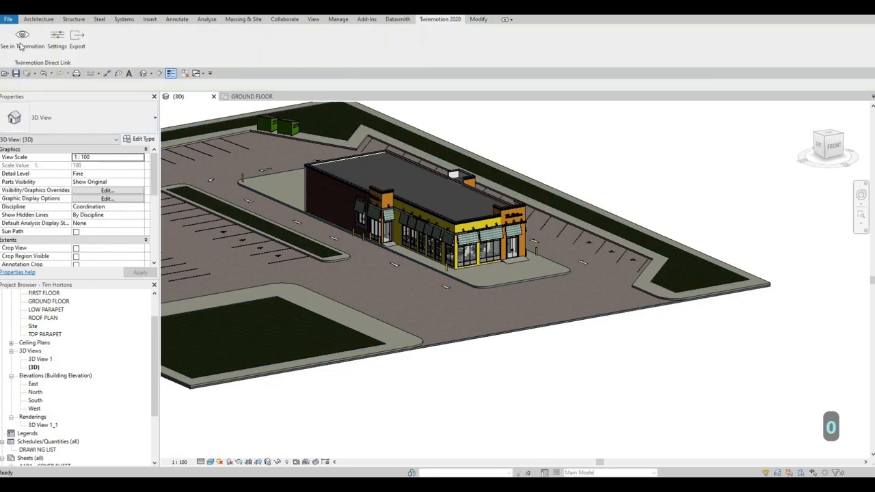
Switch to Twinmotion and pick the door push bar's Metal - Stainless Steel material
left_click(22, 37)
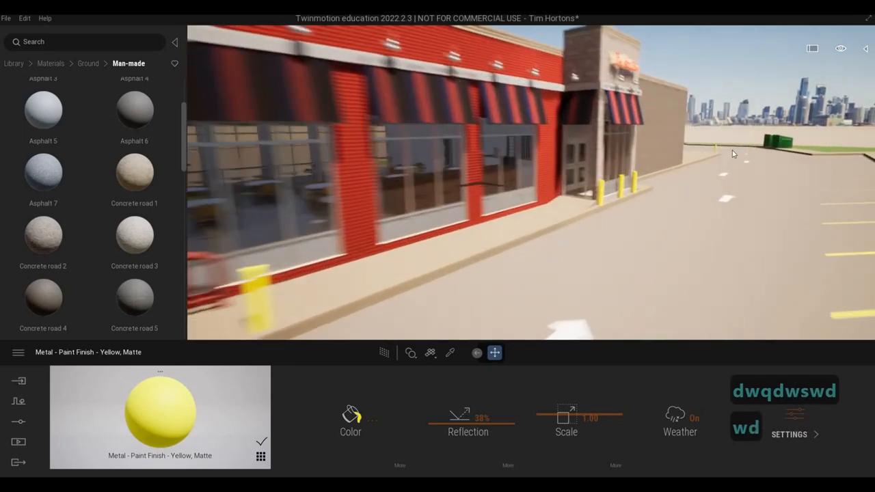
mouse_move(764, 165)
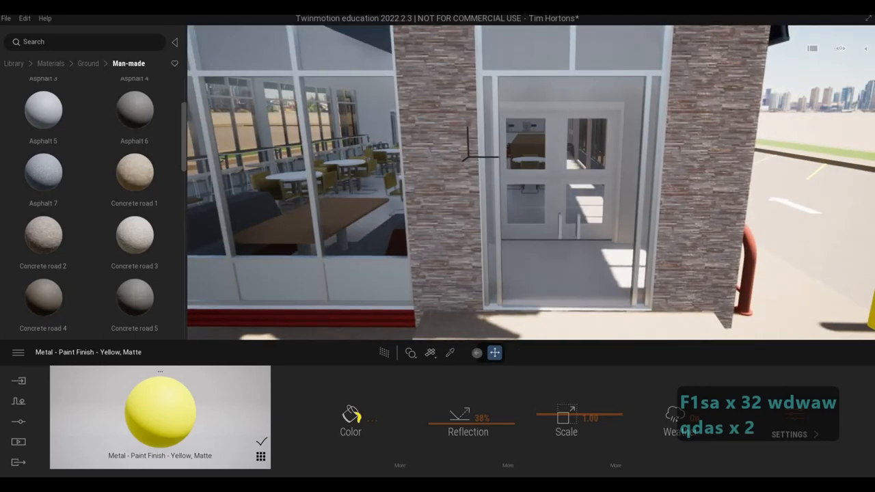
left_click(450, 353)
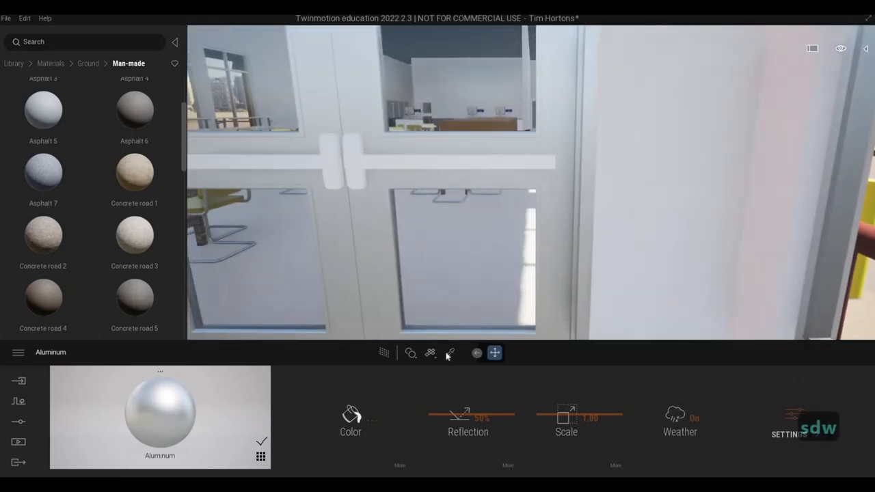
left_click(450, 353)
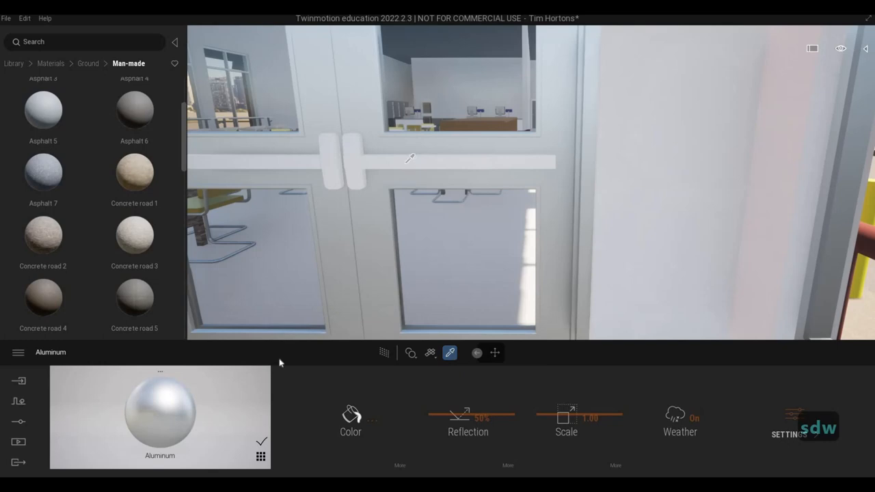
left_click(350, 415)
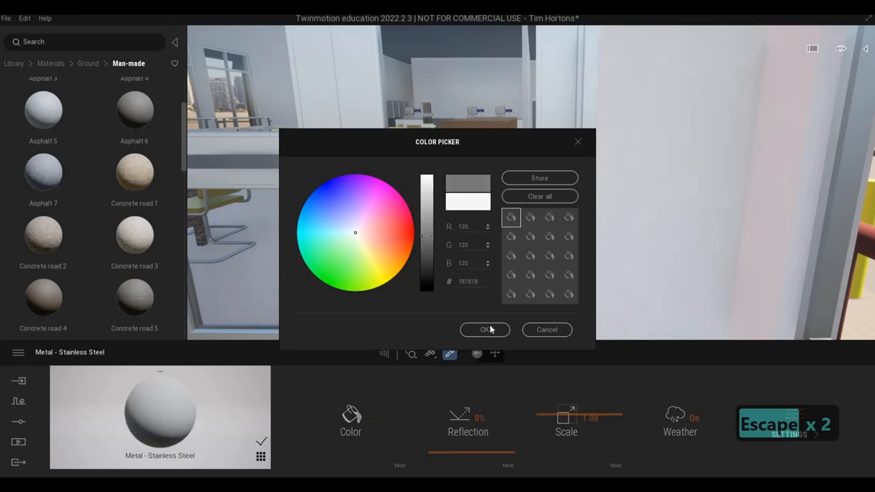
Confirm the grey colour in the Color Picker
left_click(485, 329)
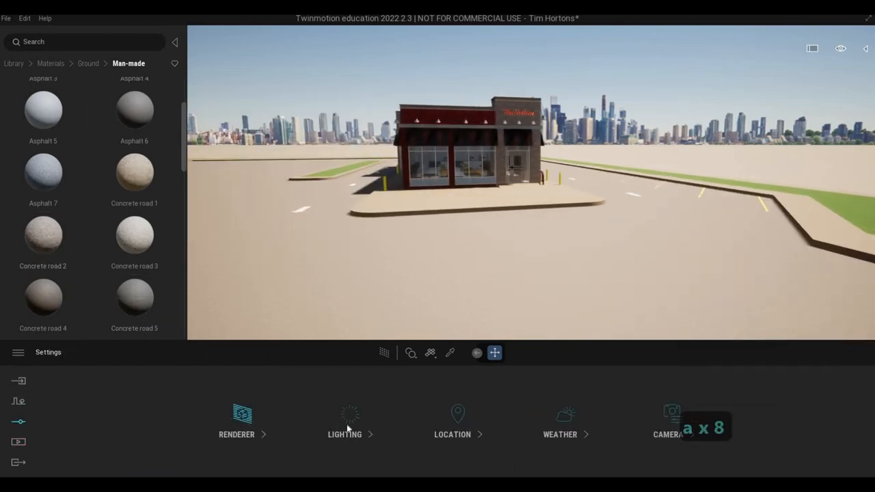
Turn camera Parallelism on to straighten the building's verticals
left_click(345, 423)
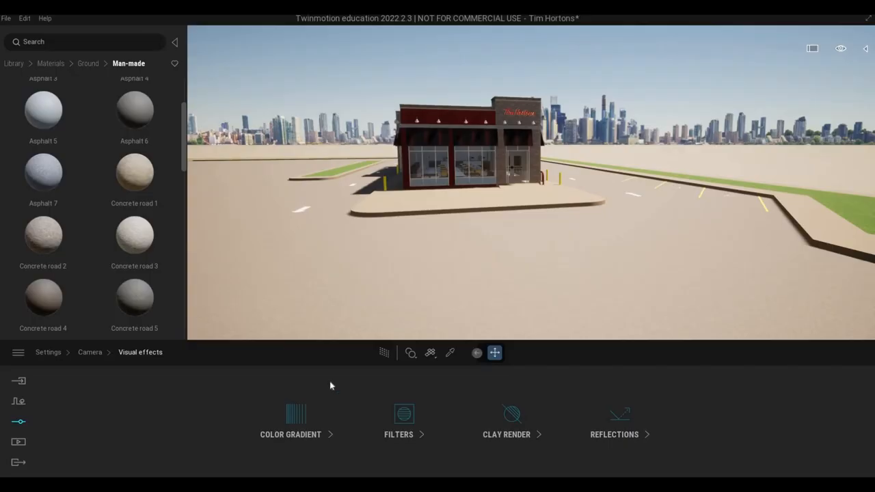
left_click(89, 352)
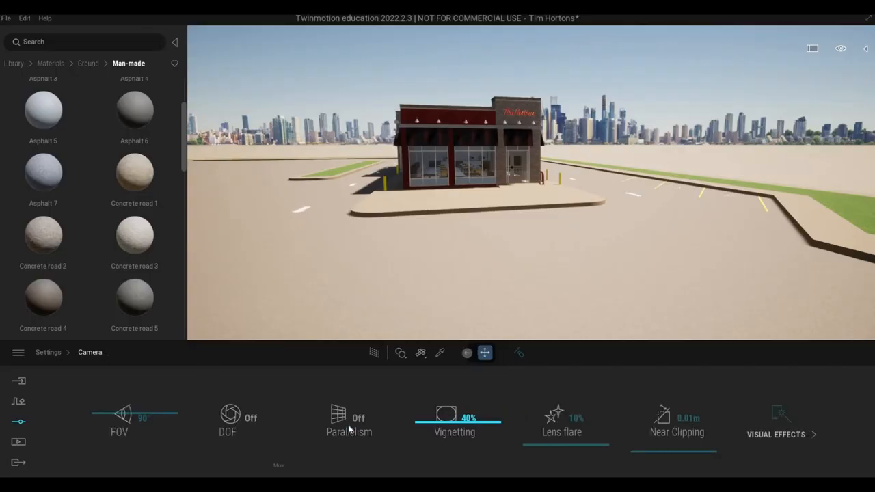
left_click(348, 420)
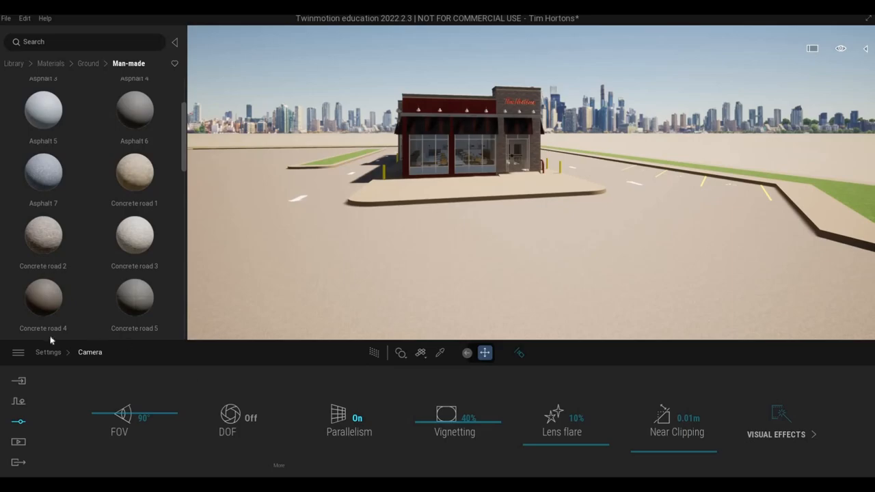
In Lighting settings, set the Environment to Sky Light HDRI
left_click(48, 352)
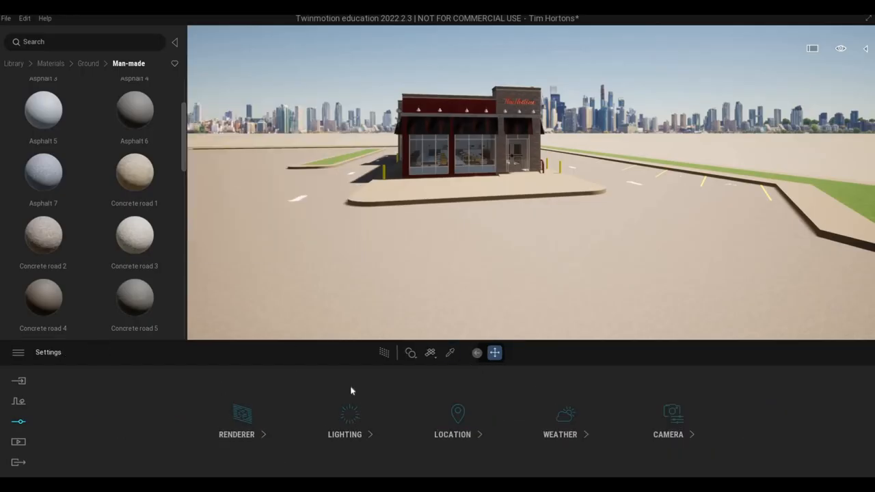
left_click(345, 423)
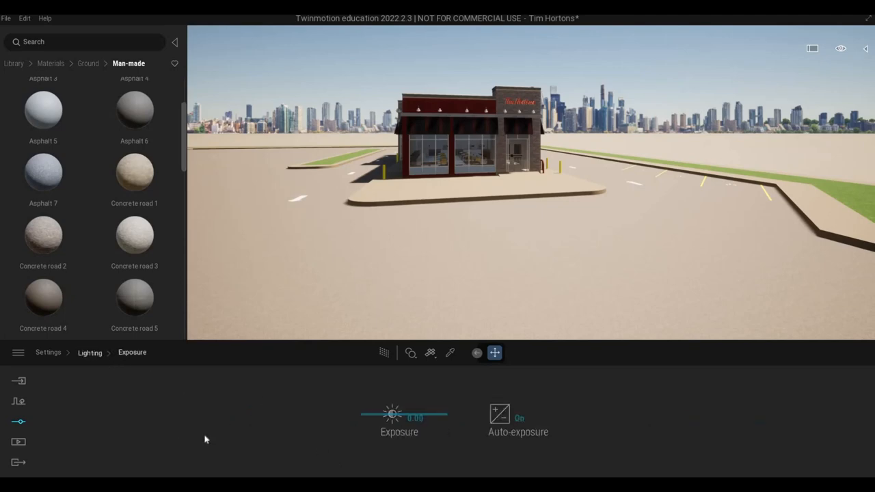
left_click(191, 420)
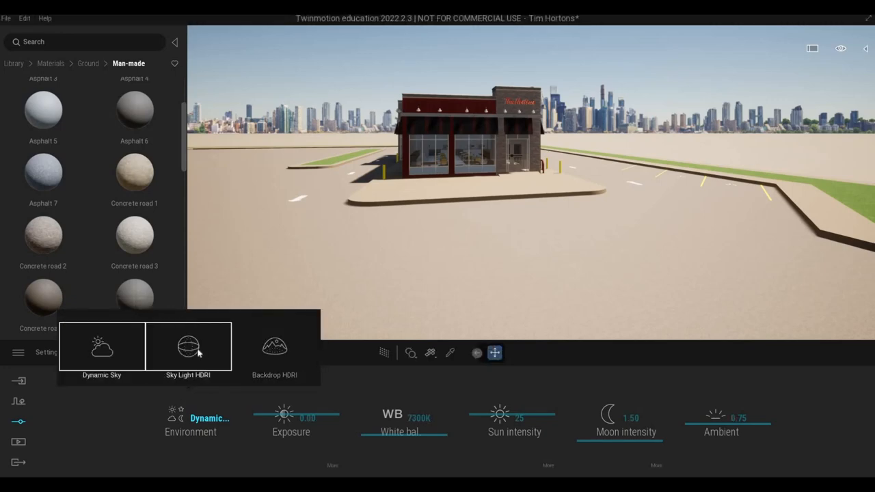
left_click(189, 347)
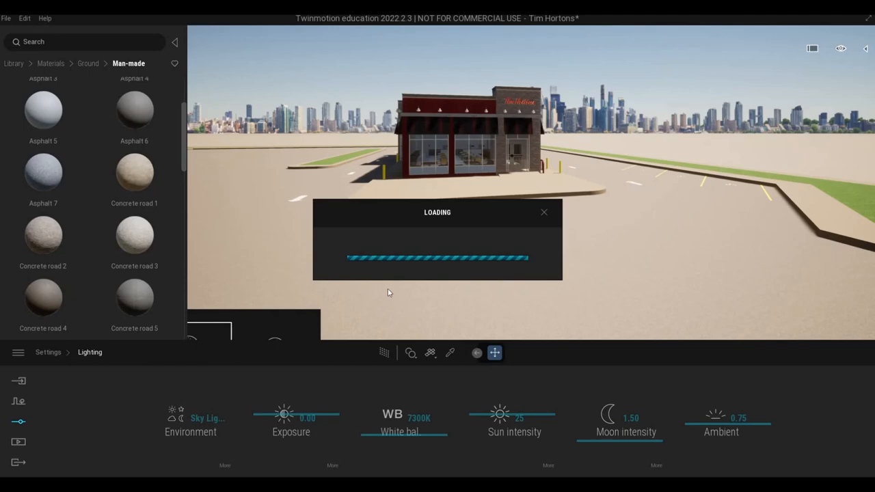
mouse_move(244, 416)
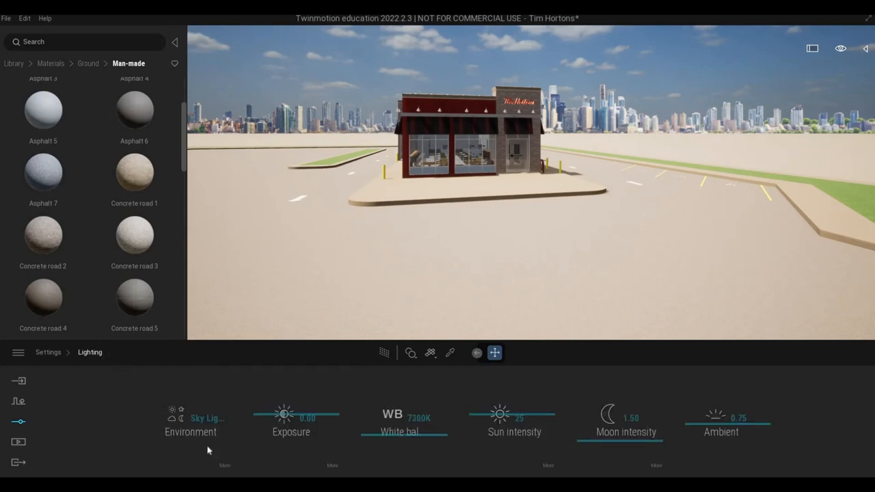
Open the Sky Light HDRI settings and browse the library's HDRI Environments collection
left_click(190, 424)
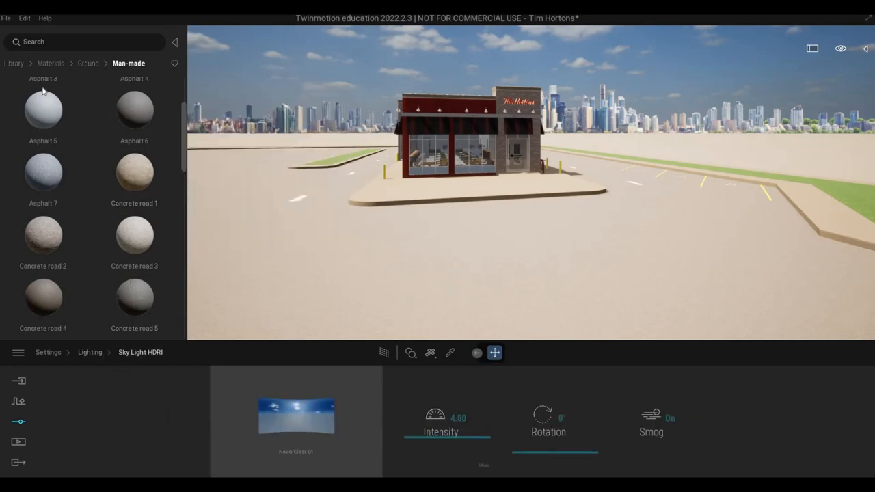
left_click(13, 63)
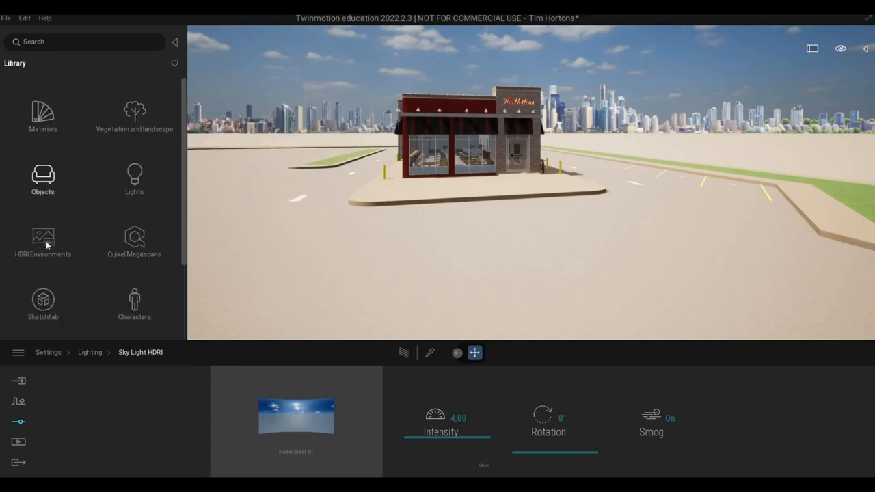
left_click(43, 242)
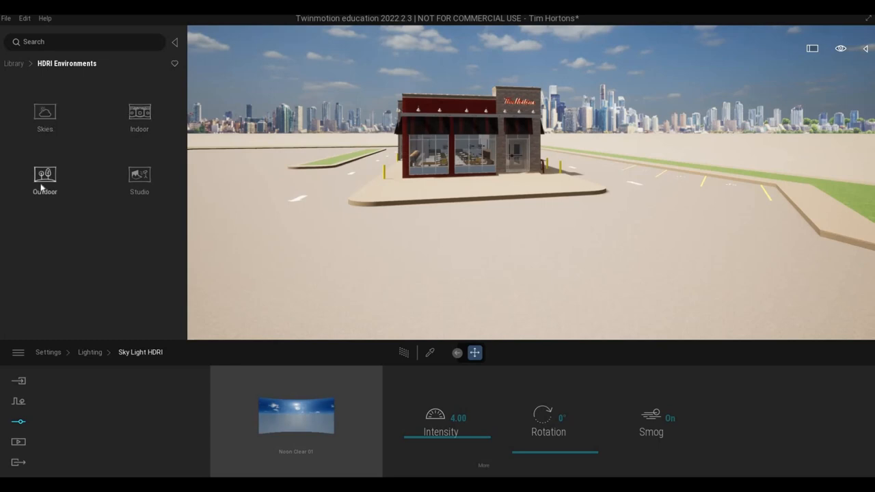
mouse_move(53, 193)
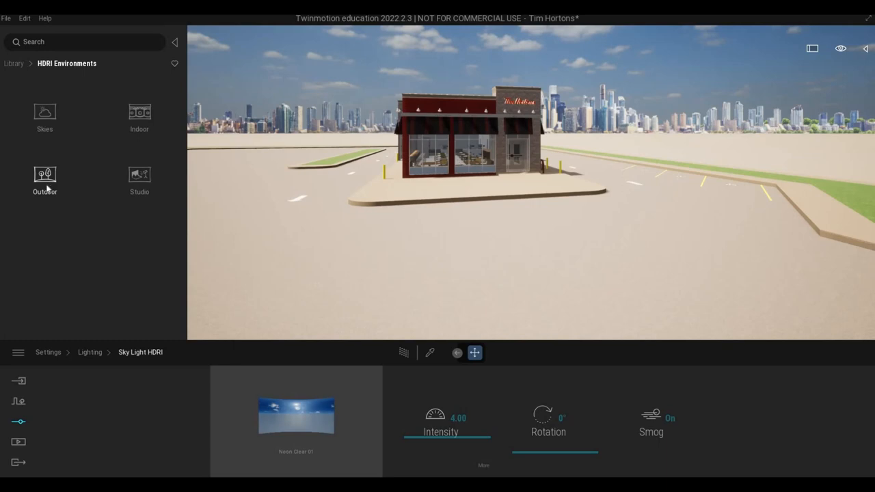
Drill into Outdoor > Skies to list the Noon Cloudy sky HDRIs
left_click(45, 174)
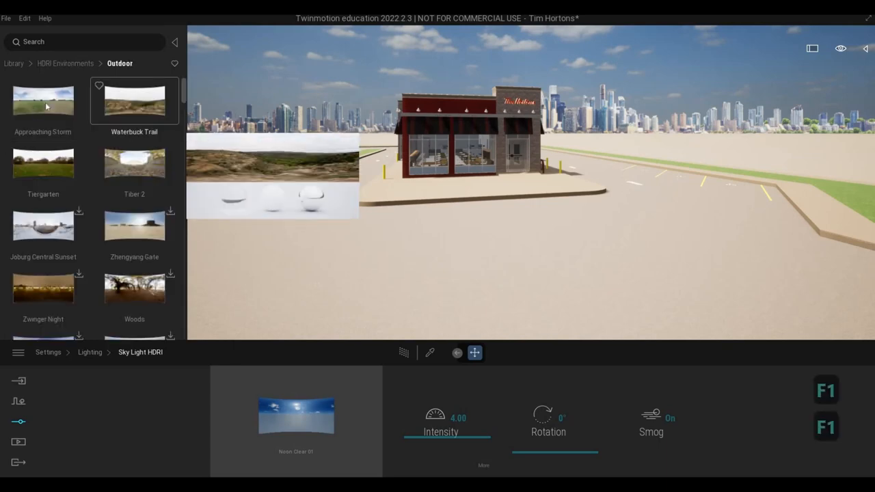
left_click(134, 162)
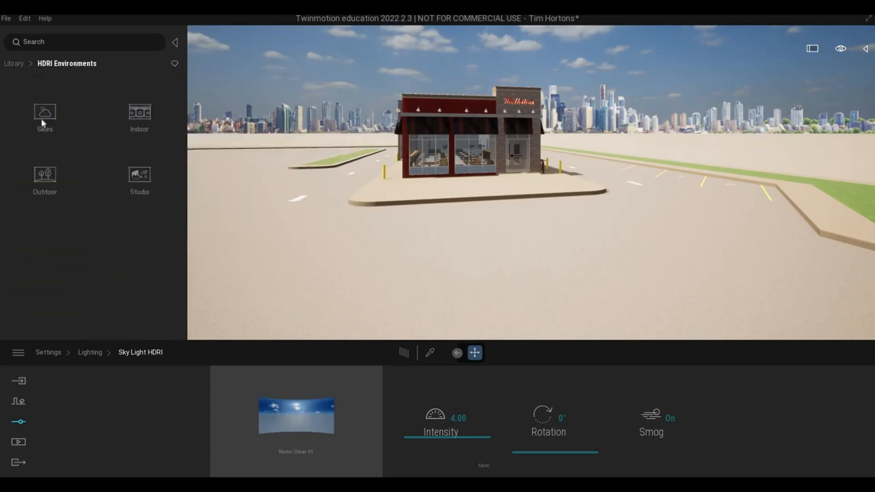
left_click(45, 116)
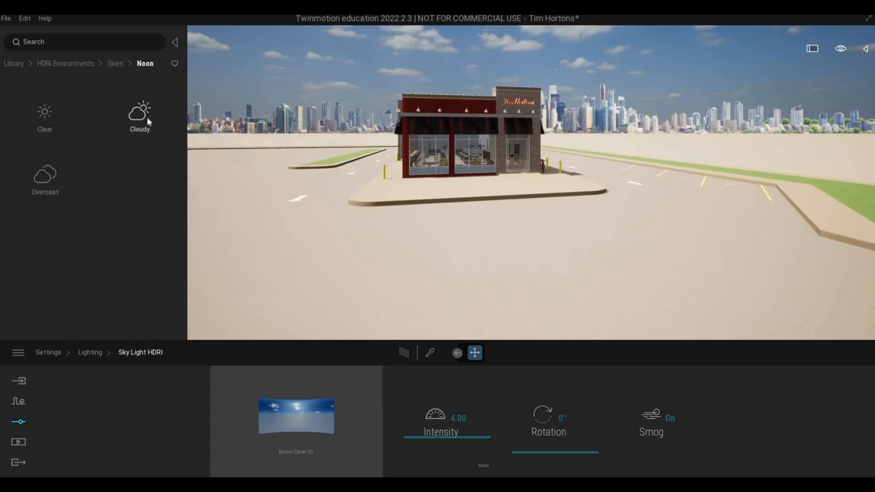
left_click(139, 117)
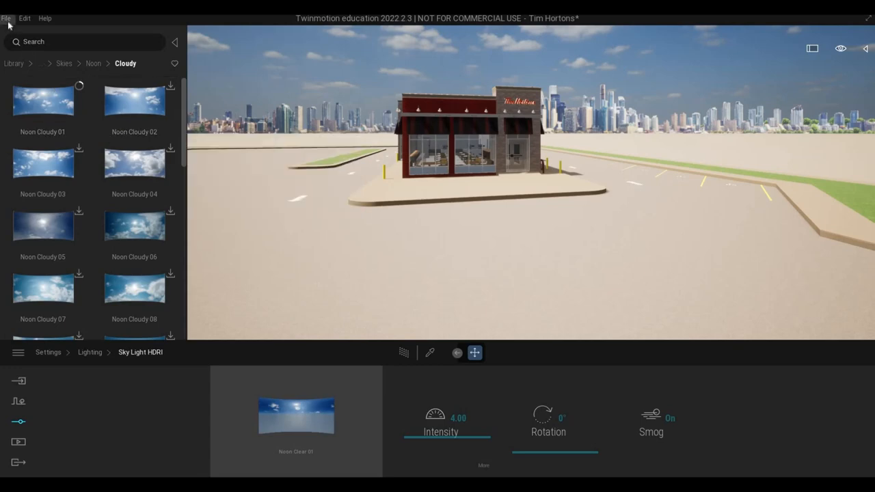
left_click(7, 18)
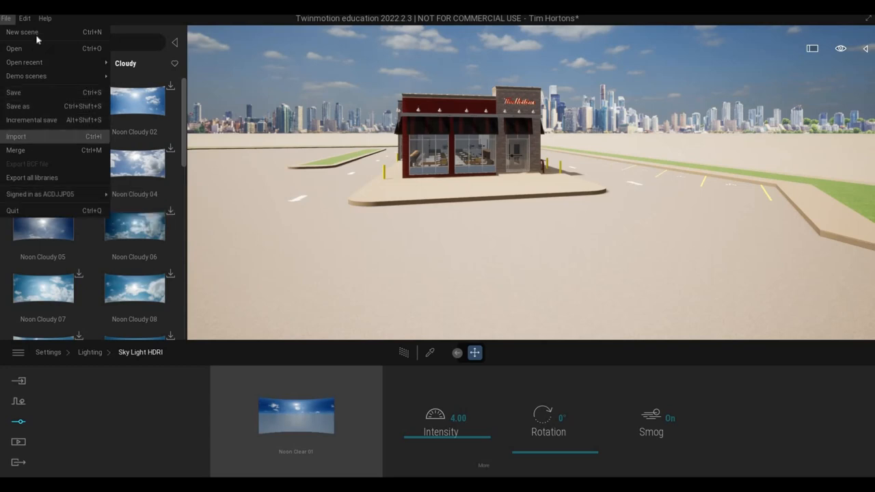
mouse_move(38, 335)
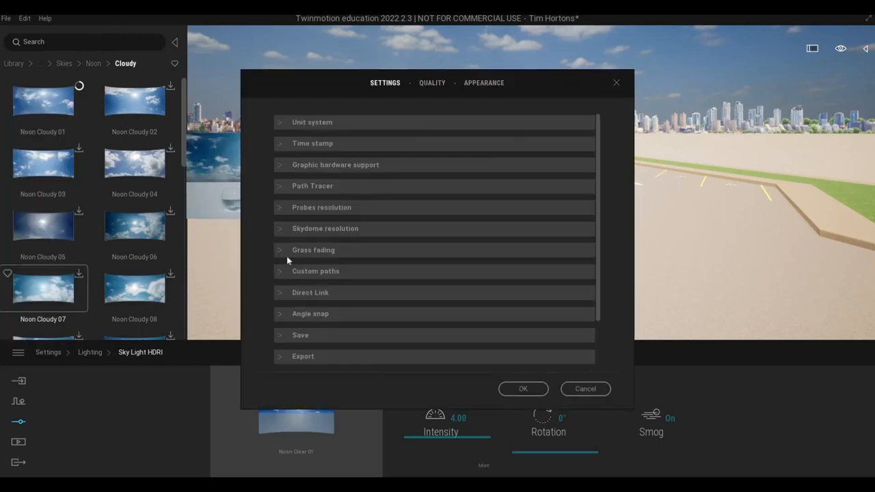
mouse_move(414, 301)
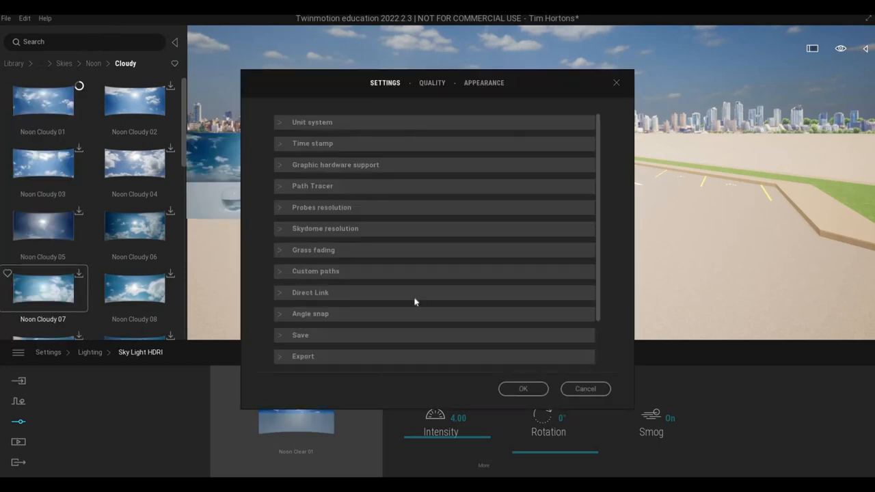
Expand Custom paths in Preferences and pick a new Megascans library folder
left_click(315, 270)
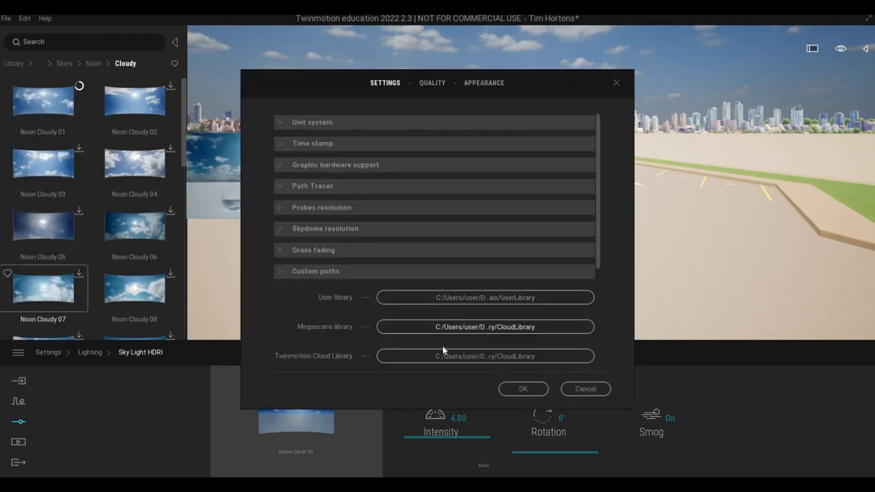
scroll("down", 3)
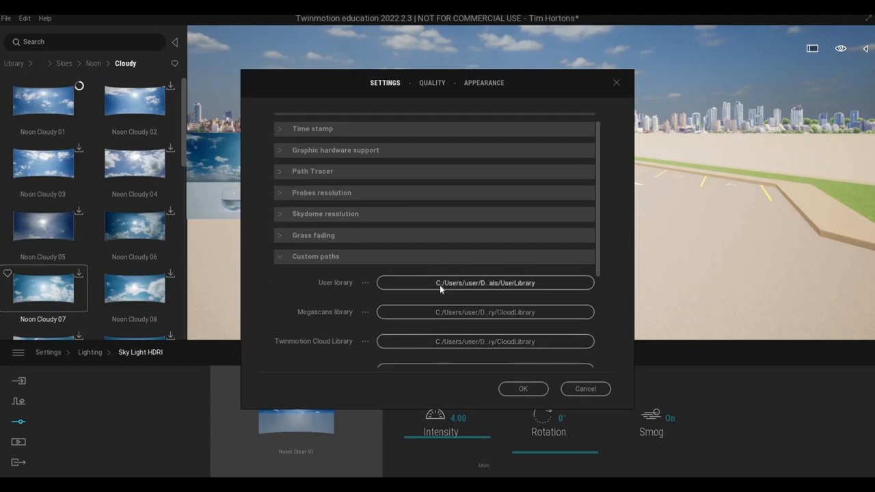
scroll("down", 3)
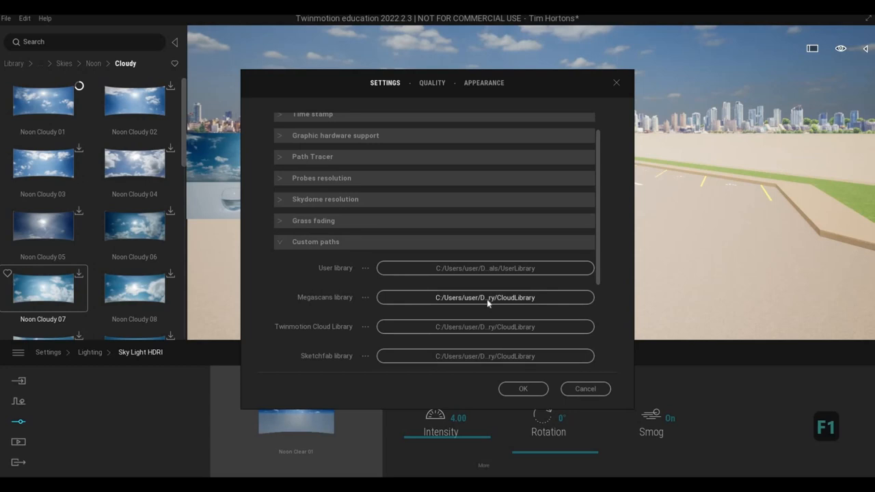
left_click(366, 297)
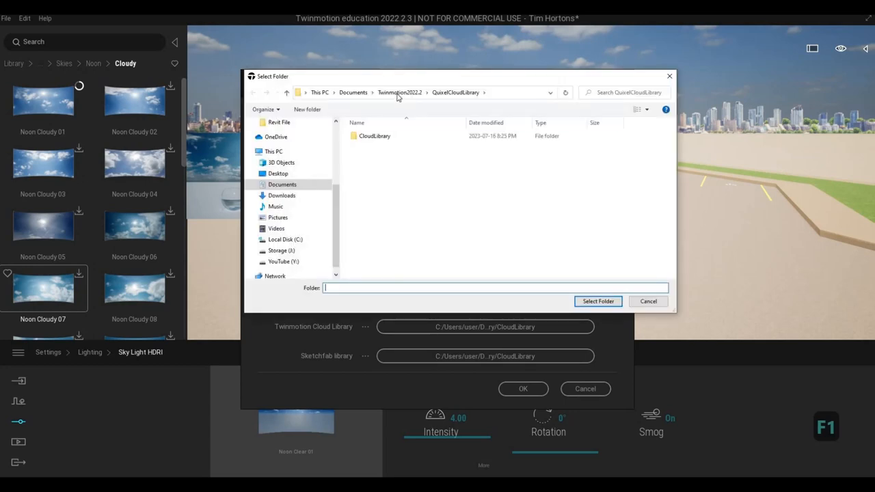
Navigate the folder picker up from Twinmotion2022.2 to the Documents folder
left_click(353, 92)
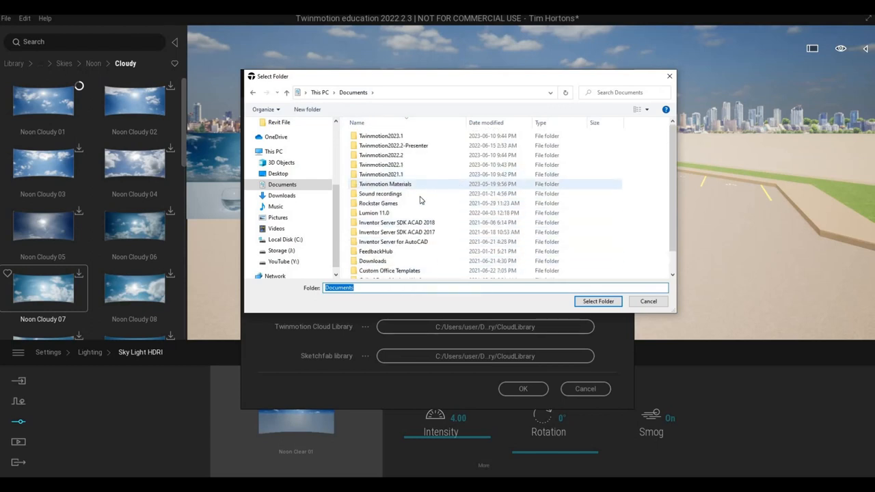
double_click(385, 184)
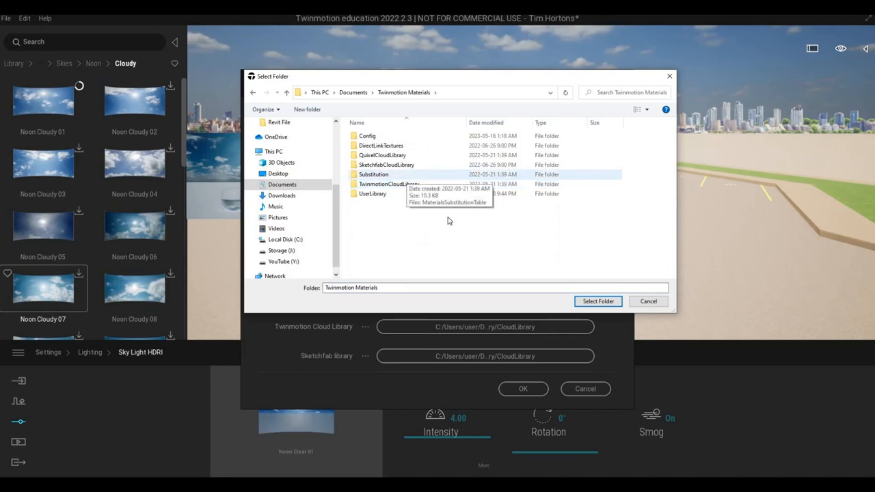
key("Escape")
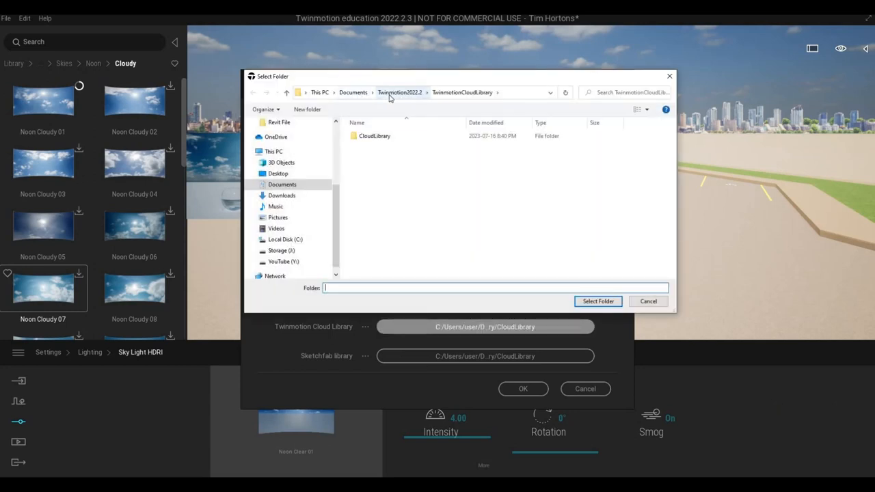
left_click(399, 92)
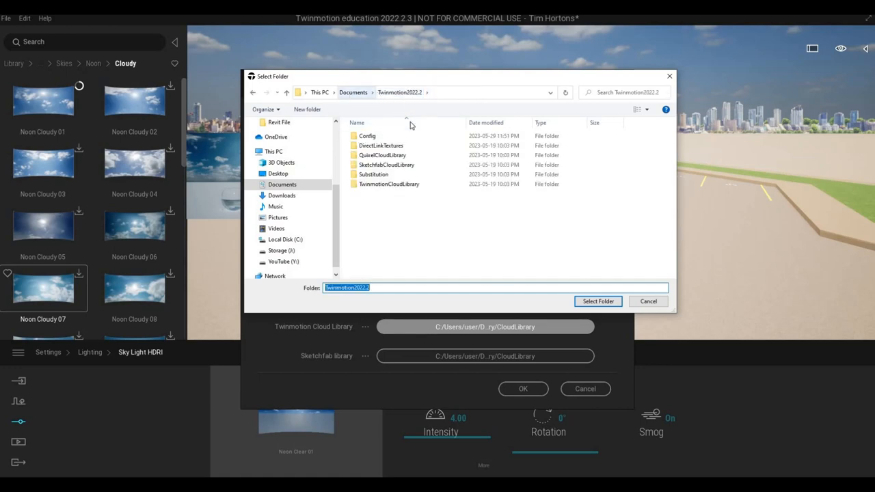
double_click(389, 184)
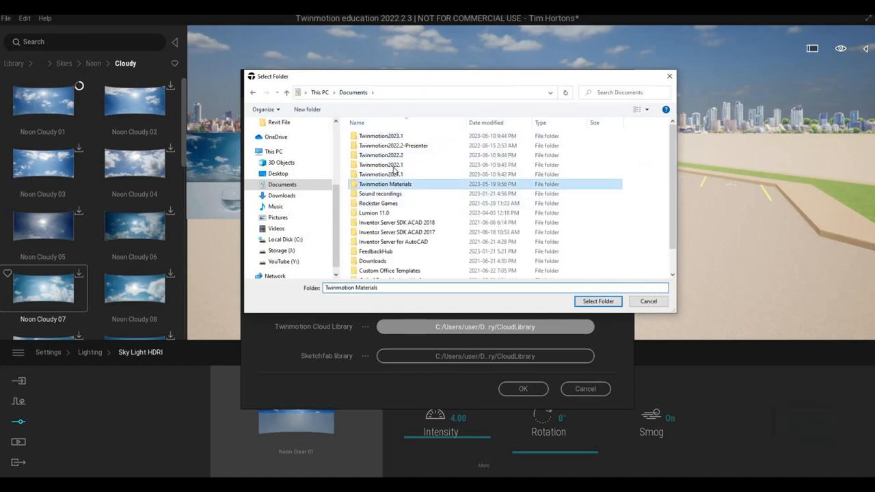
Select Twinmotion Materials > TwinmotionCloudLibrary > CloudLibrary and dismiss the empty-folder warning
double_click(384, 184)
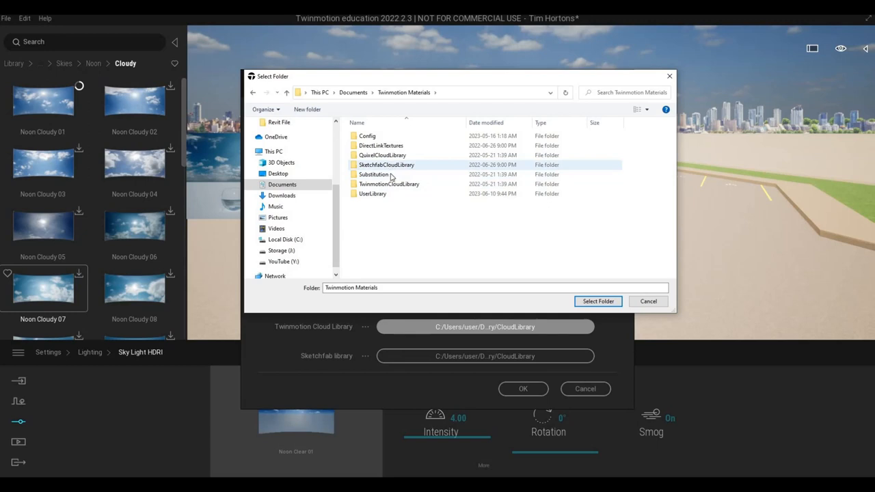
mouse_move(402, 169)
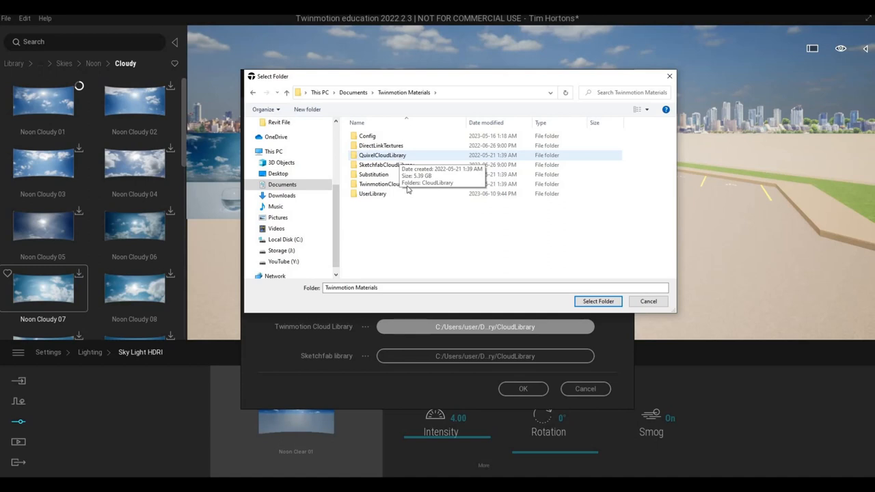
double_click(379, 184)
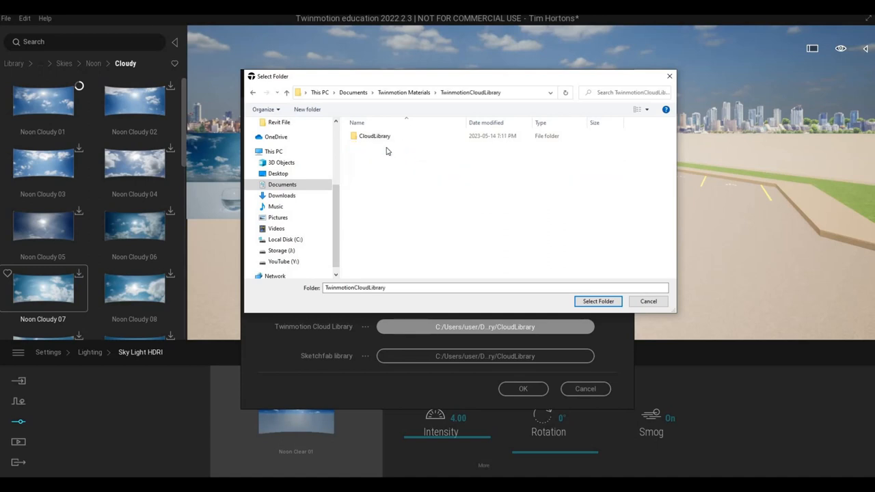
double_click(374, 135)
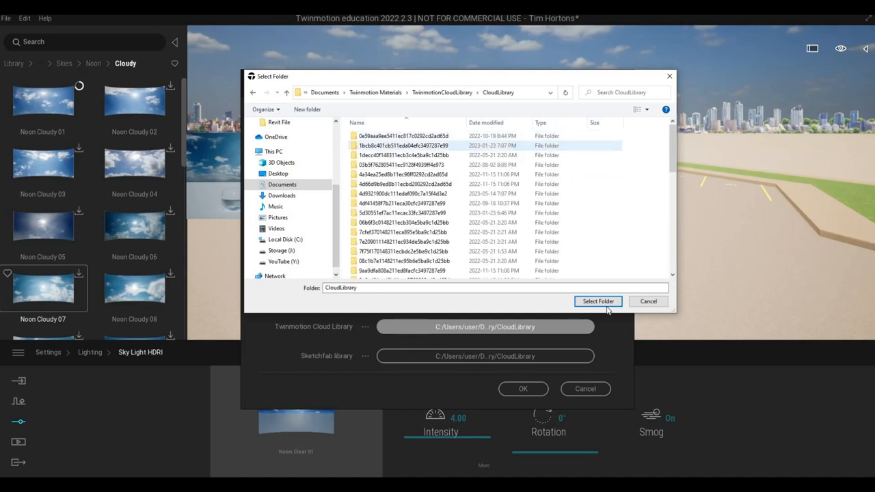
left_click(598, 301)
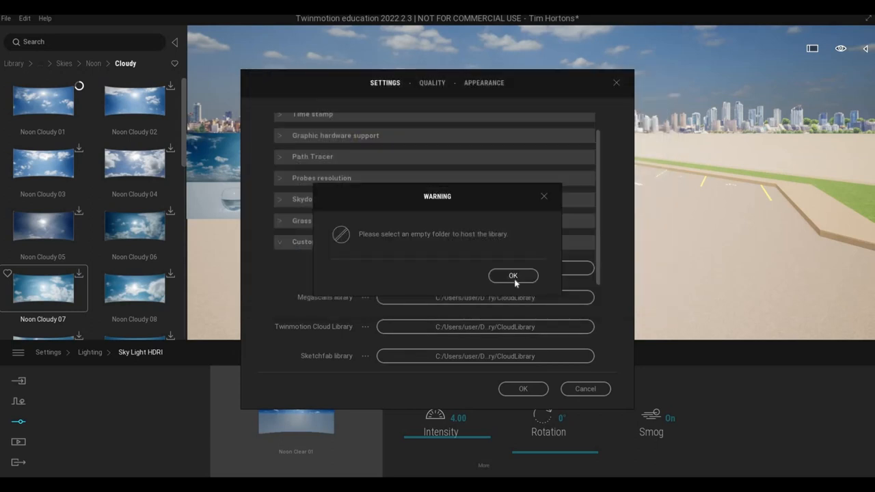
left_click(514, 275)
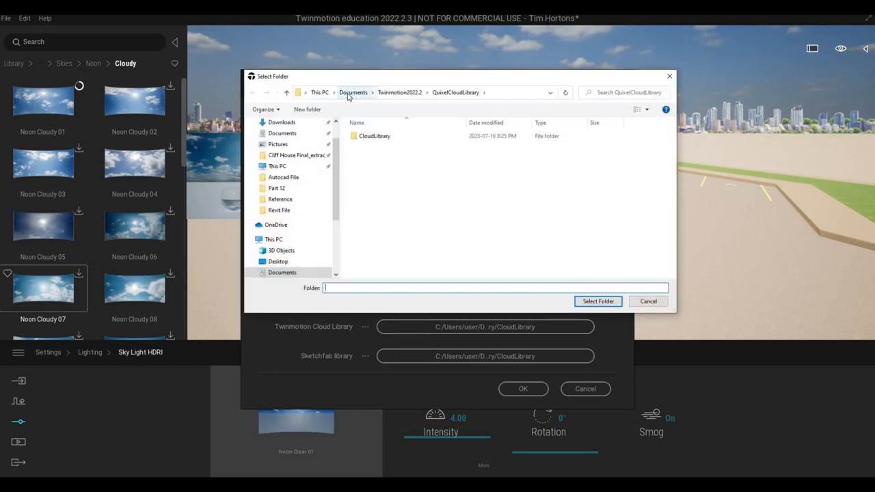
Try QuixelCloudLibrary under Twinmotion Materials as the library location
left_click(353, 92)
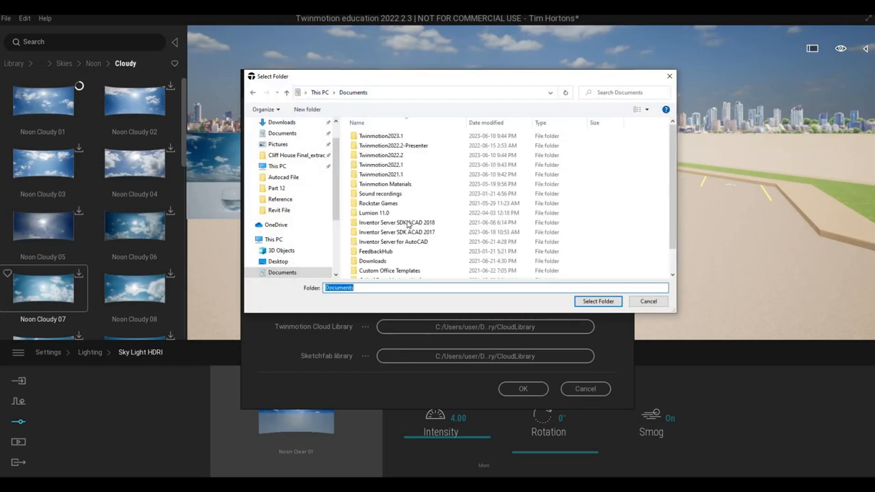
double_click(385, 184)
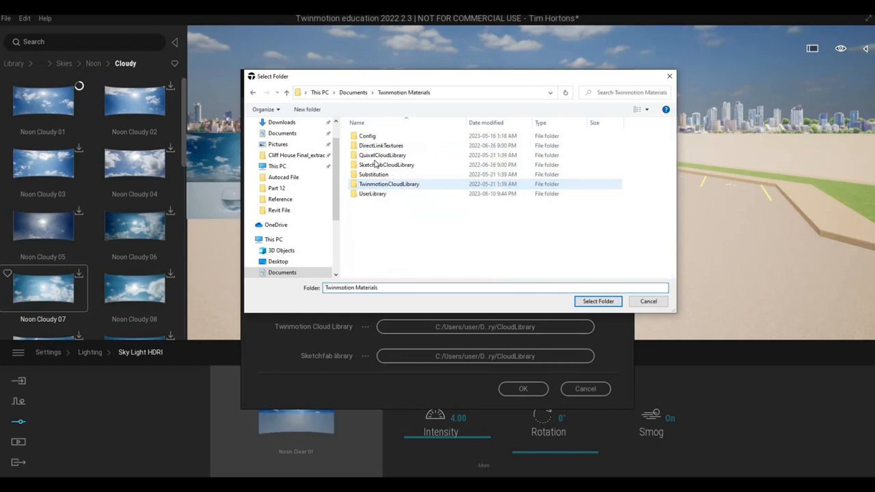
double_click(383, 155)
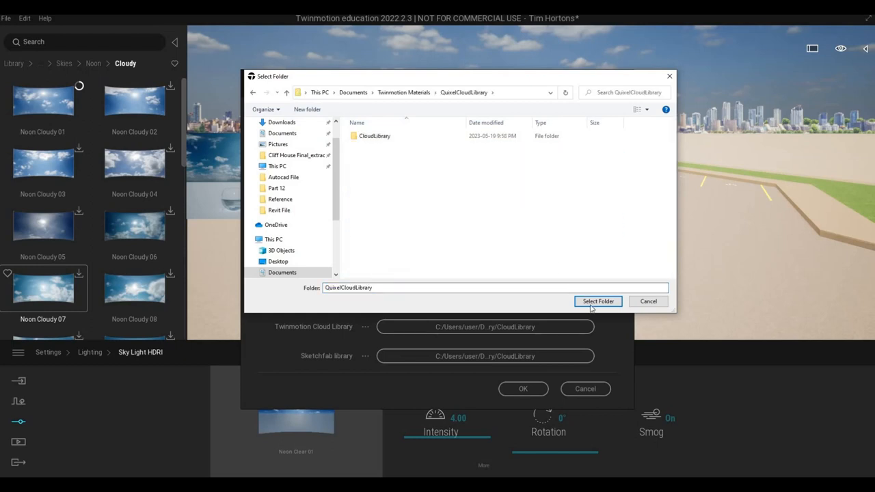
left_click(598, 302)
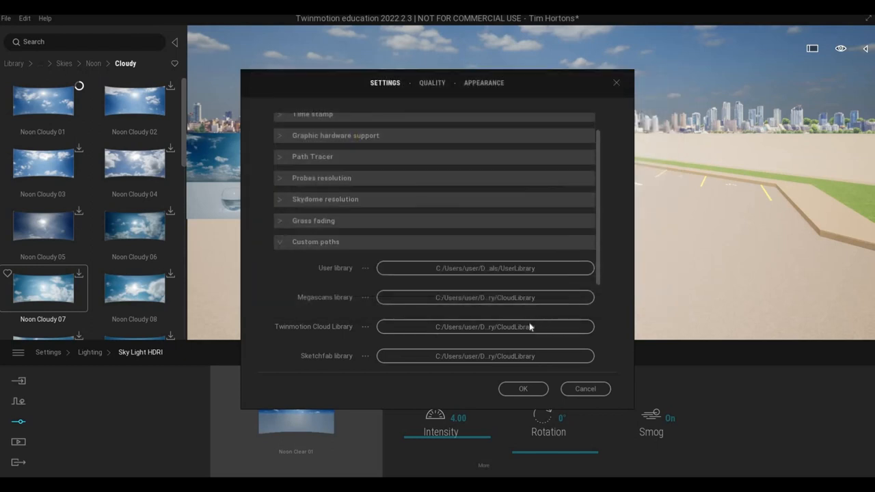
Browse other Cloud Library folders, then close settings without changing any paths
left_click(365, 326)
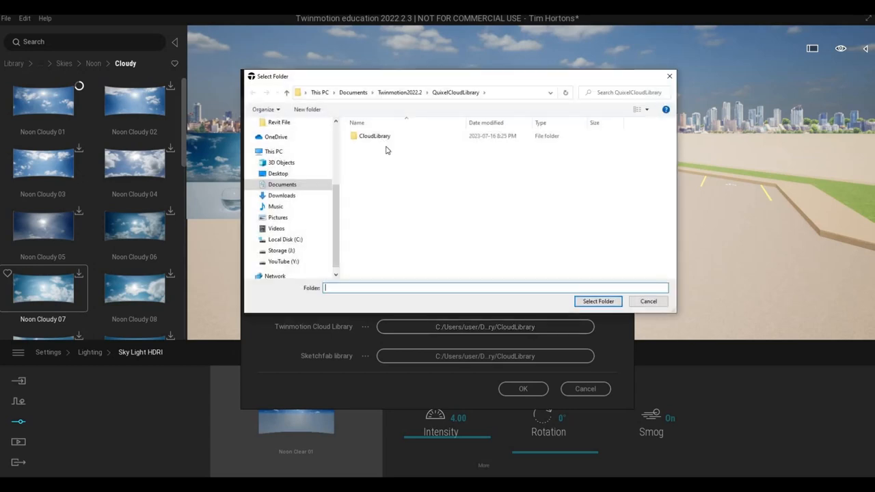
double_click(375, 136)
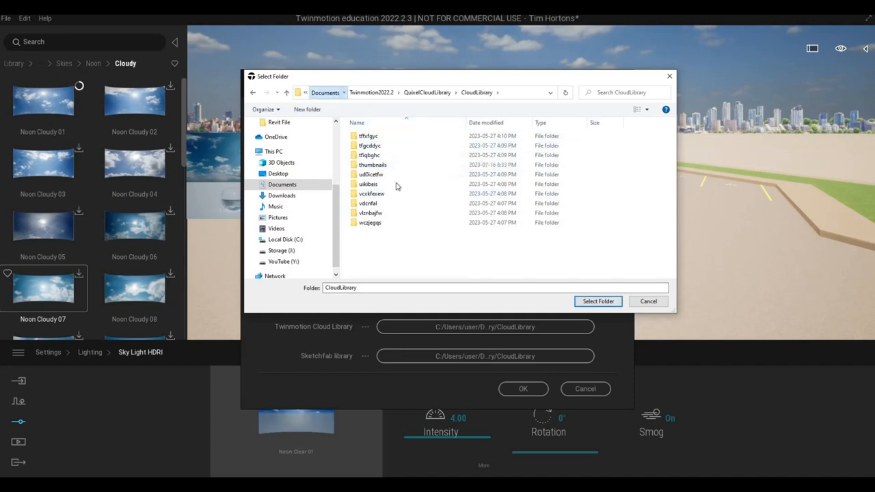
left_click(283, 185)
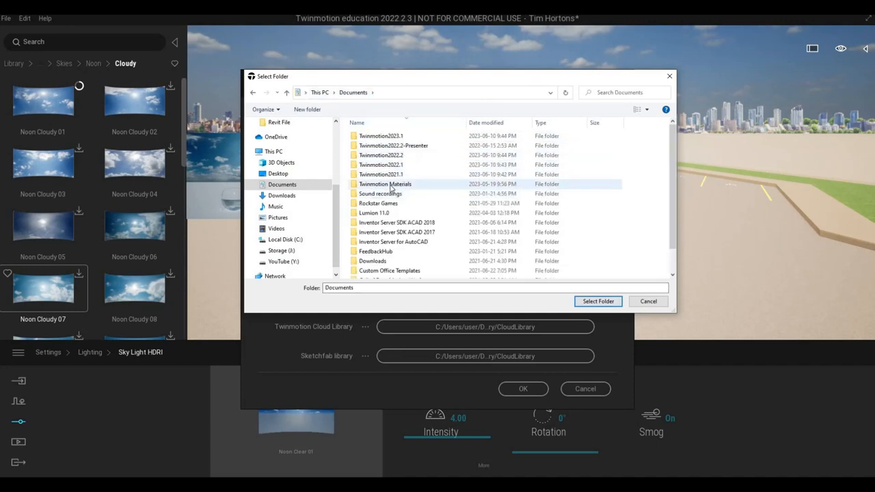
double_click(385, 184)
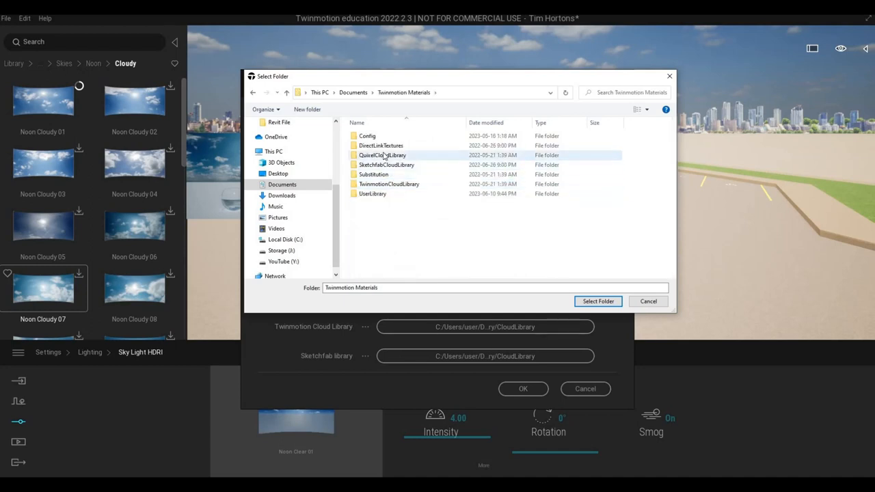
mouse_move(383, 164)
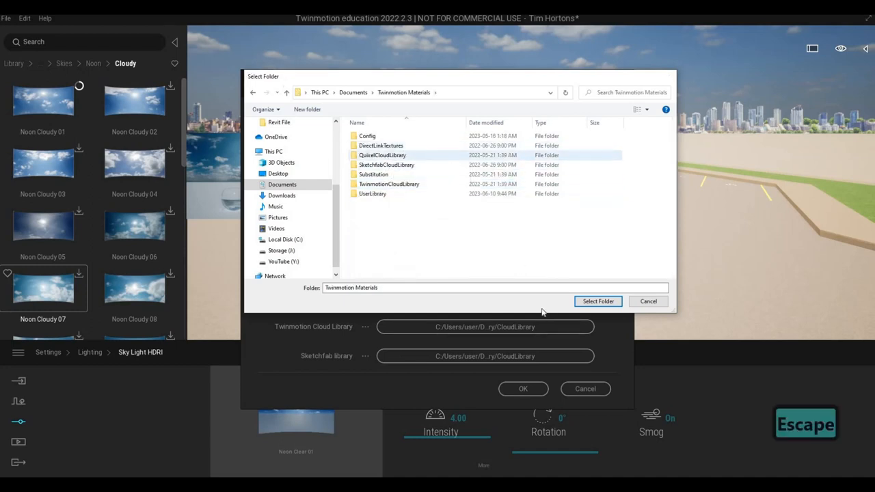
double_click(382, 154)
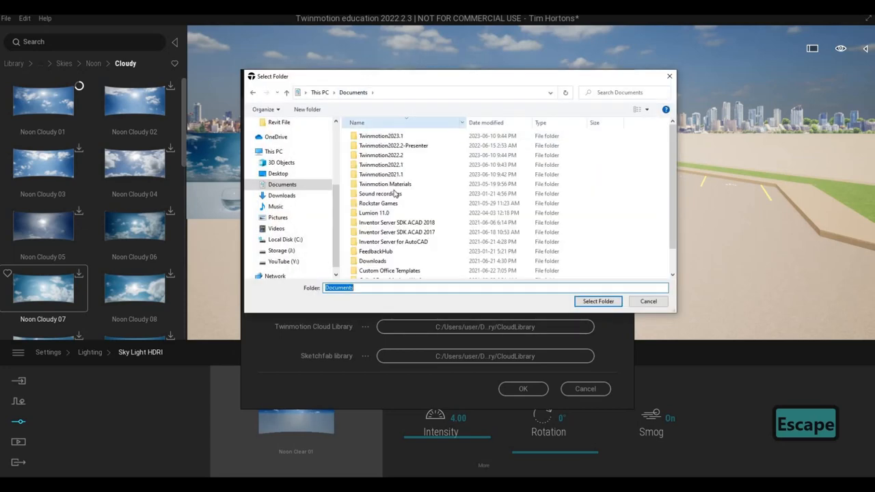
double_click(385, 184)
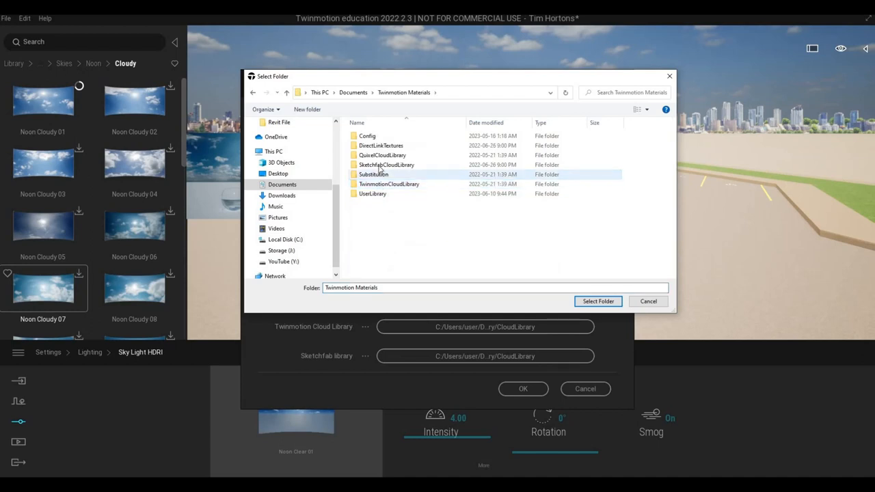
mouse_move(400, 192)
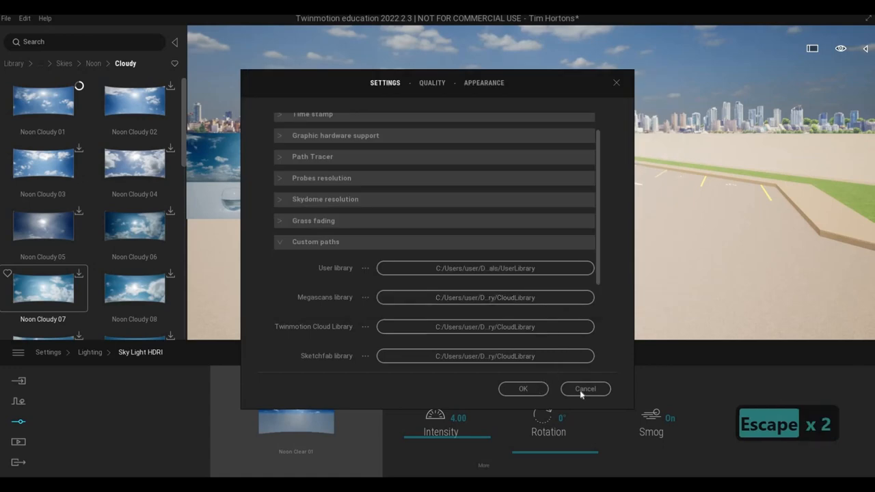
left_click(585, 389)
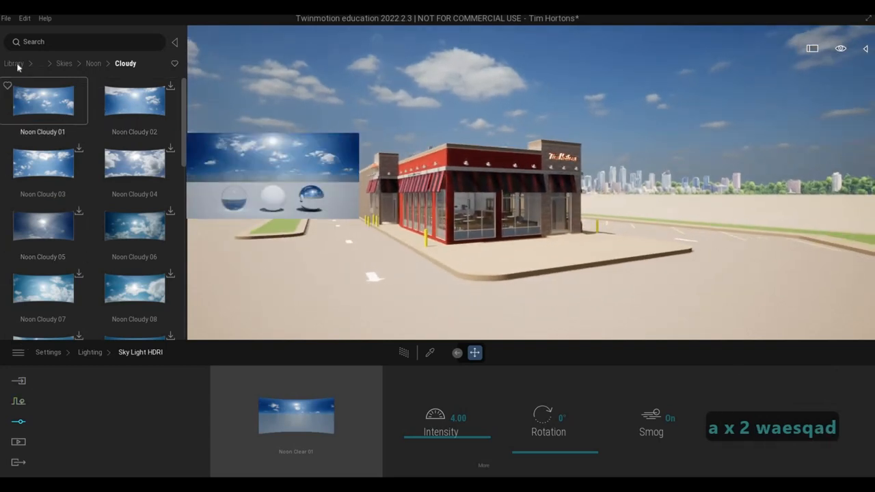
Return to the library top and open Vehicles > Cars (Break 01 through Sedan 05)
left_click(13, 63)
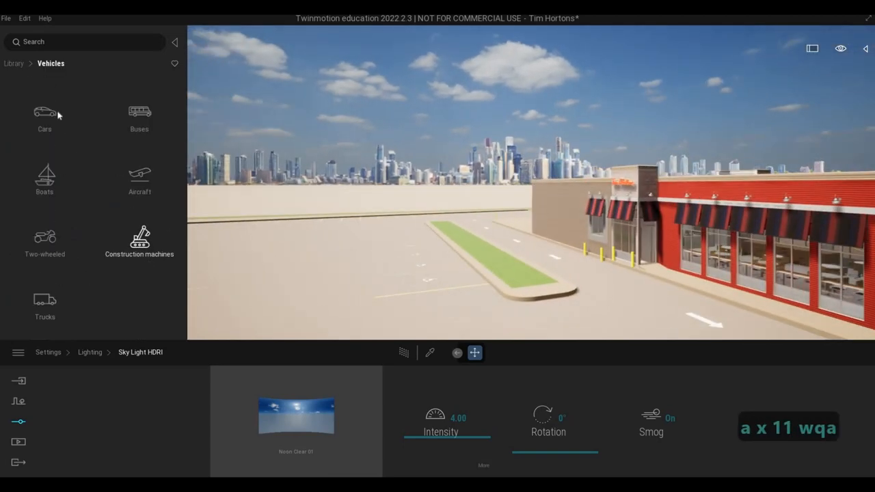
left_click(44, 117)
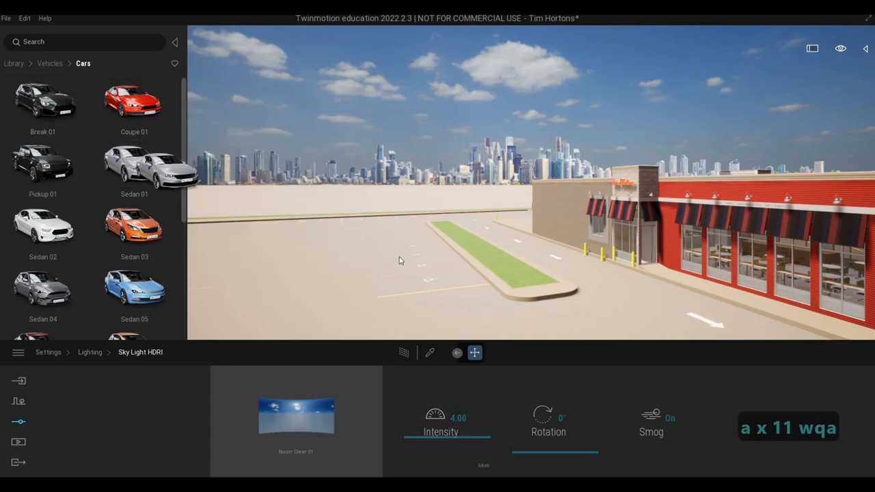